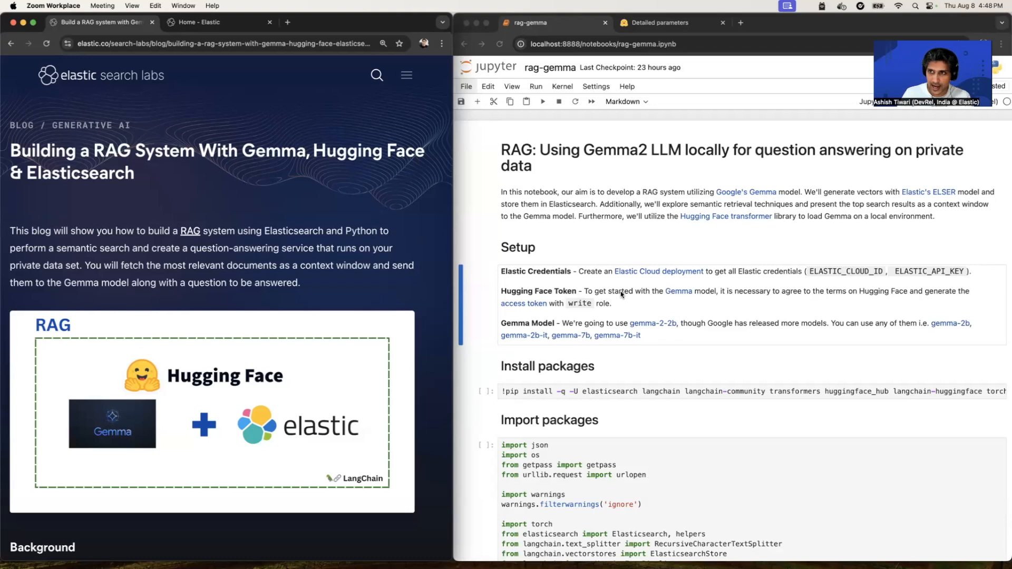
mouse_move(354, 344)
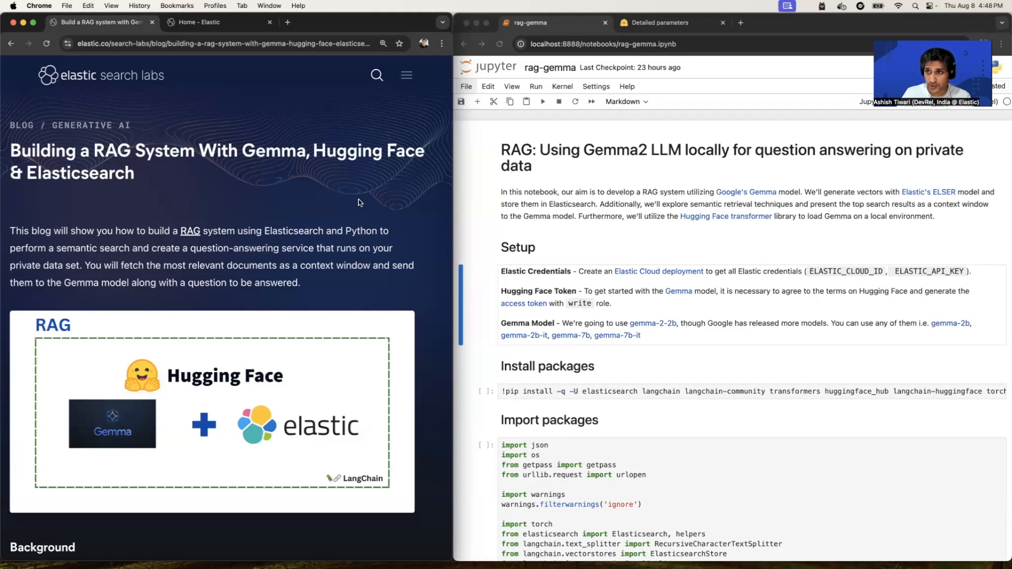
- Scroll the blog post down past Background to the Prerequisites and Overview sections
scroll("down", 3)
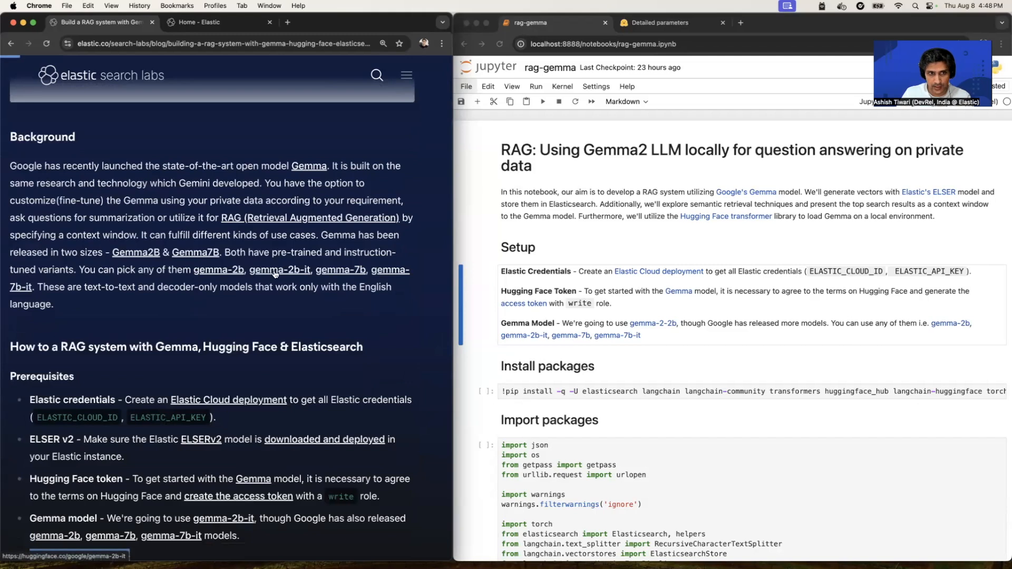
mouse_move(326, 271)
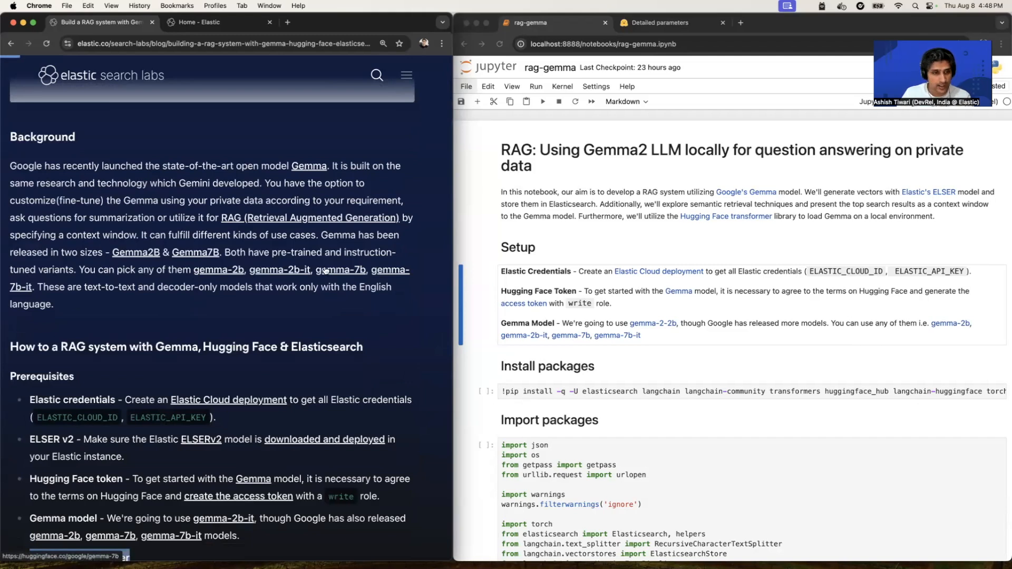
mouse_move(314, 314)
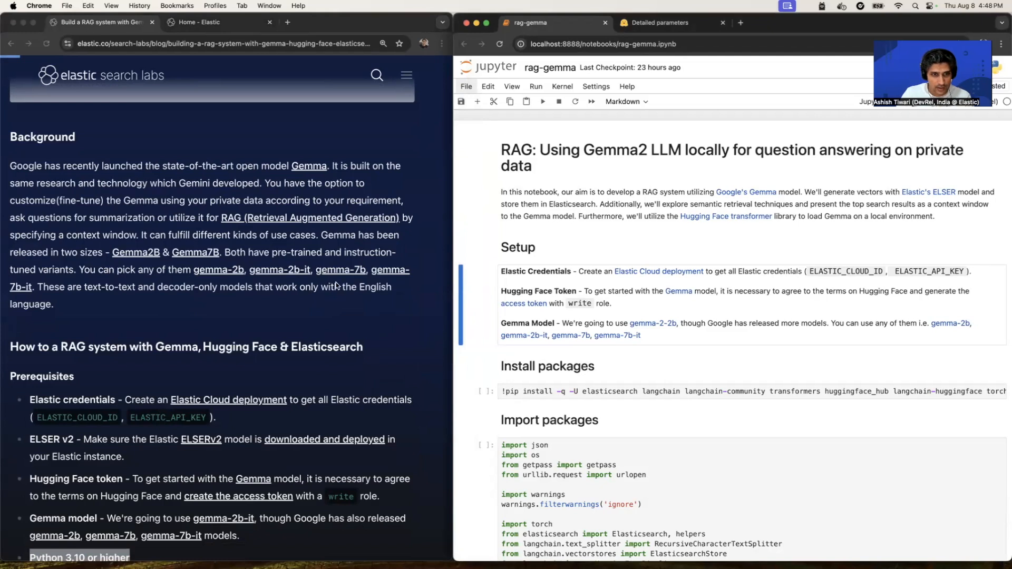
scroll("down", 3)
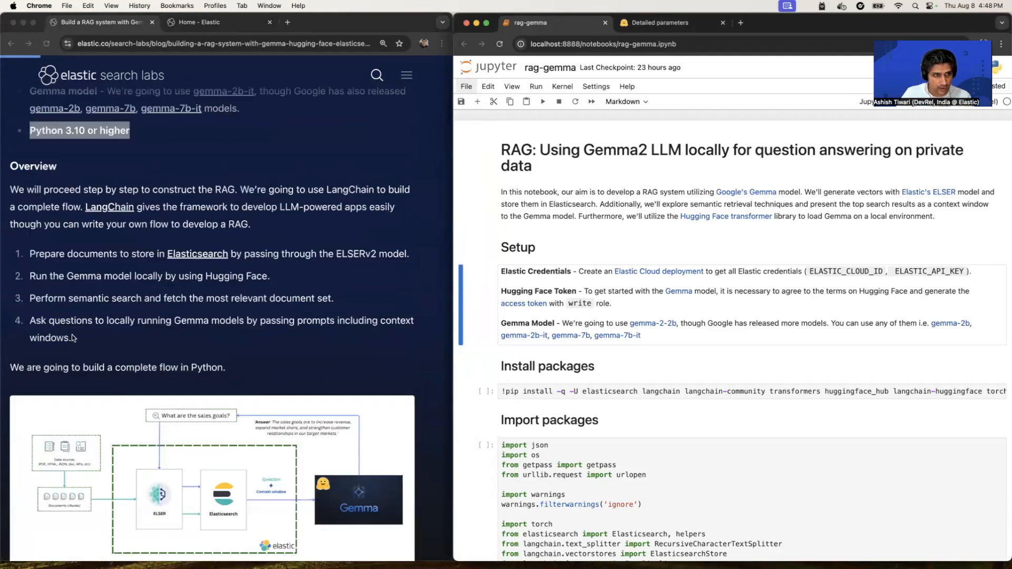
- Enlarge the RAG architecture diagram linking documents, ELSER, Elasticsearch and Gemma
left_click(211, 465)
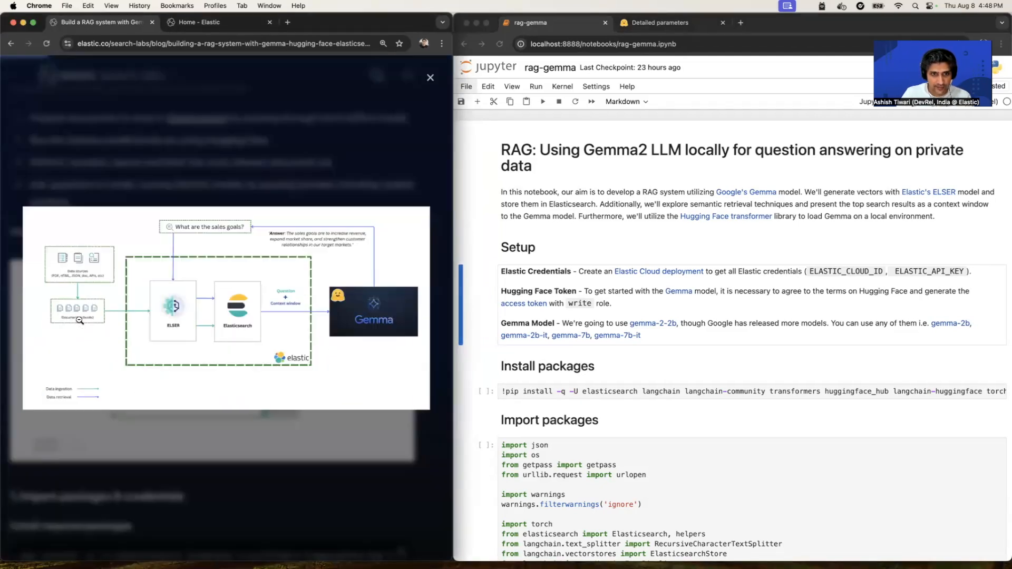
mouse_move(109, 257)
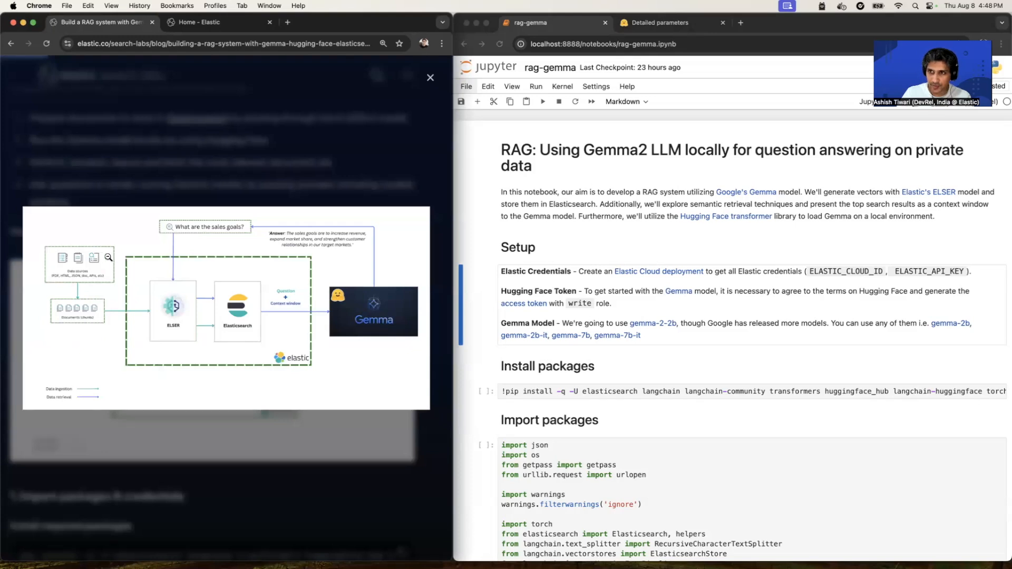
mouse_move(82, 301)
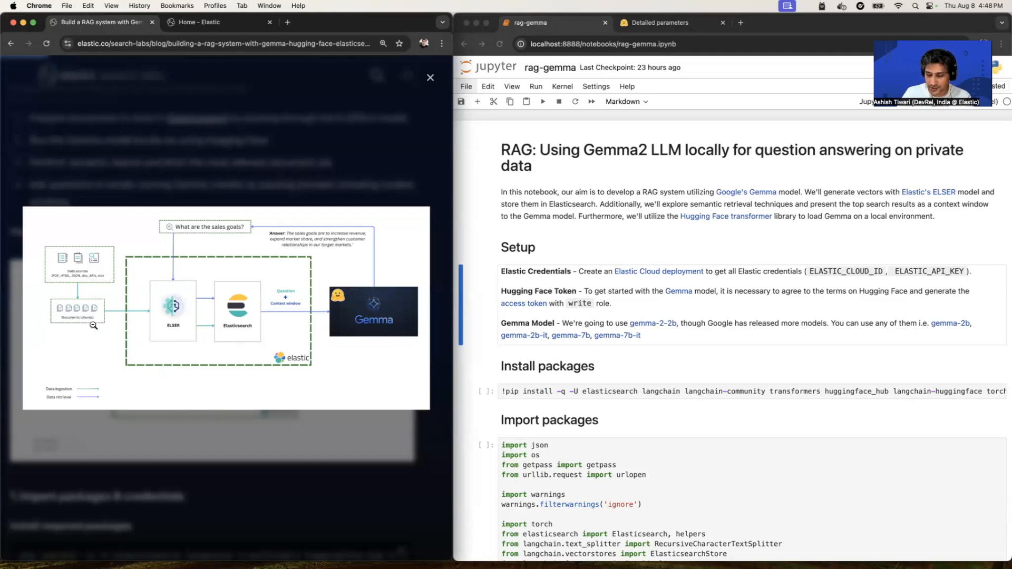
mouse_move(152, 306)
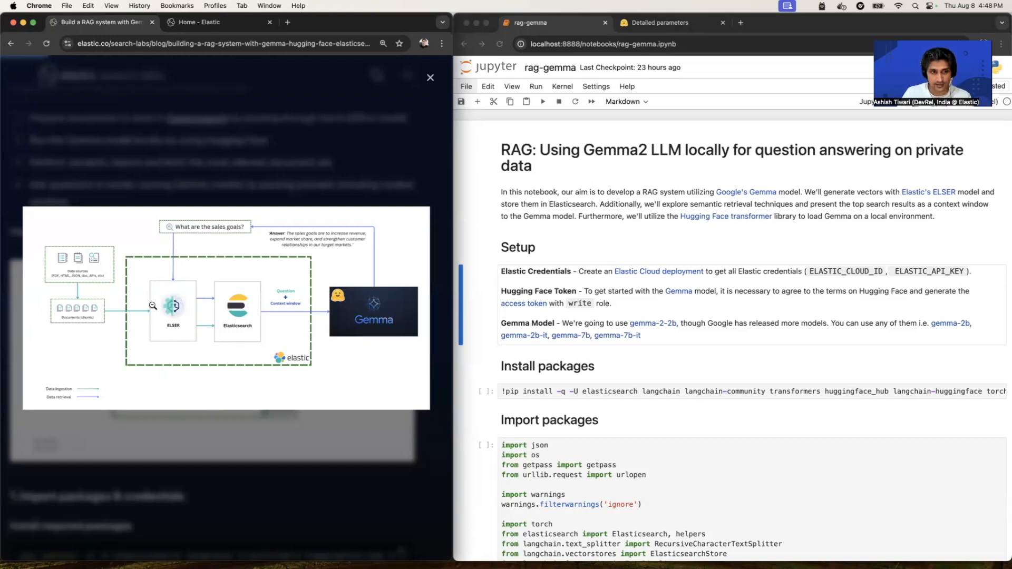
mouse_move(192, 337)
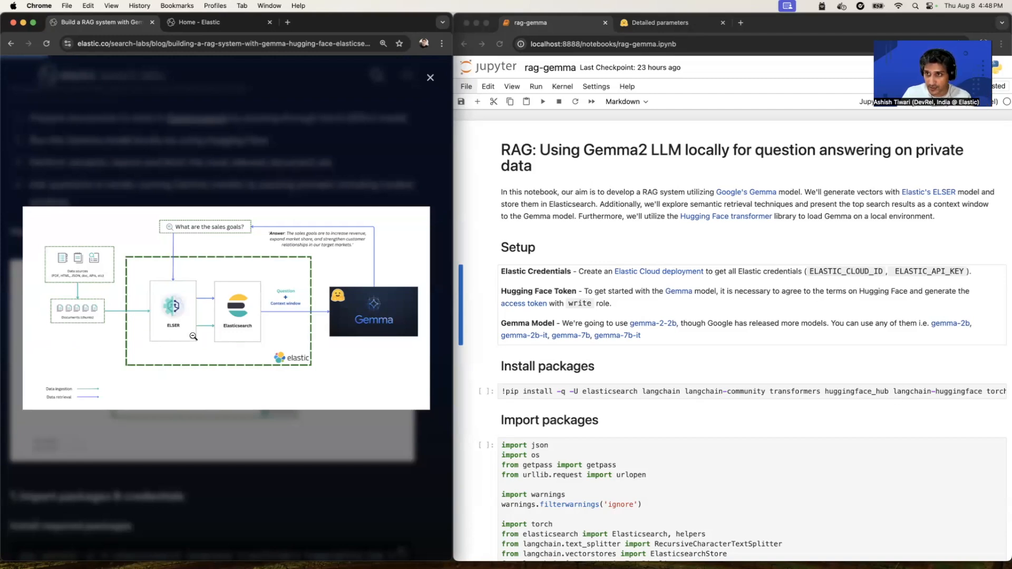
mouse_move(200, 325)
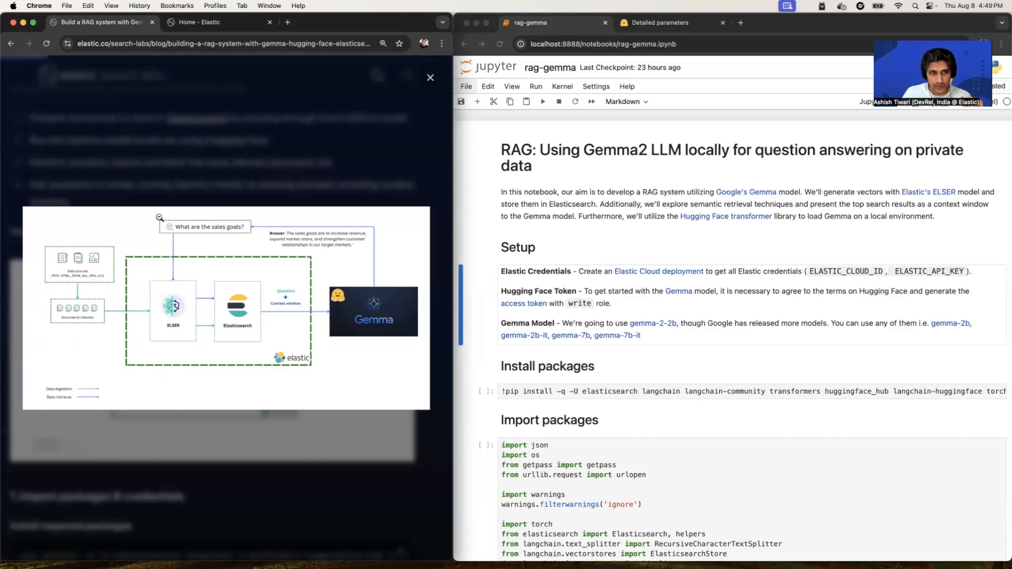
mouse_move(204, 232)
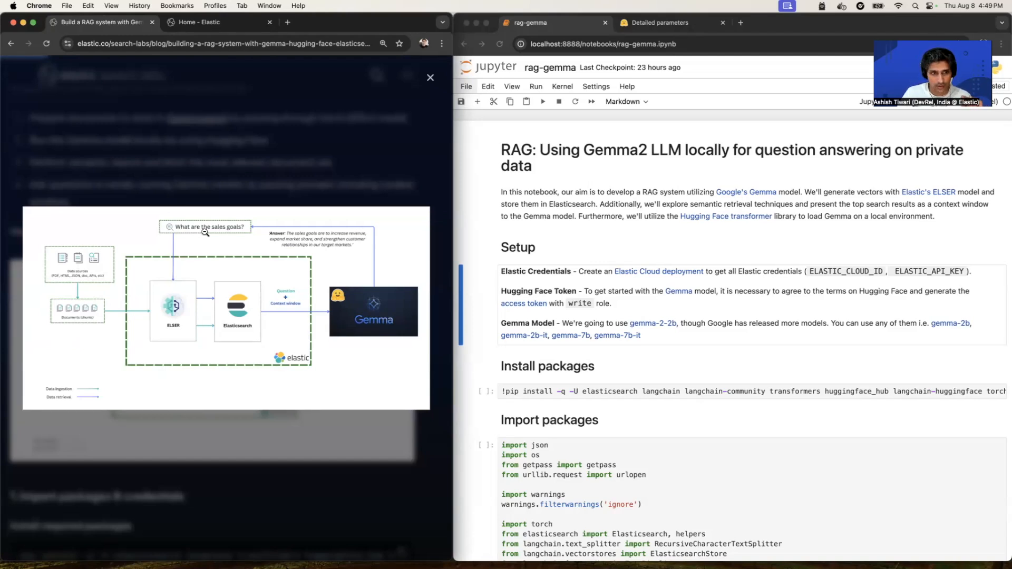
mouse_move(205, 303)
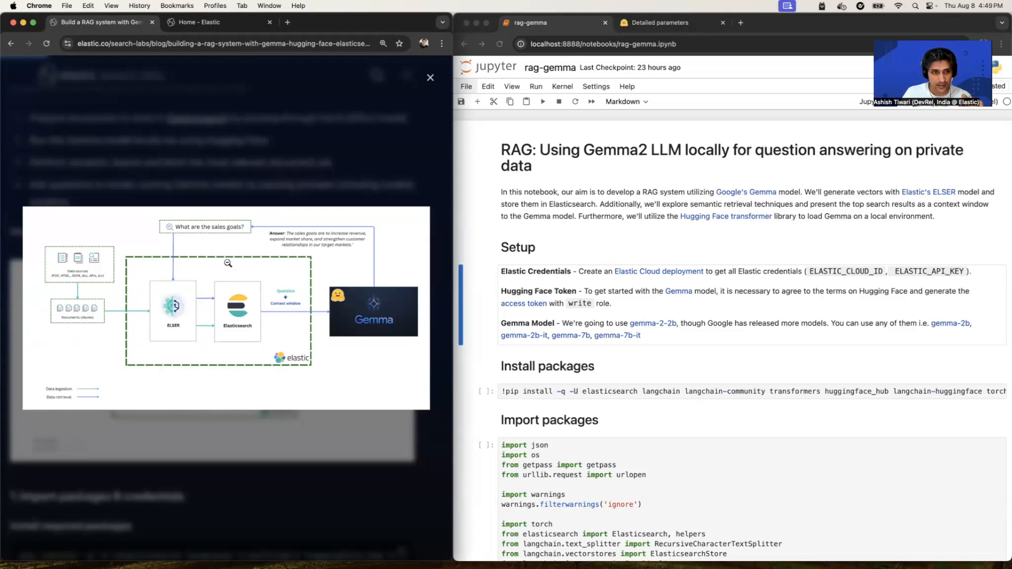
mouse_move(266, 283)
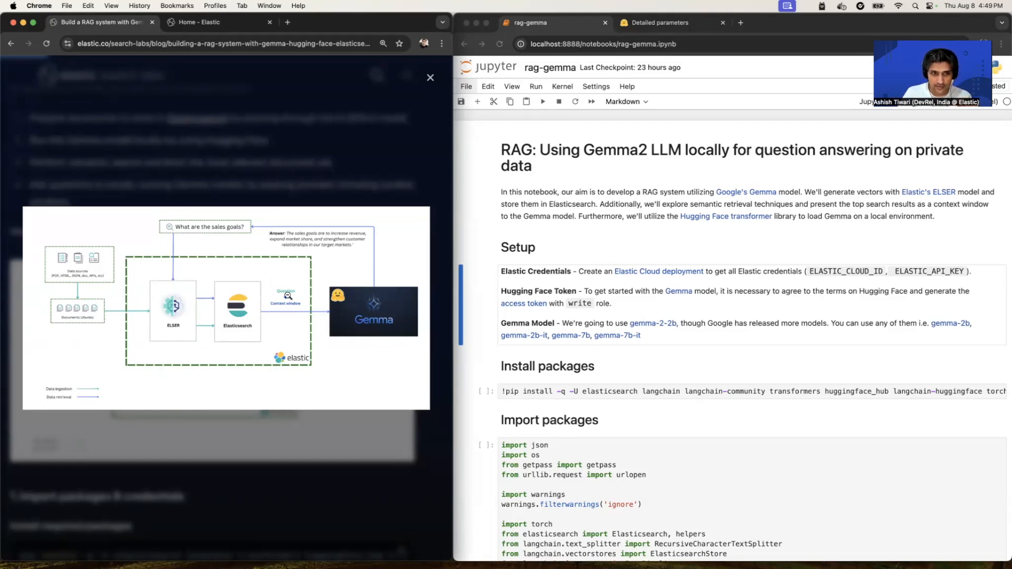
mouse_move(313, 313)
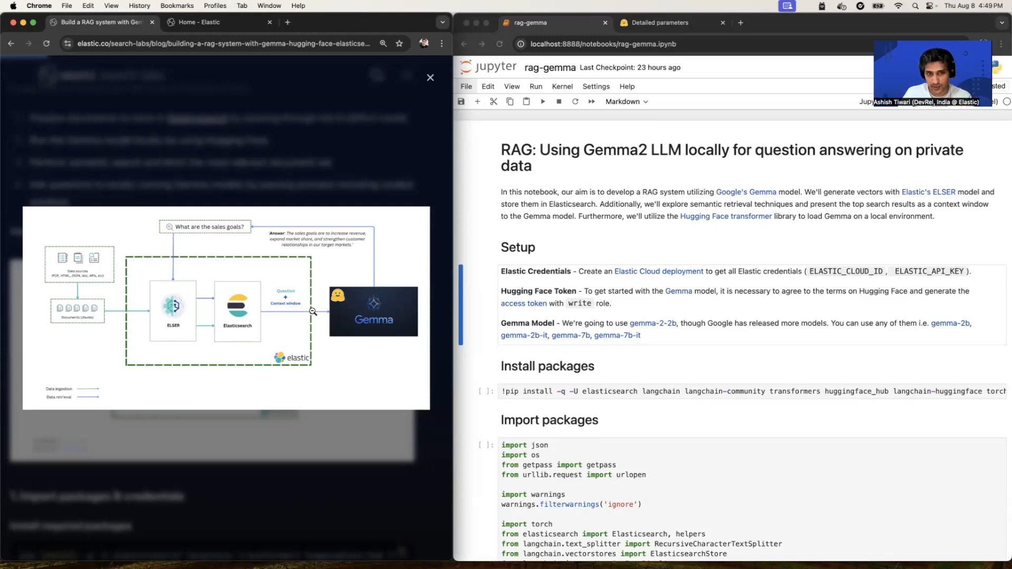
mouse_move(314, 276)
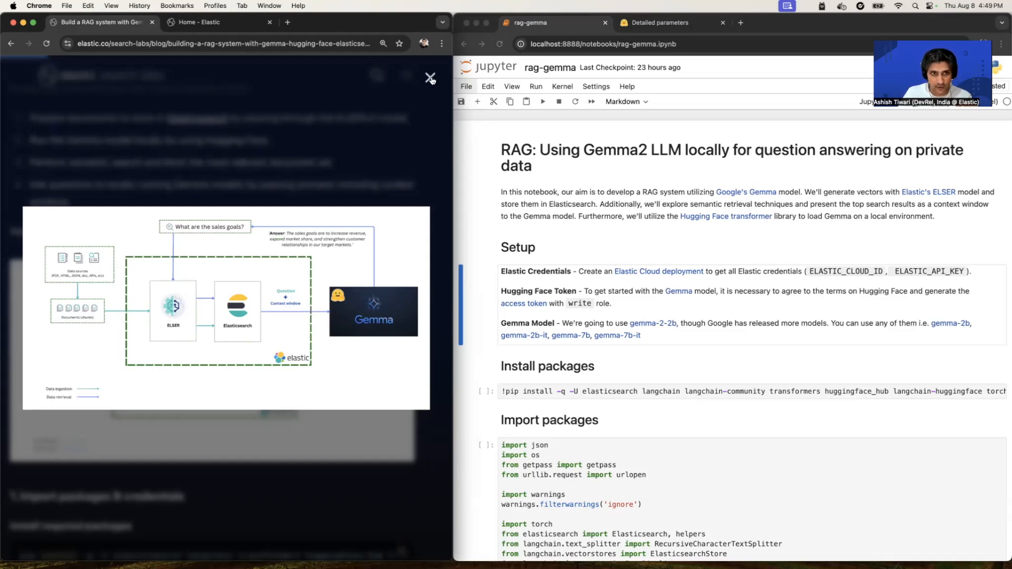
- Close the enlarged diagram and scroll back up to the Prerequisites section
left_click(430, 77)
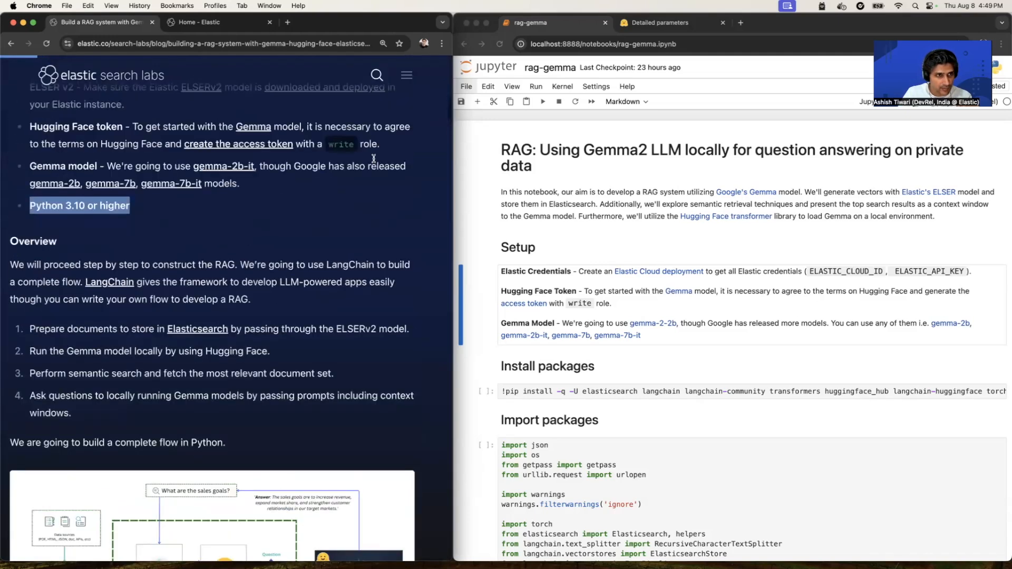
scroll("up", 3)
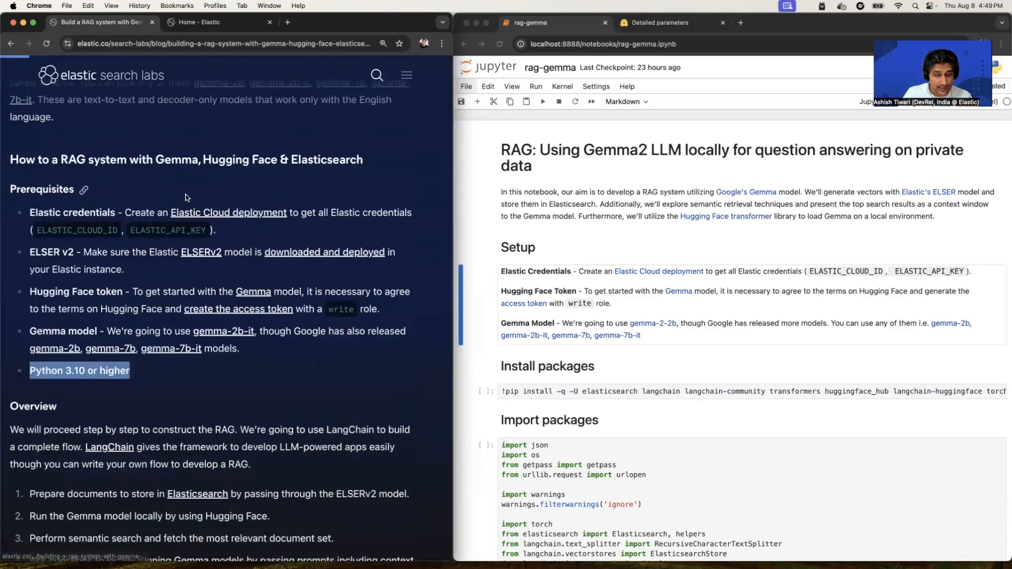
mouse_move(24, 216)
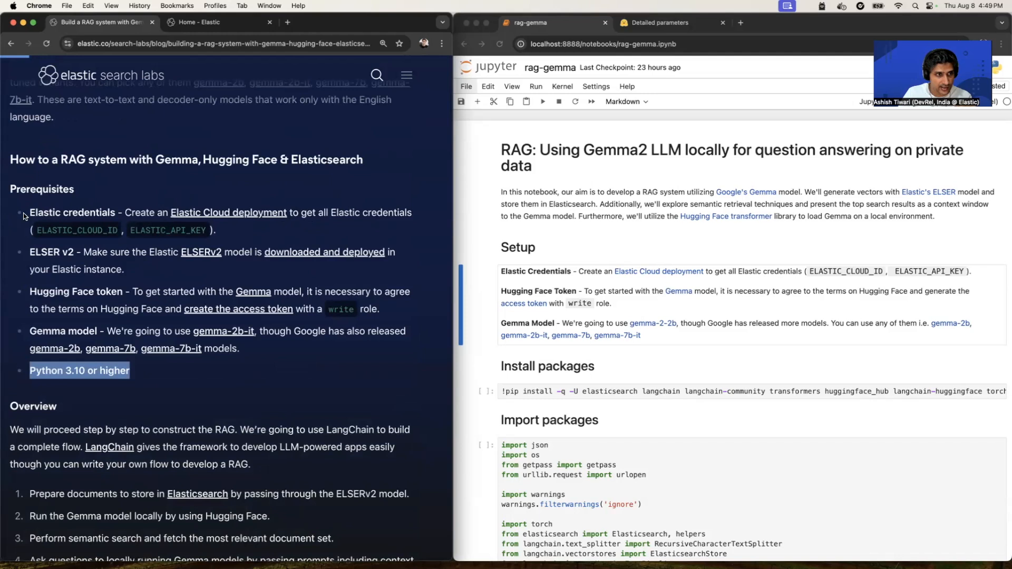
mouse_move(108, 255)
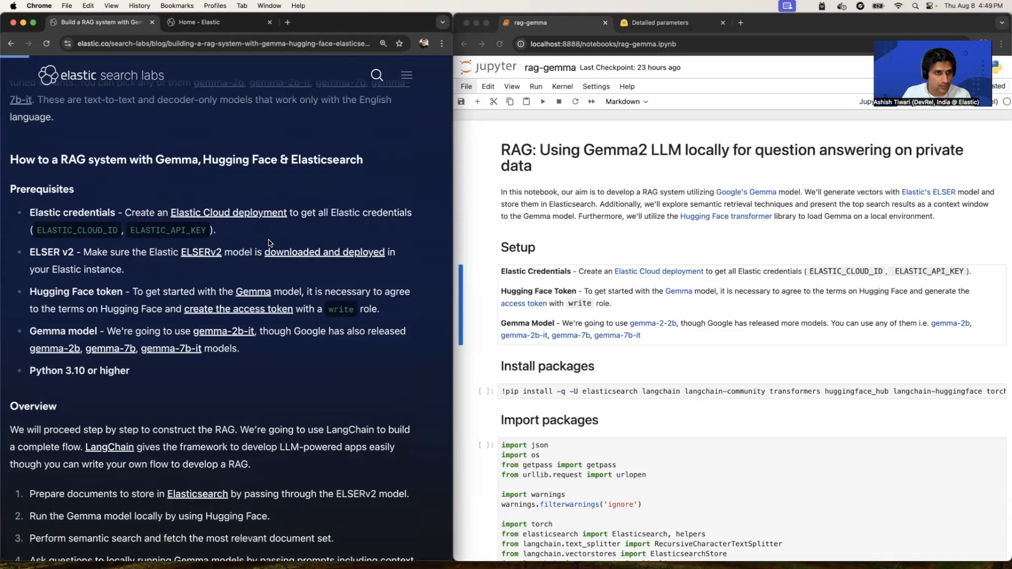
mouse_move(310, 246)
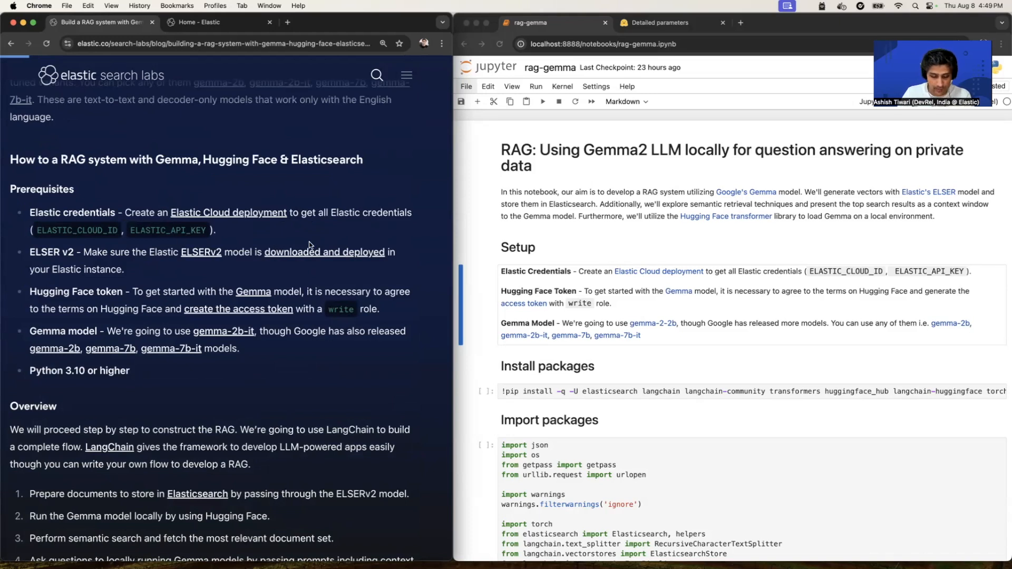
left_click(287, 22)
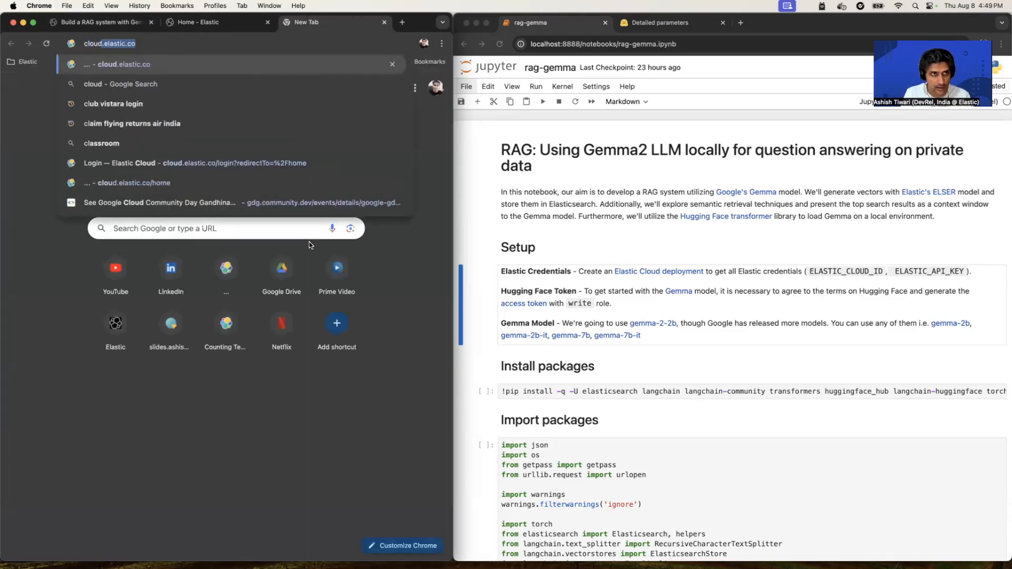
left_click(194, 162)
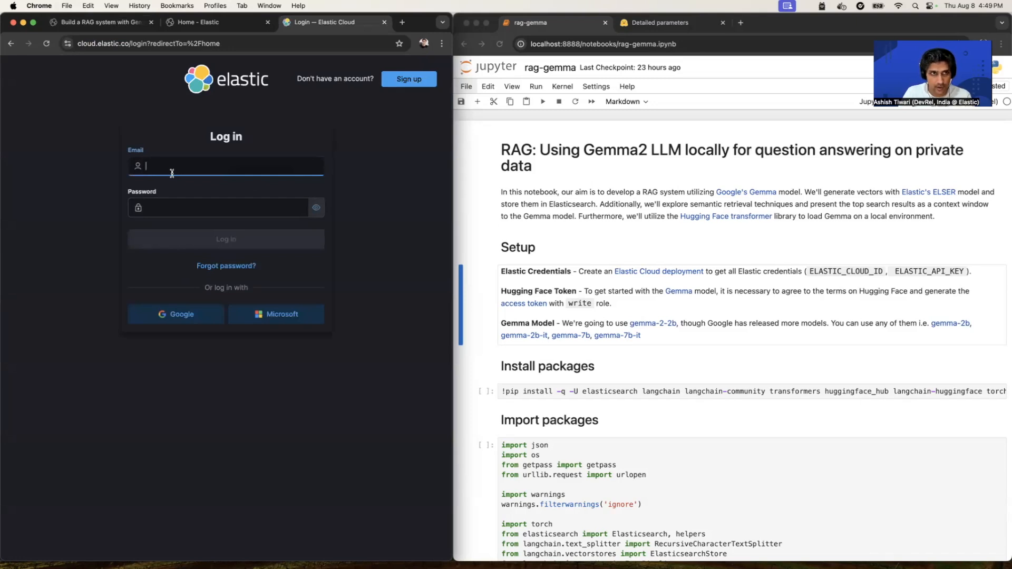
left_click(97, 21)
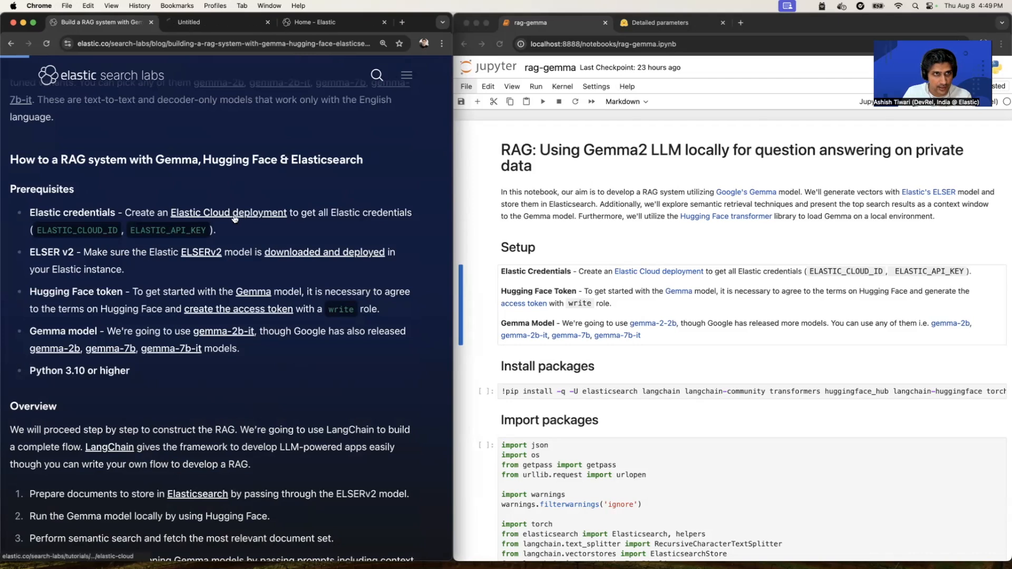
left_click(228, 212)
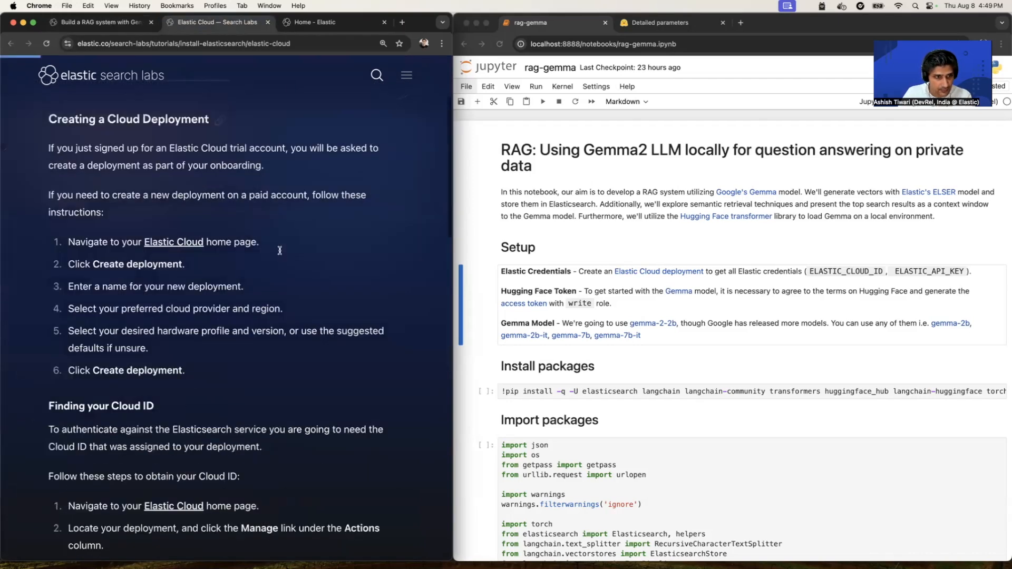
scroll("down", 3)
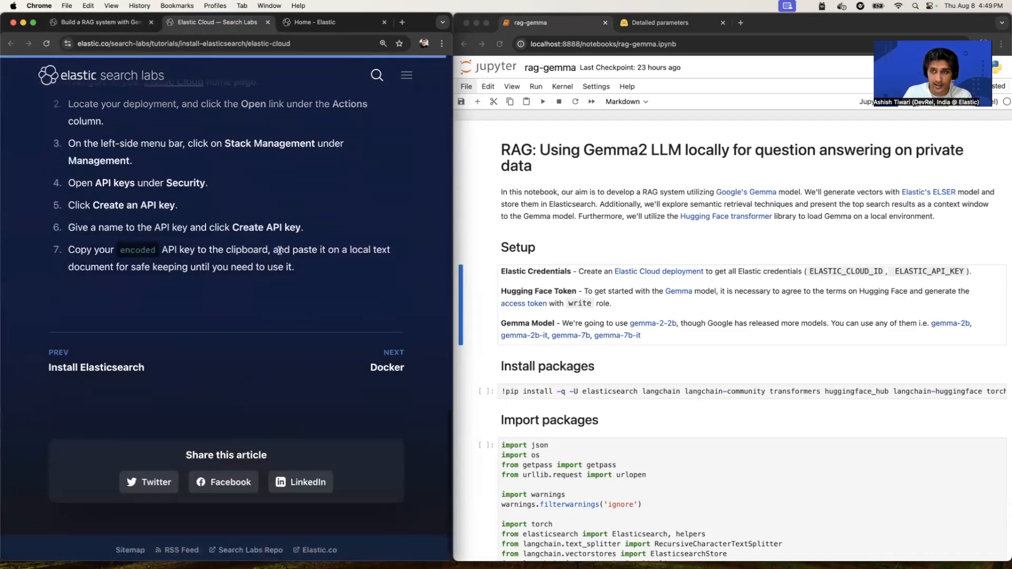
scroll("up", 3)
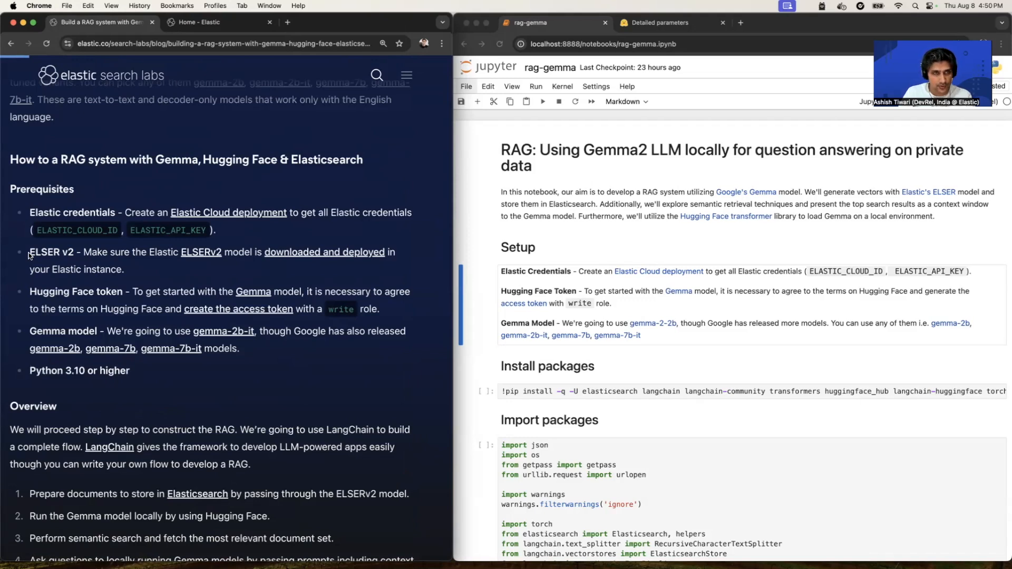
- Navigate Kibana to Machine Learning > Trained Models showing the deployed ELSER v2 linux-x86_64 model
left_click(219, 22)
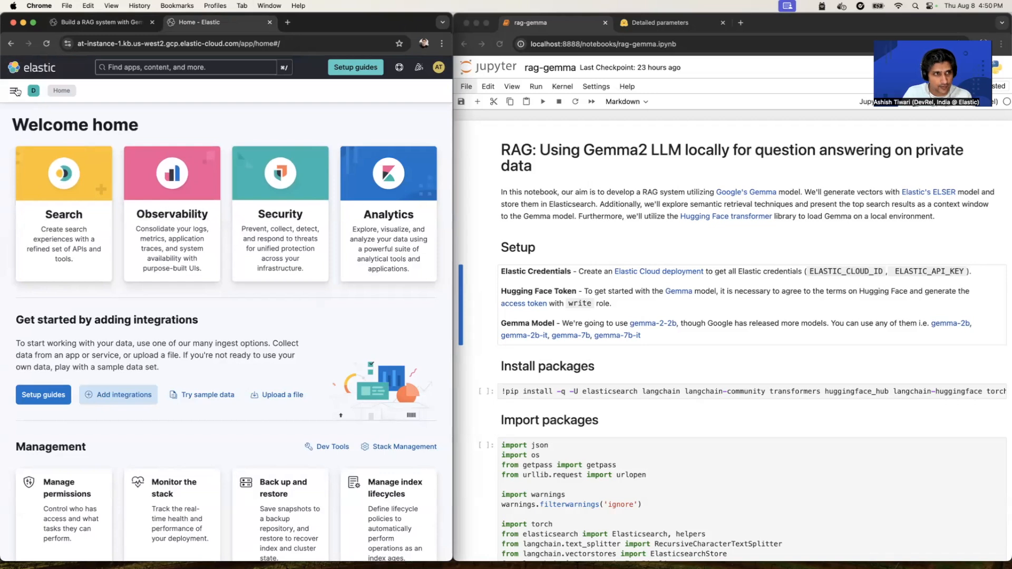
left_click(13, 91)
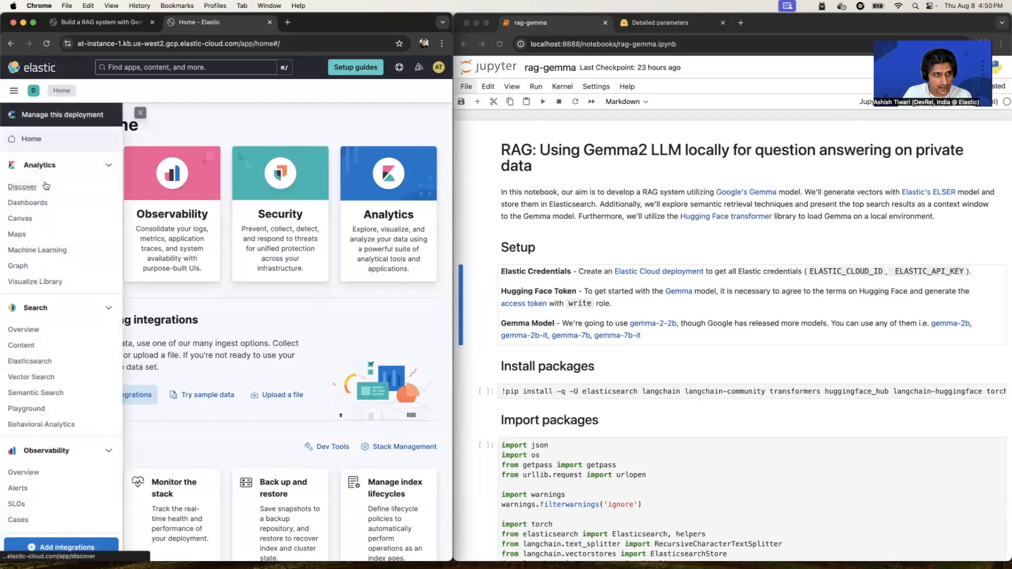
left_click(37, 250)
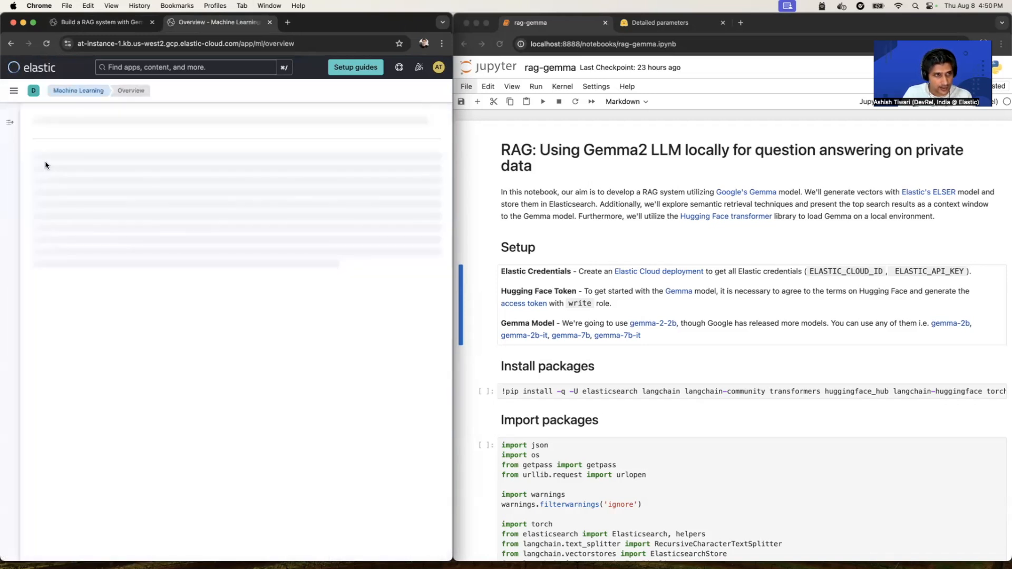
left_click(13, 91)
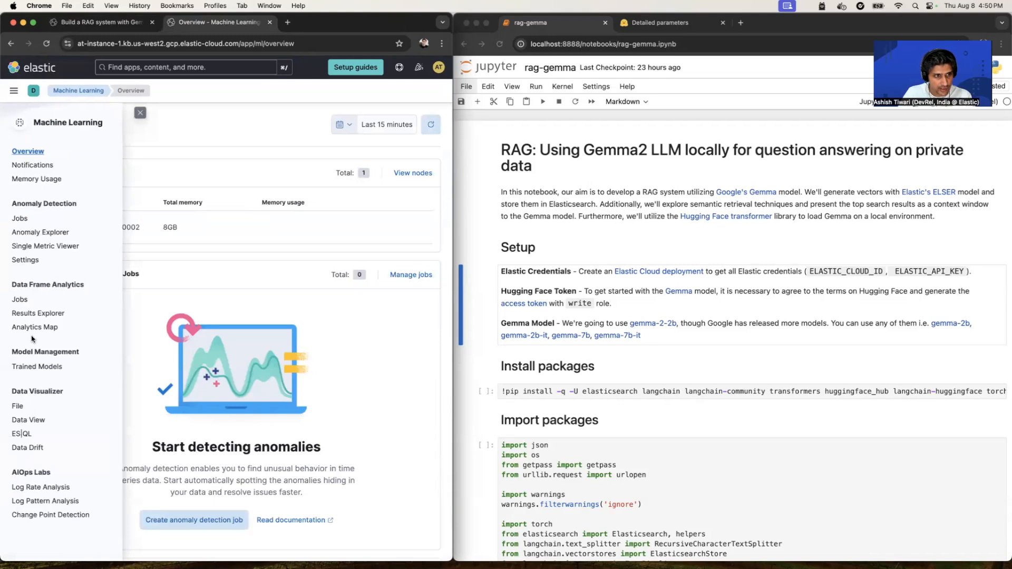
left_click(36, 366)
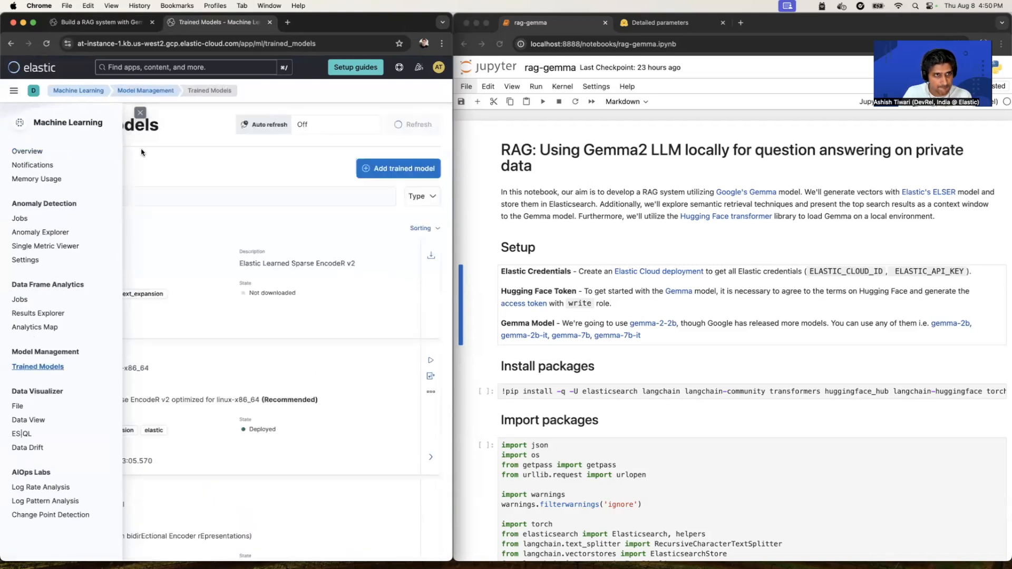
left_click(140, 113)
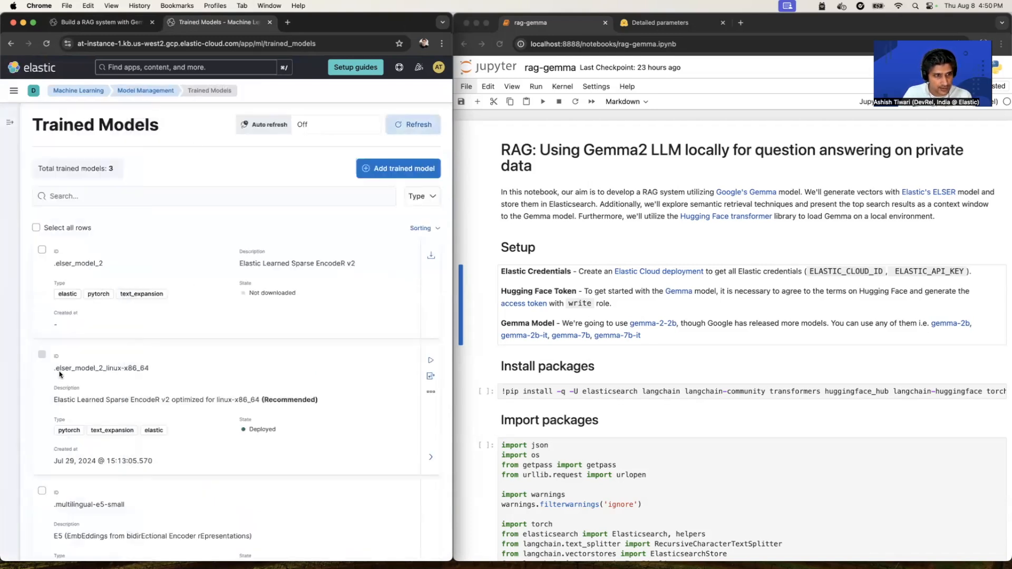
mouse_move(235, 436)
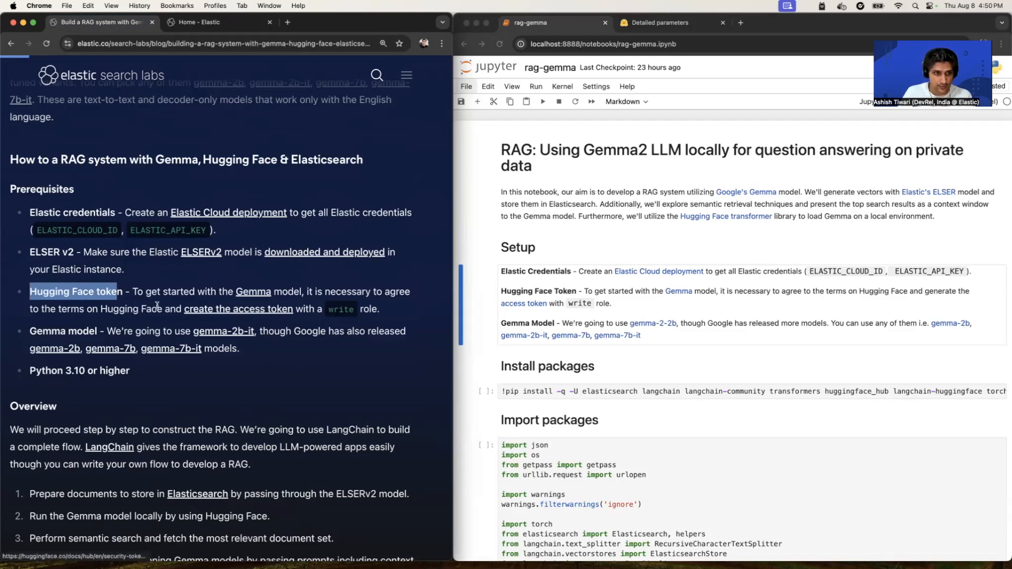
mouse_move(129, 303)
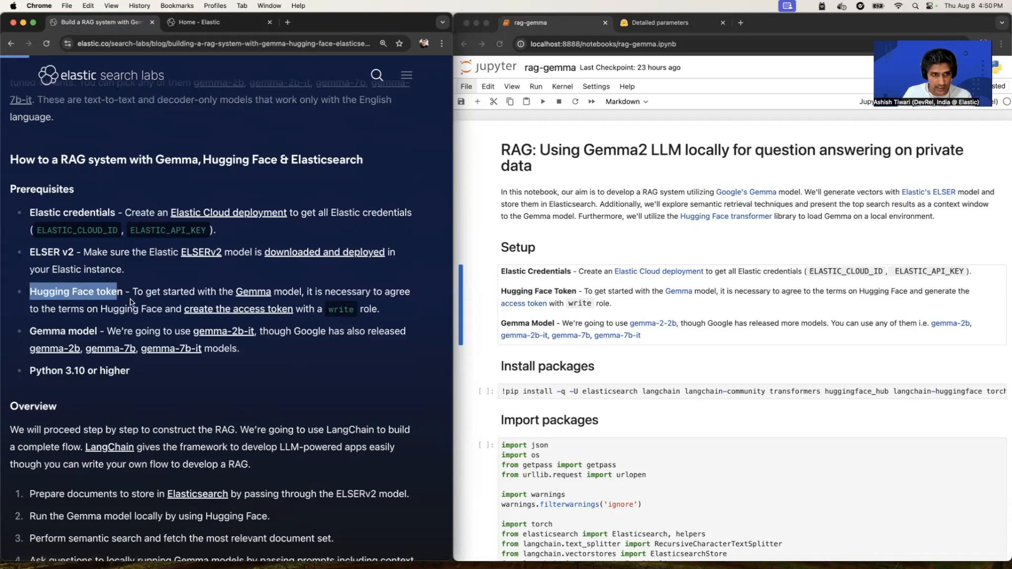
mouse_move(238, 309)
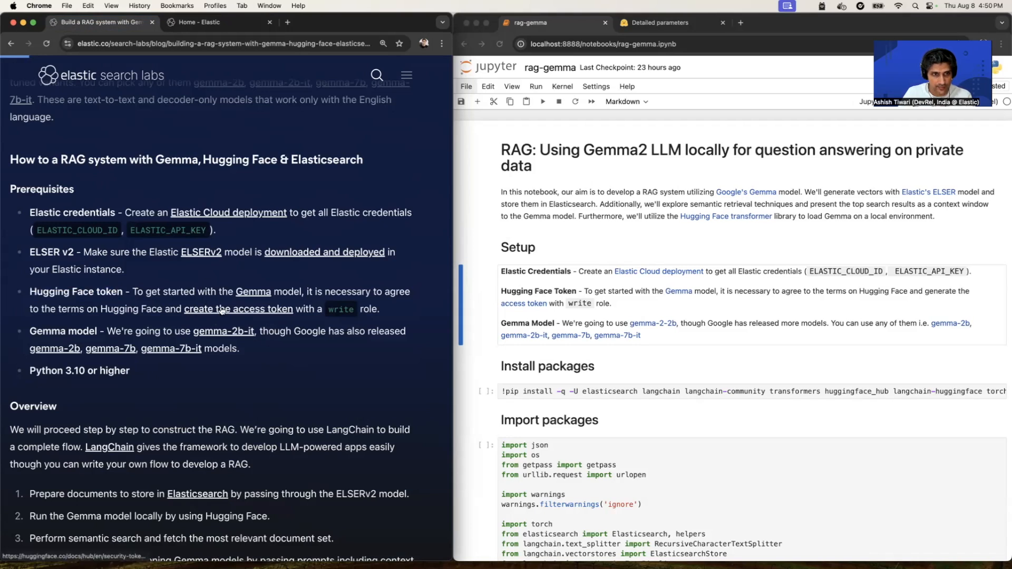
left_click(238, 309)
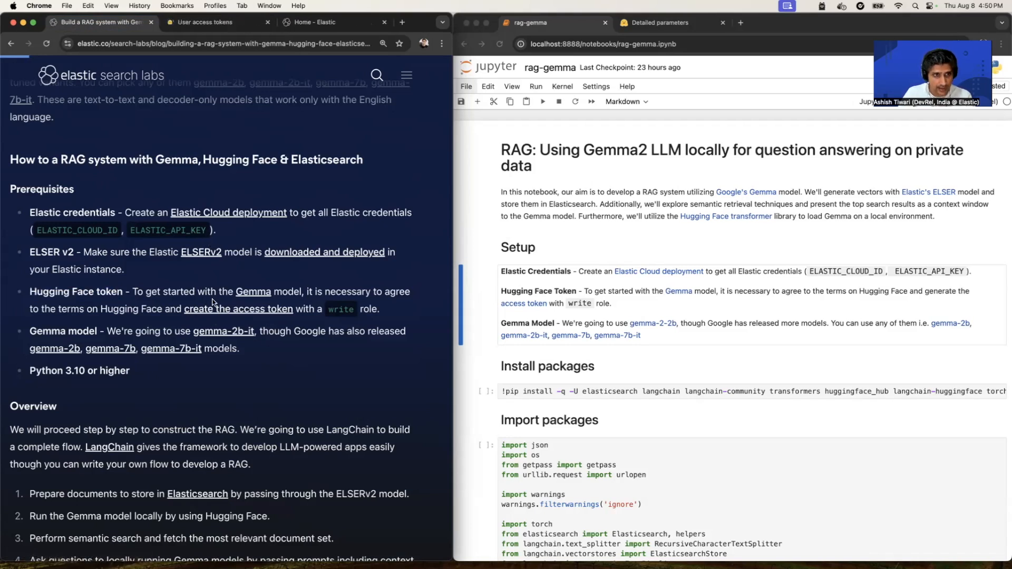
left_click(213, 22)
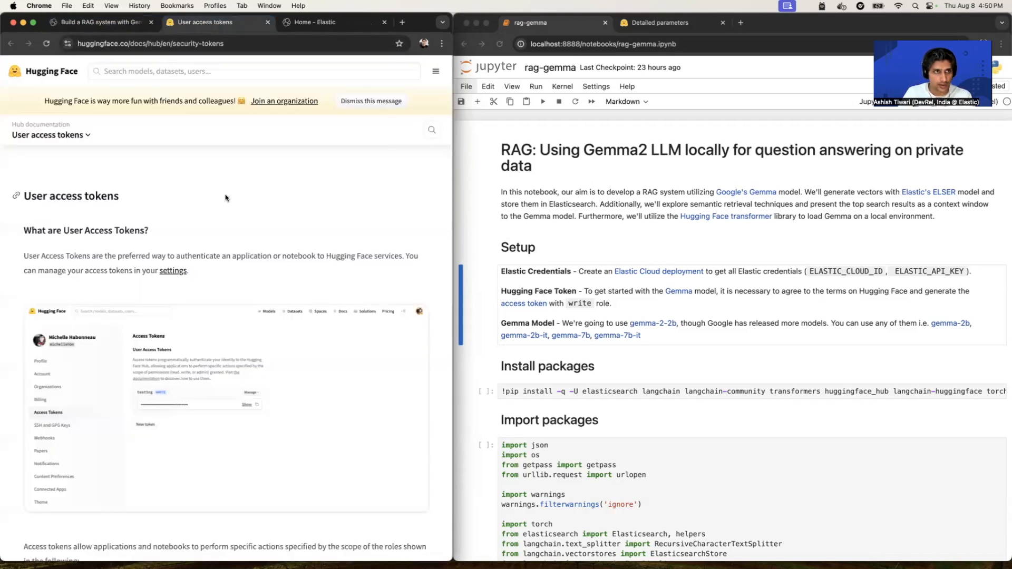
mouse_move(171, 244)
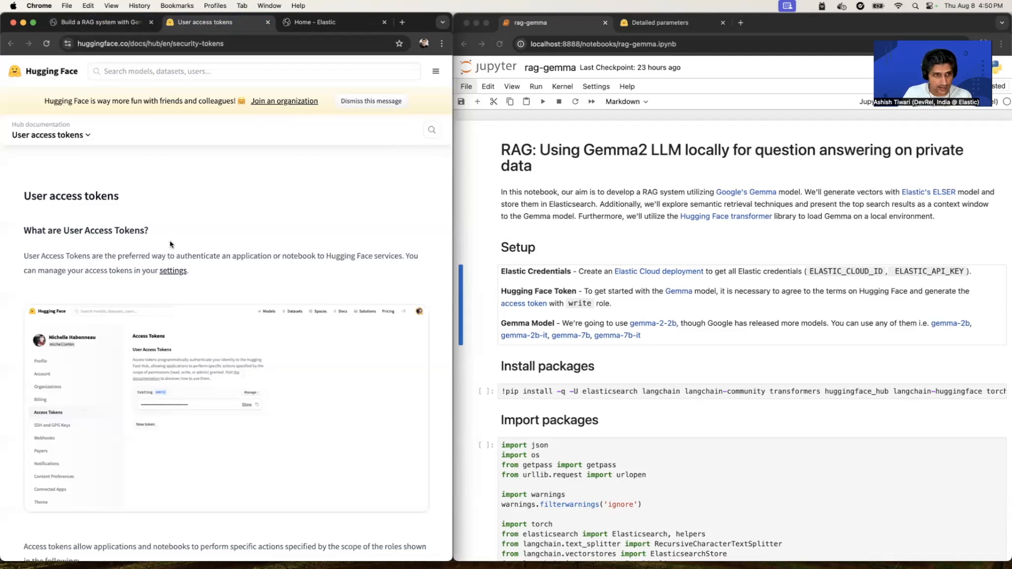
scroll("down", 3)
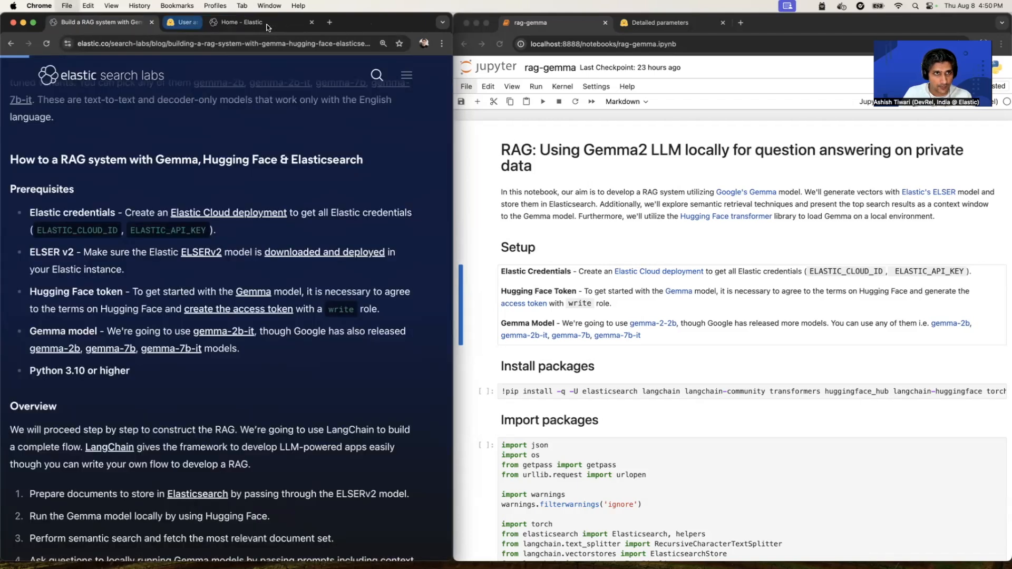
left_click(194, 22)
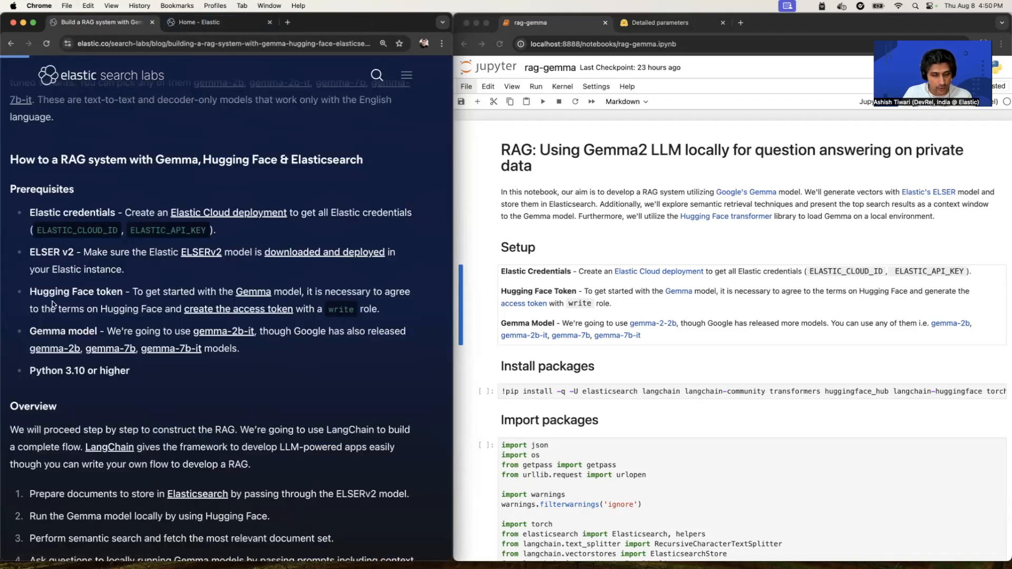
mouse_move(97, 323)
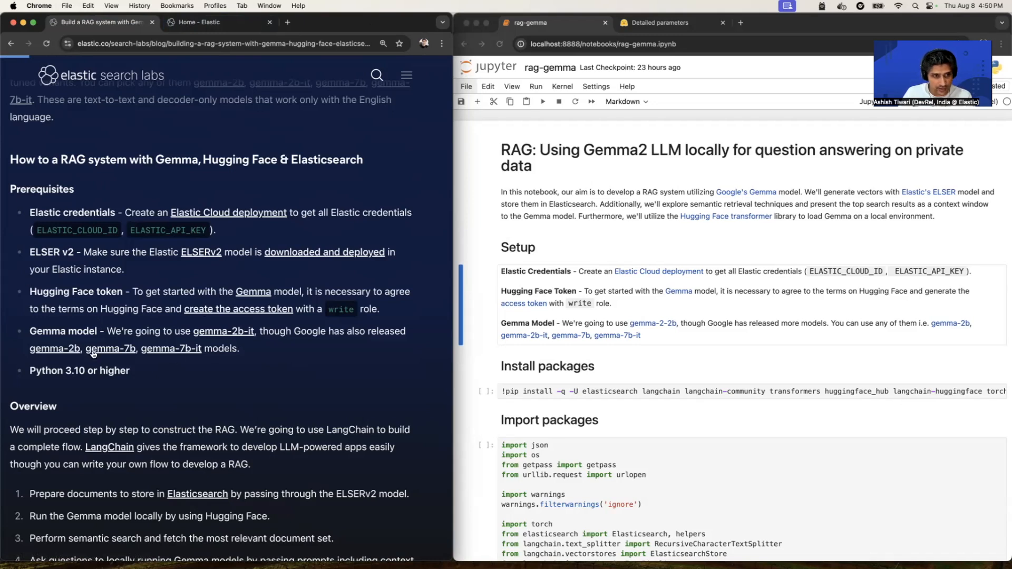
mouse_move(370, 355)
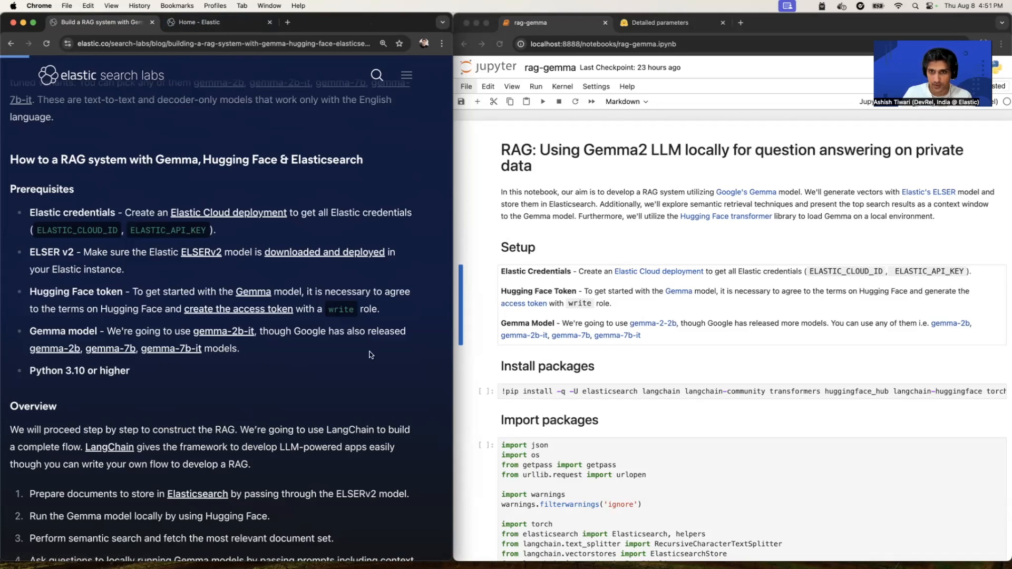
mouse_move(150, 305)
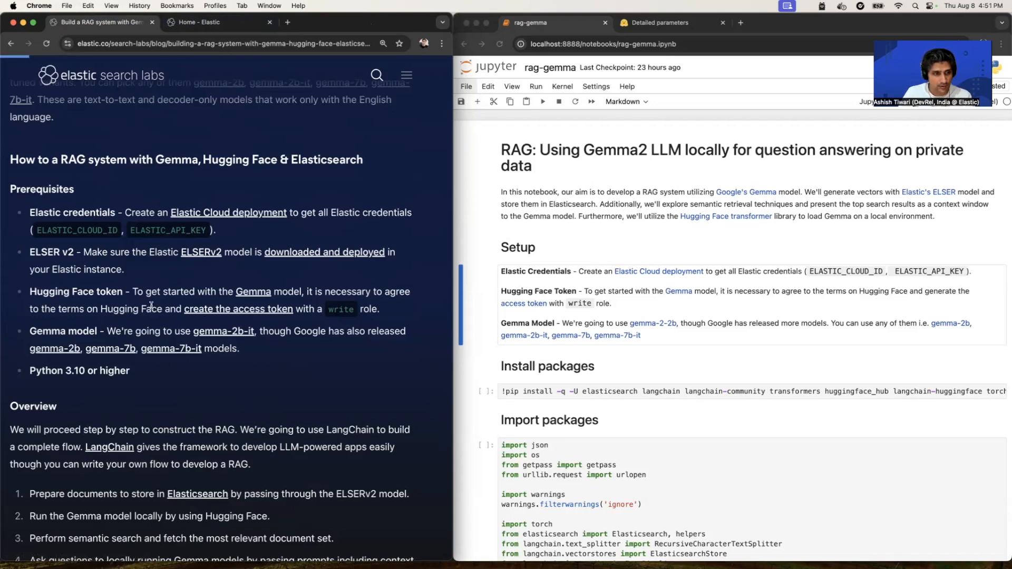
scroll("down", 3)
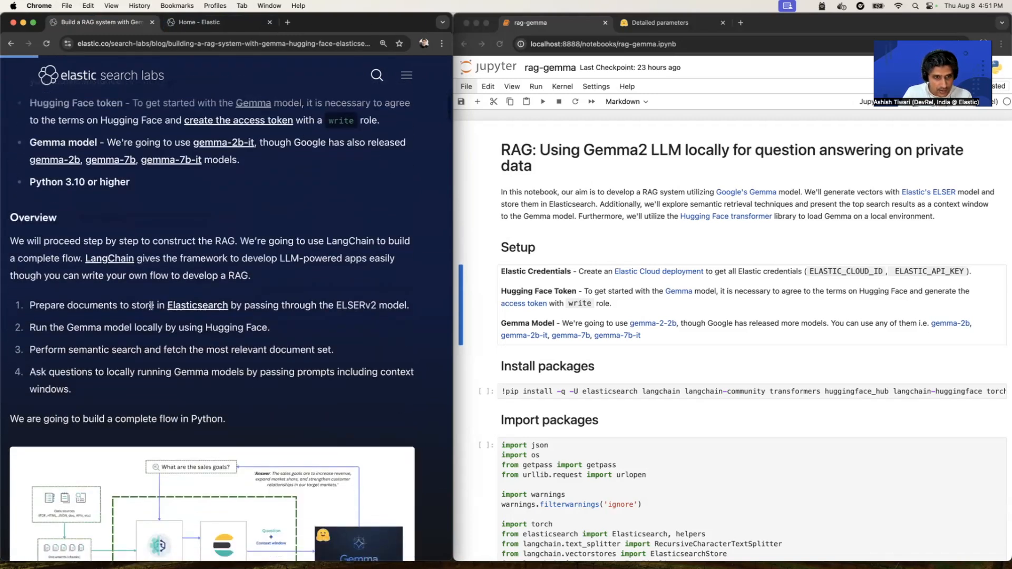
- Run the !pip install cell under Install packages so it shows an execution count
scroll("down", 3)
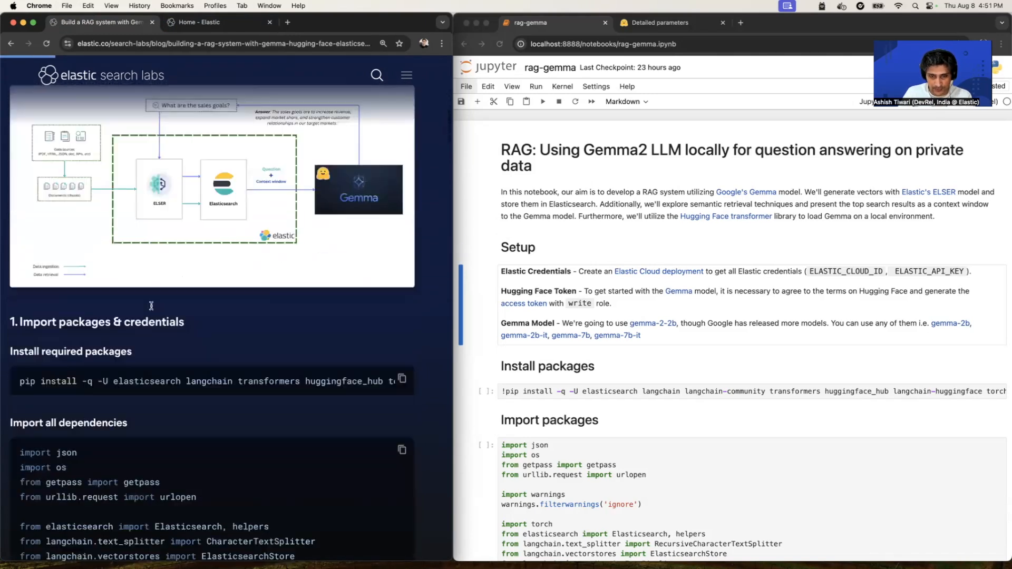
scroll("down", 3)
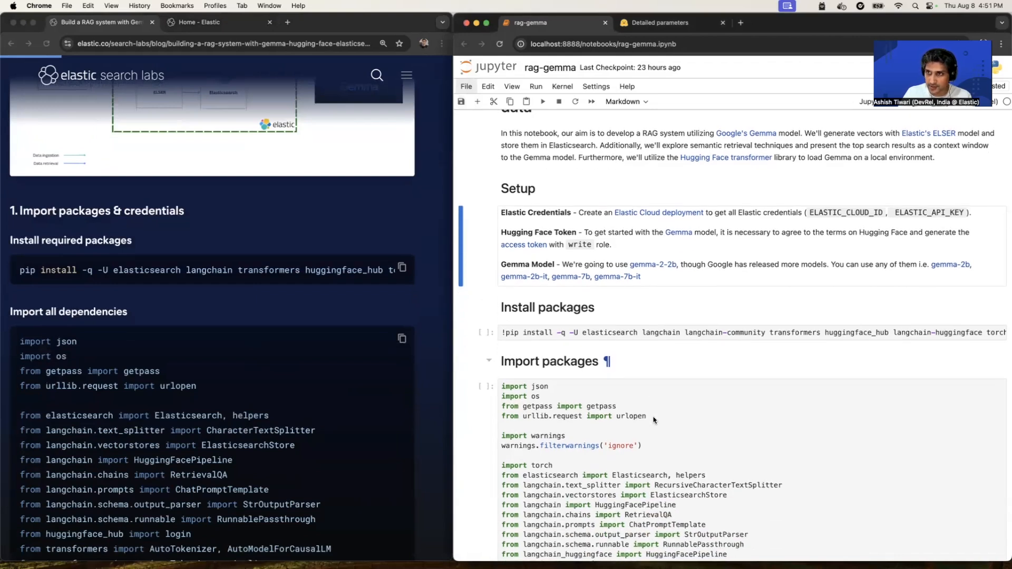
scroll("down", 3)
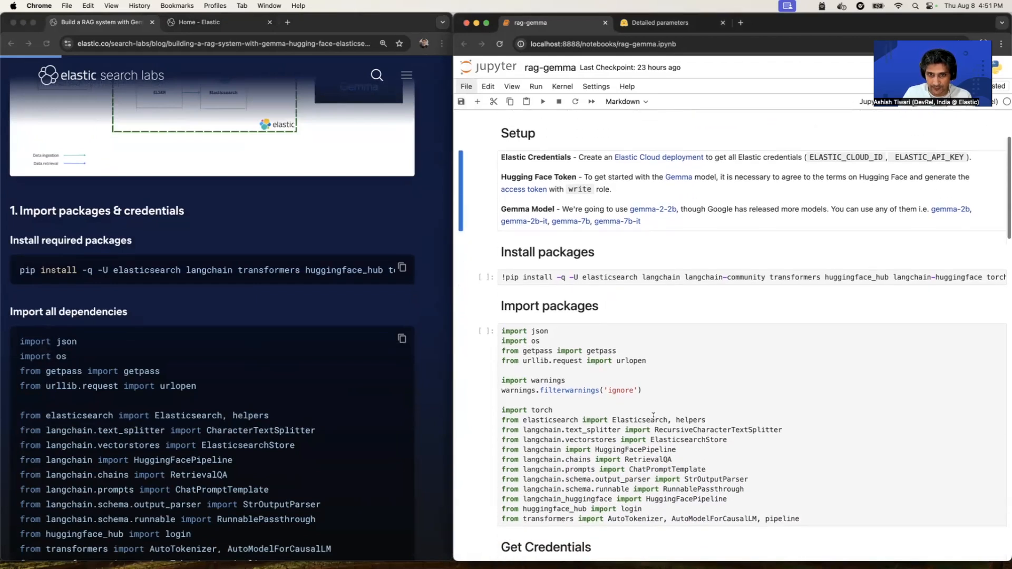
left_click(645, 277)
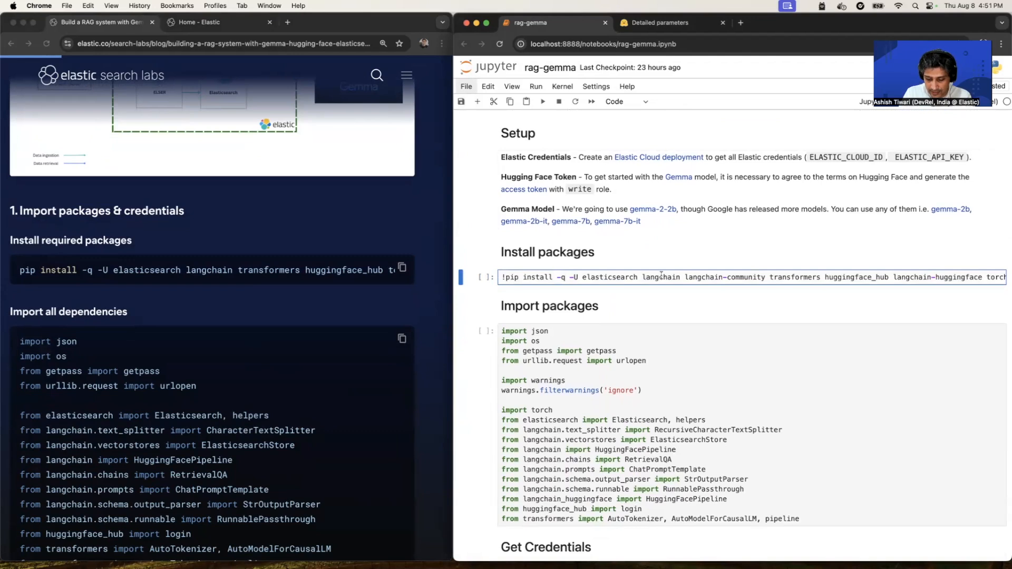
left_click(543, 101)
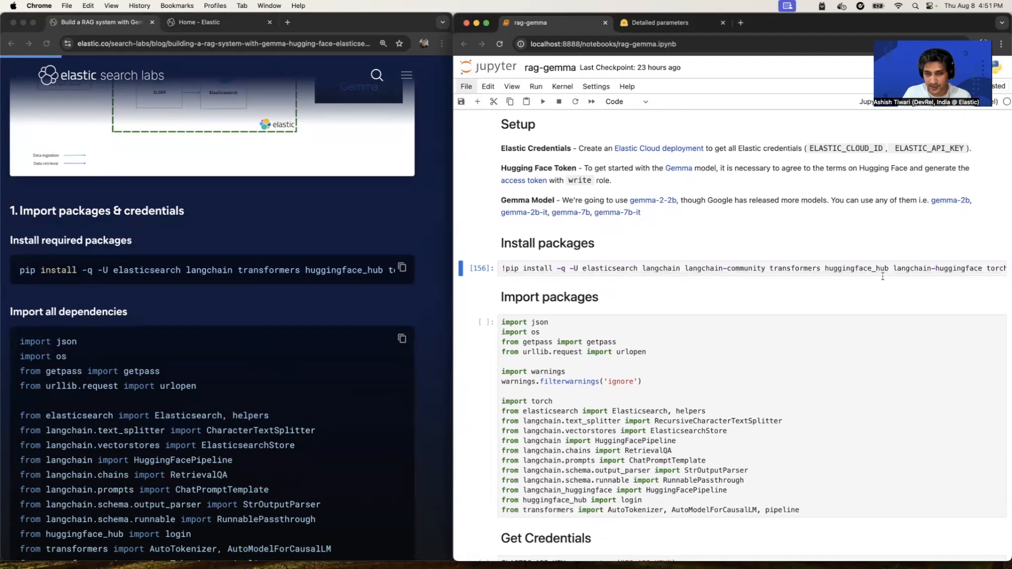
scroll("down", 3)
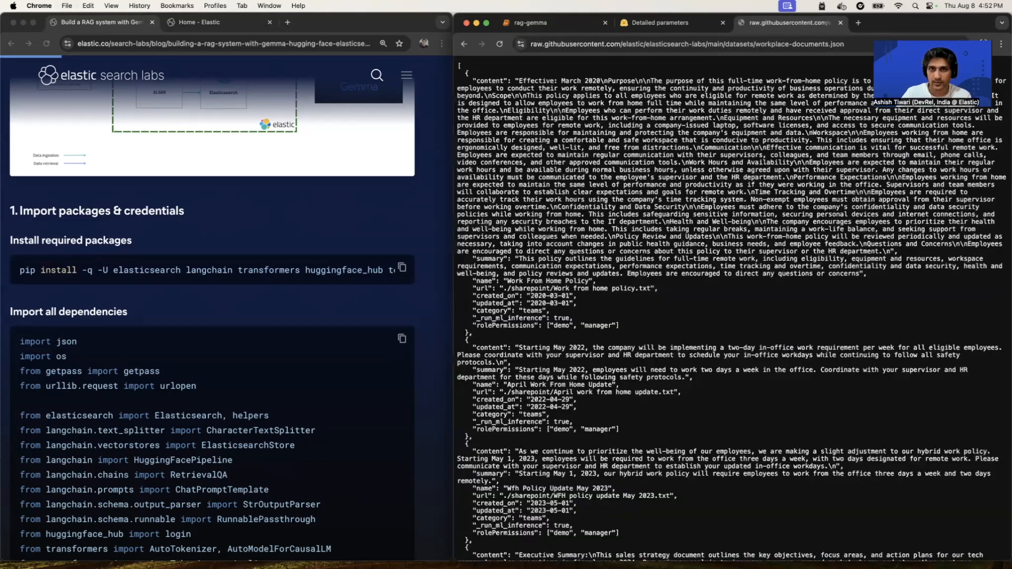
- Scroll through the raw workplace-documents.json company policies, then close the dataset tab
scroll("down", 3)
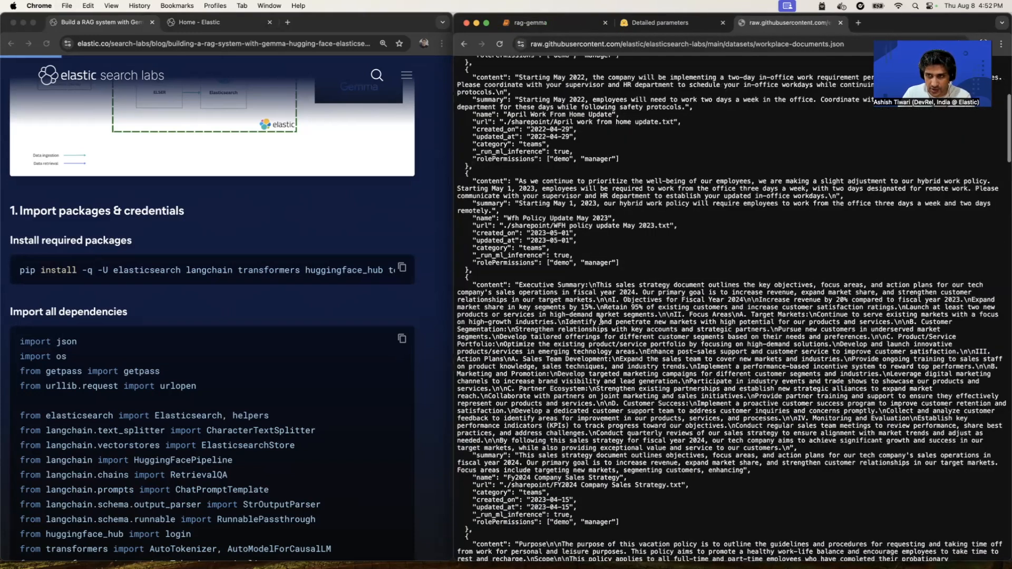
scroll("down", 3)
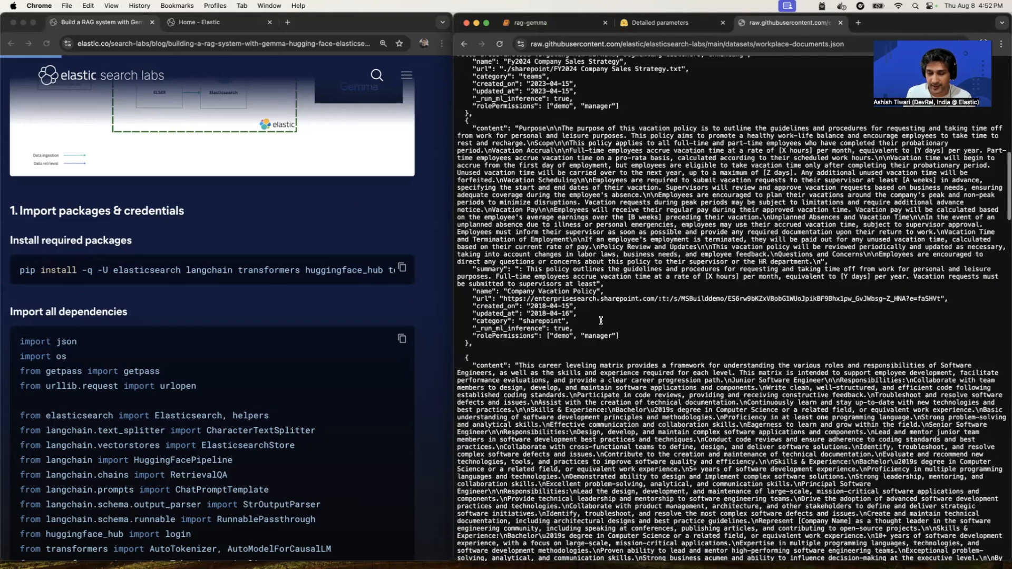
scroll("down", 3)
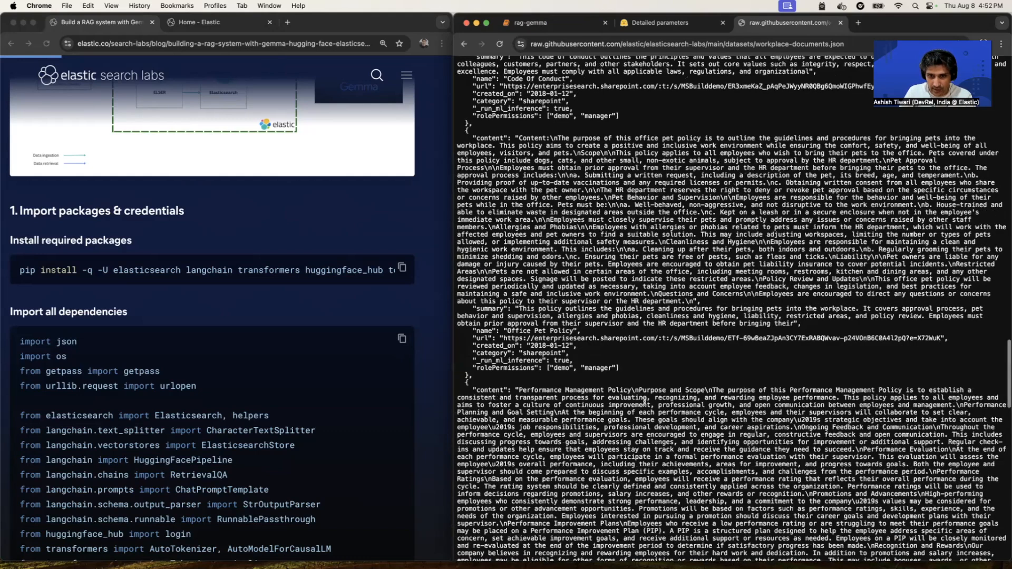
scroll("down", 3)
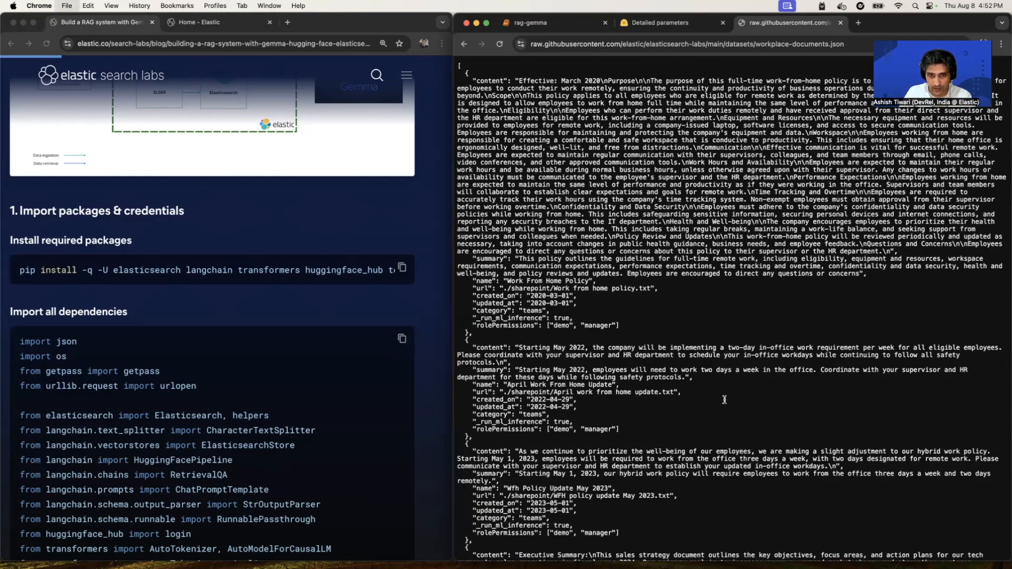
left_click(548, 22)
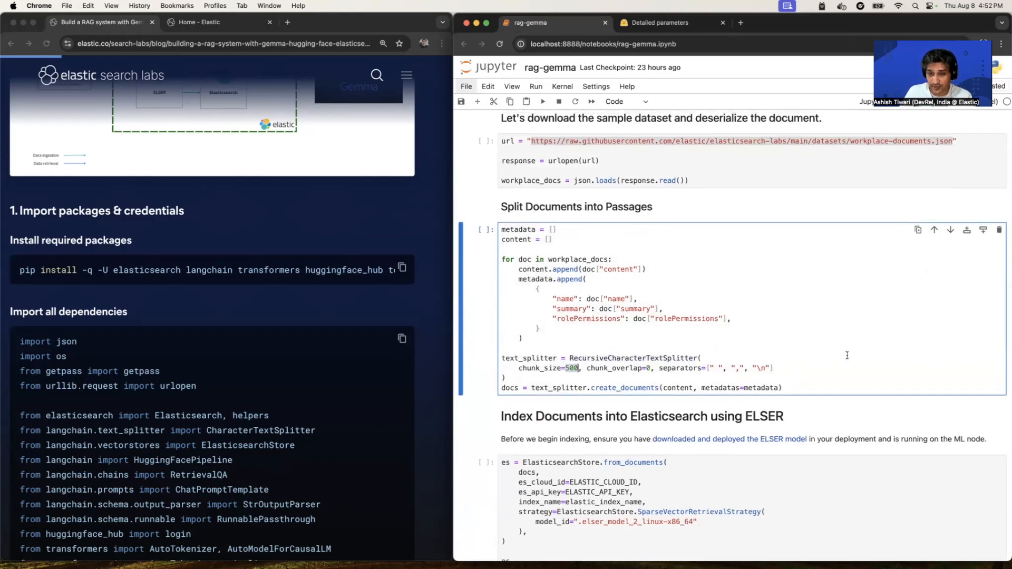
mouse_move(798, 344)
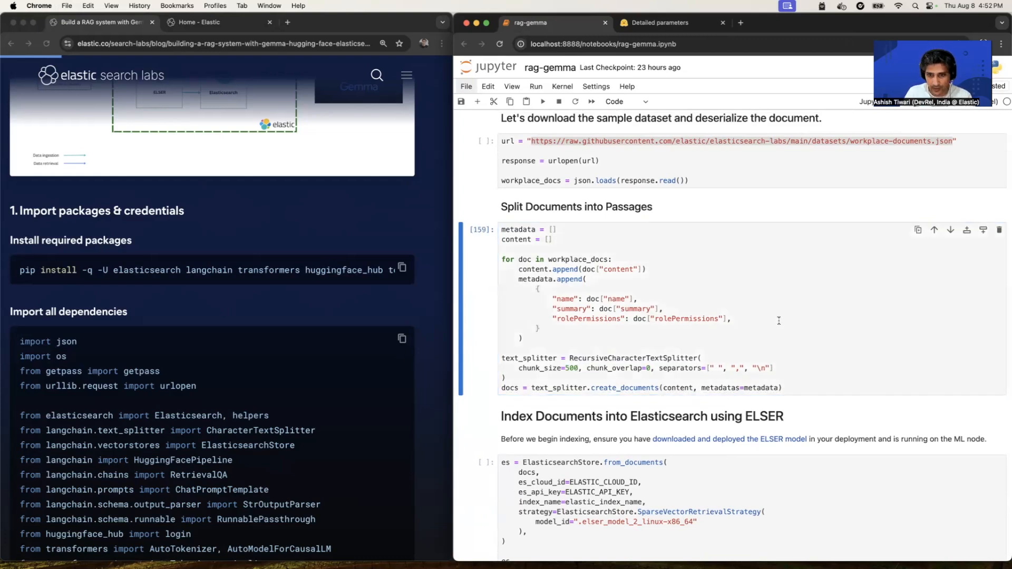
- Scroll the rag-gemma notebook to the 'Index Documents into Elasticsearch using ELSER' cell
scroll("down", 3)
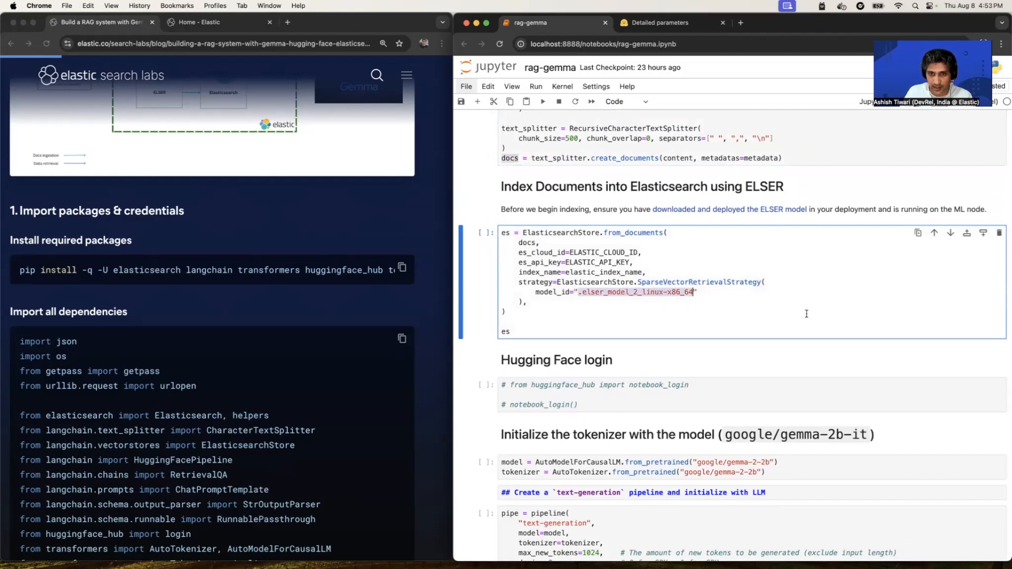
- Reopen Kibana's Trained Models list to confirm .elser_model_2_linux-x86_64 is deployed
left_click(216, 22)
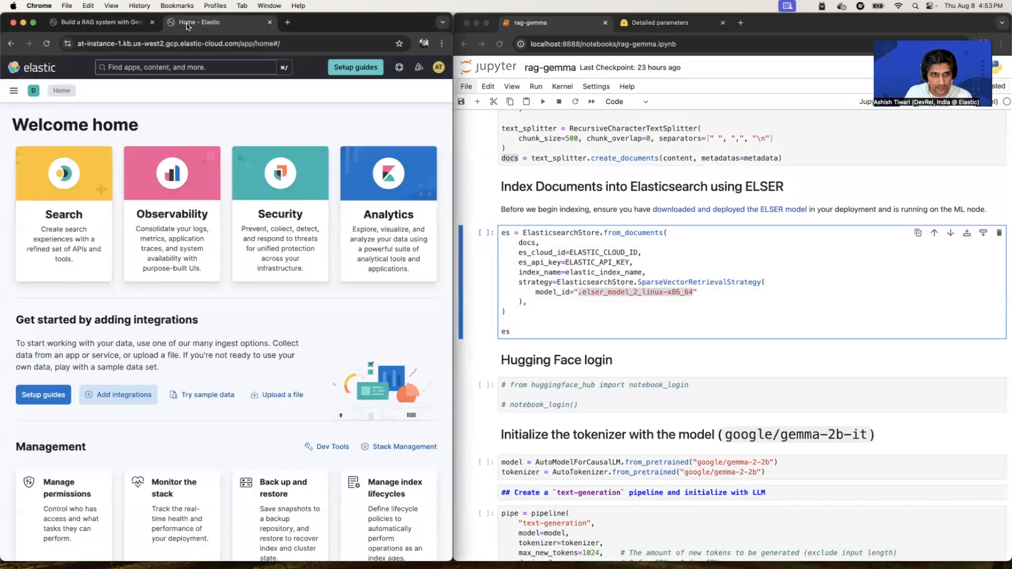
left_click(13, 91)
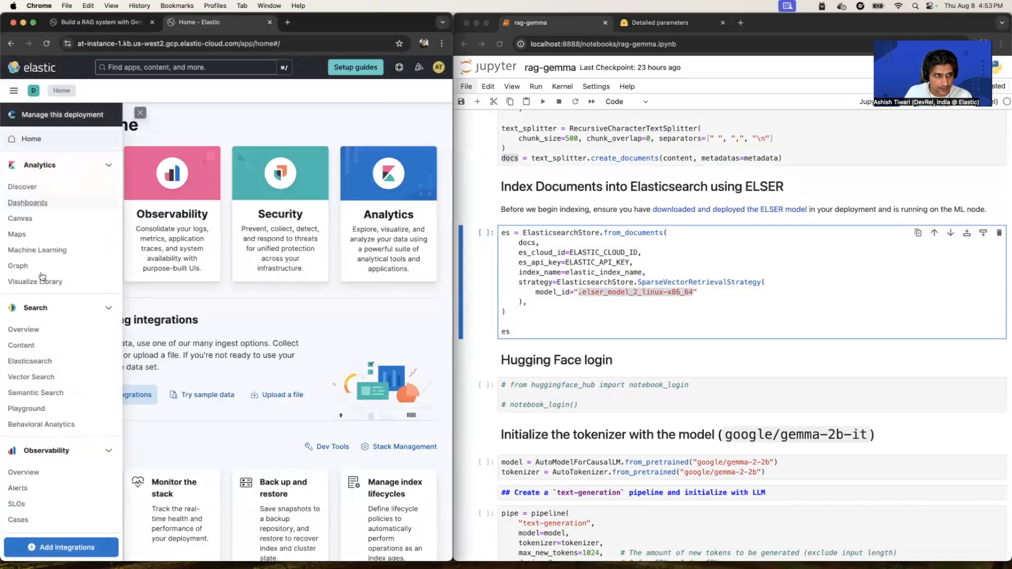
mouse_move(37, 250)
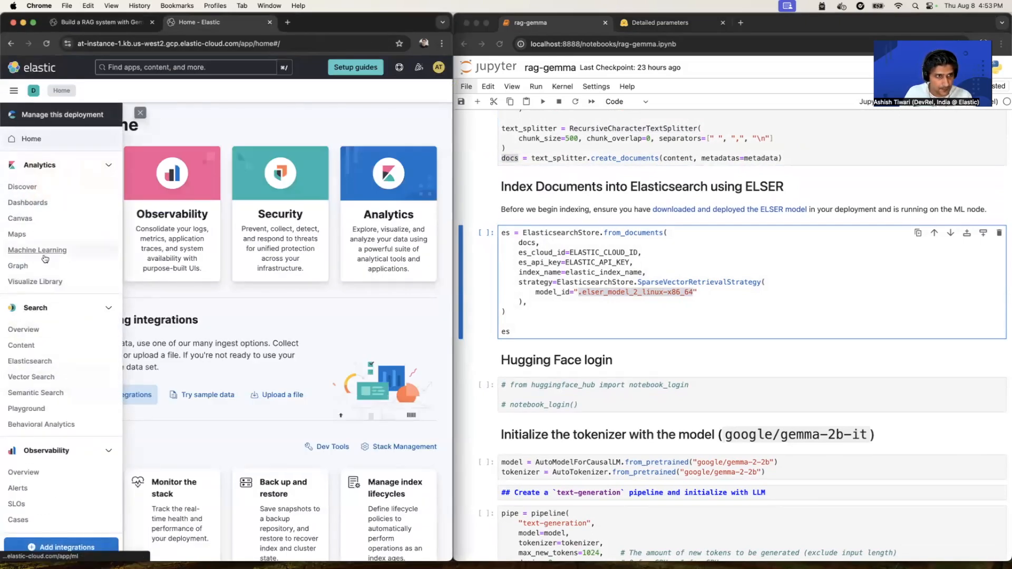
left_click(37, 251)
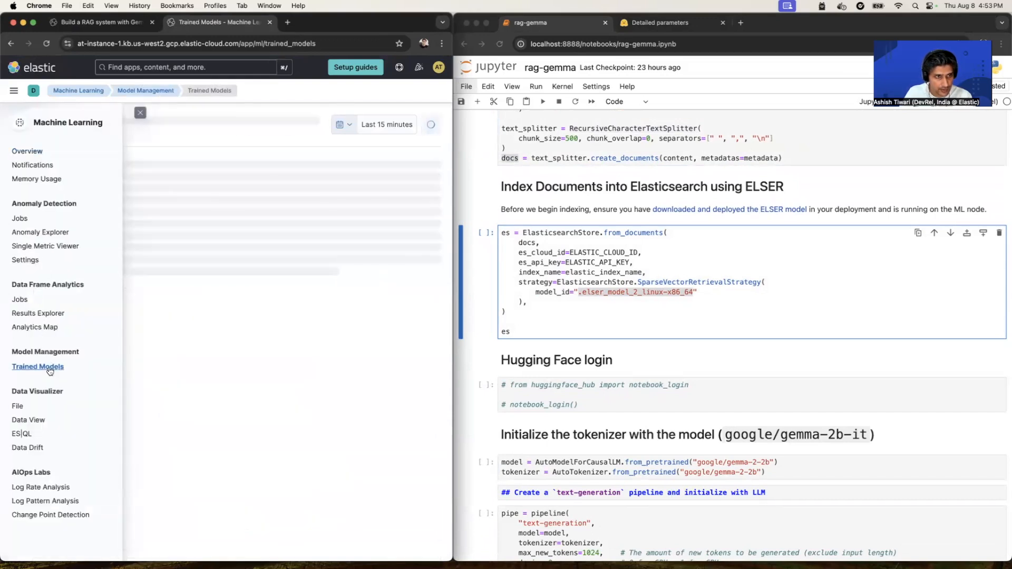
left_click(38, 366)
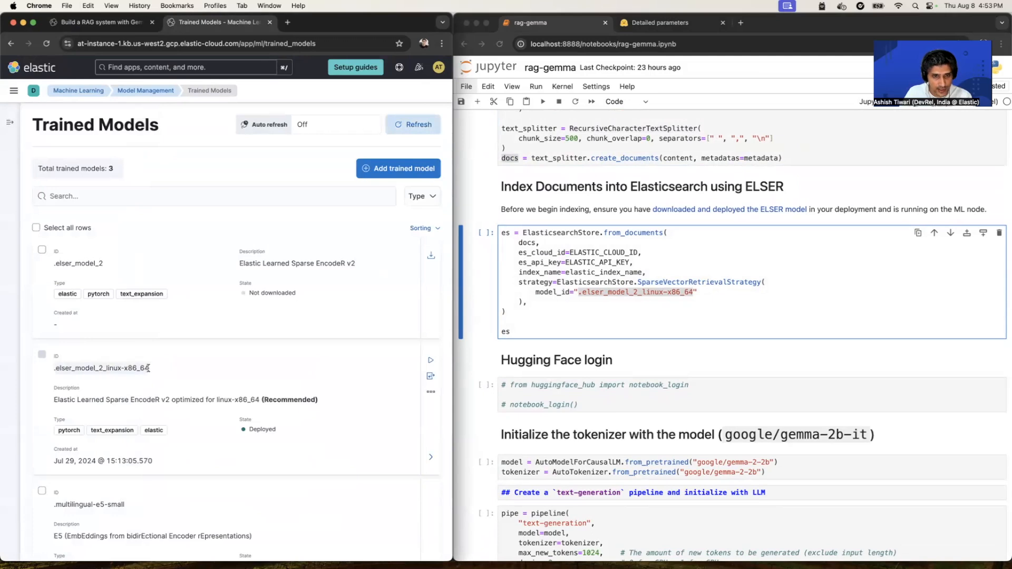
mouse_move(578, 294)
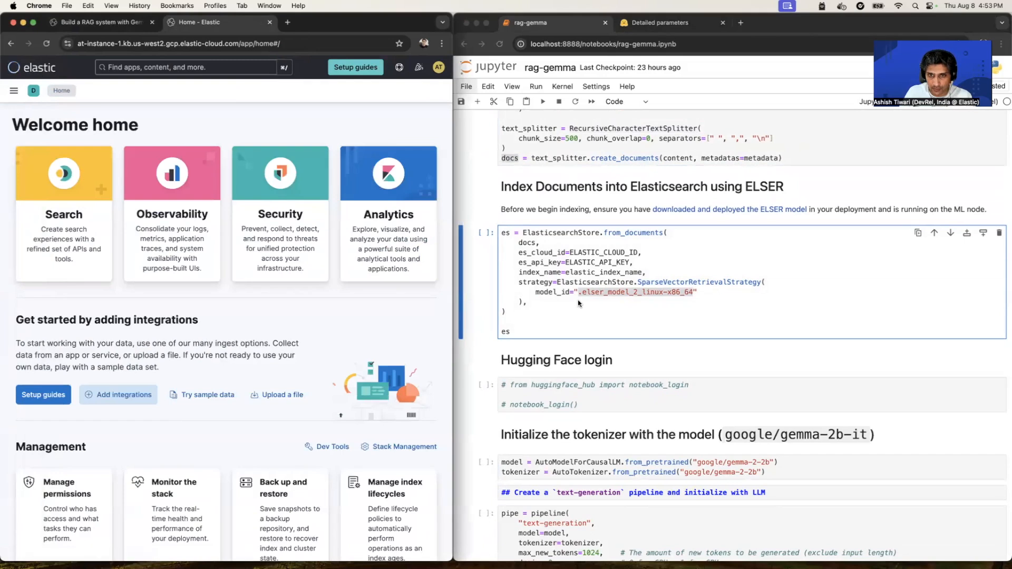
- Execute the ElasticsearchStore.from_documents cell, returning an ElasticsearchStore object
left_click(97, 23)
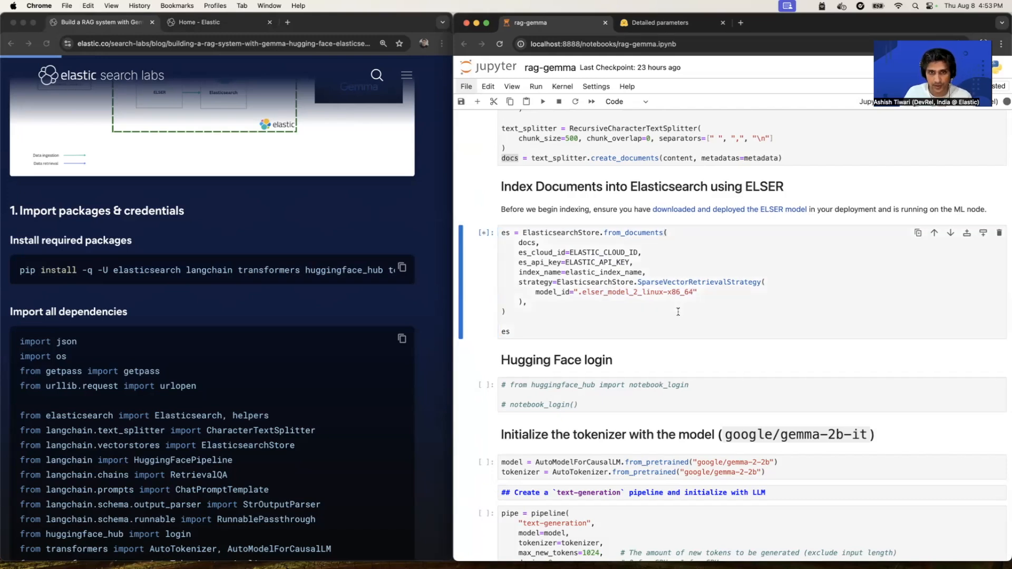
left_click(541, 101)
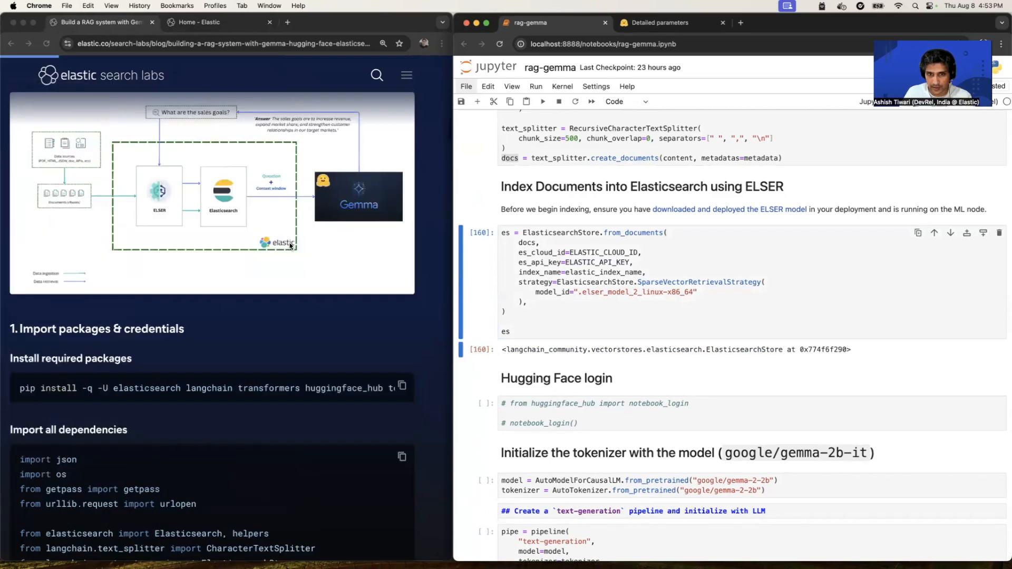
scroll("up", 3)
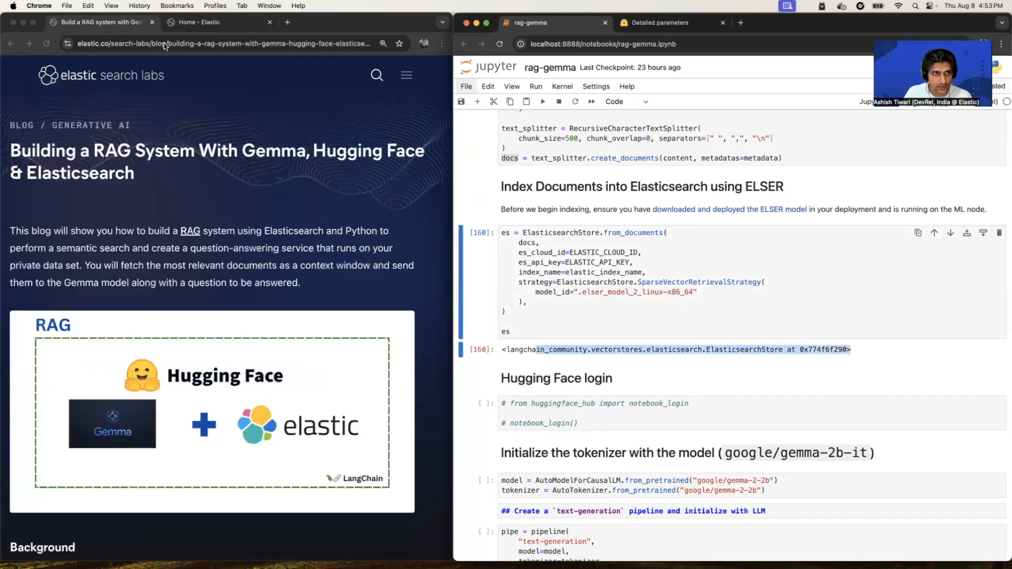
- Run GET gemma-rag/_search in Kibana's Dev Tools Console
left_click(213, 23)
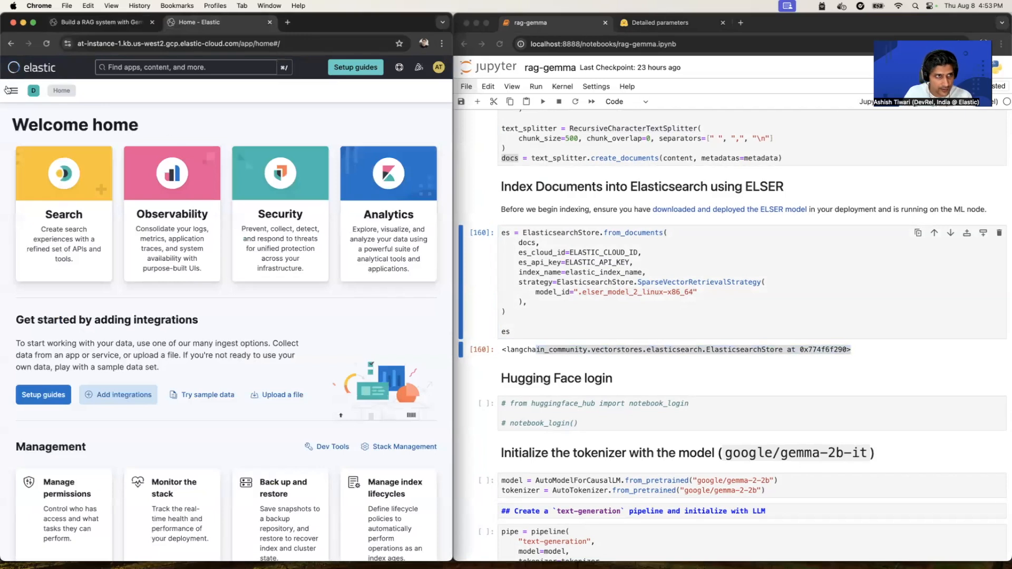
left_click(13, 91)
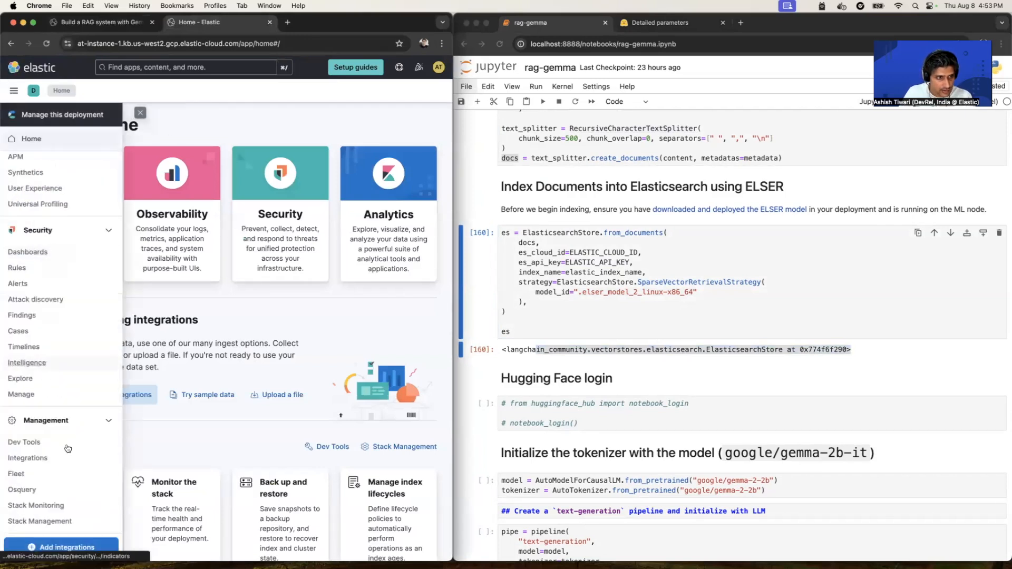
left_click(24, 442)
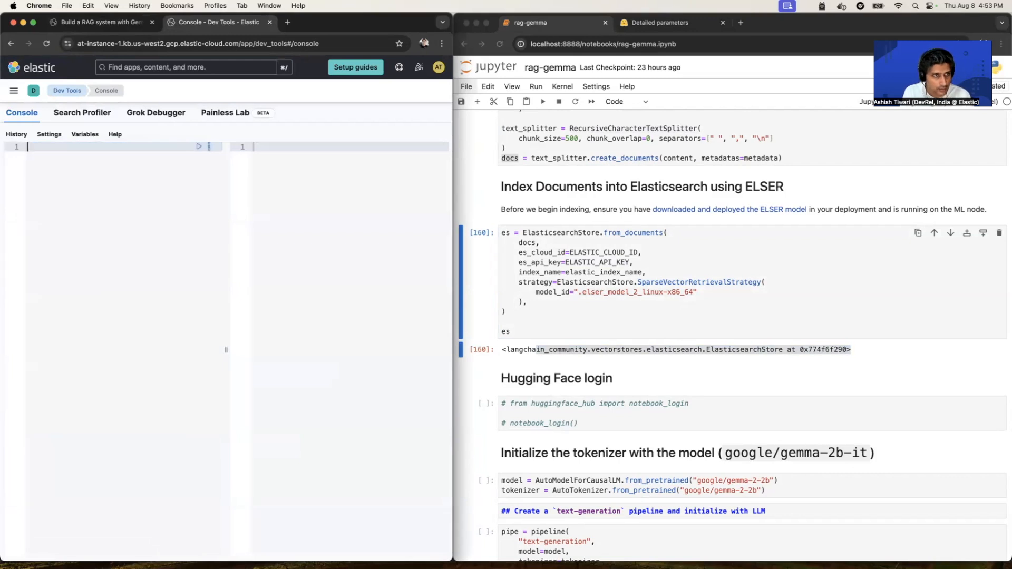
type("GET")
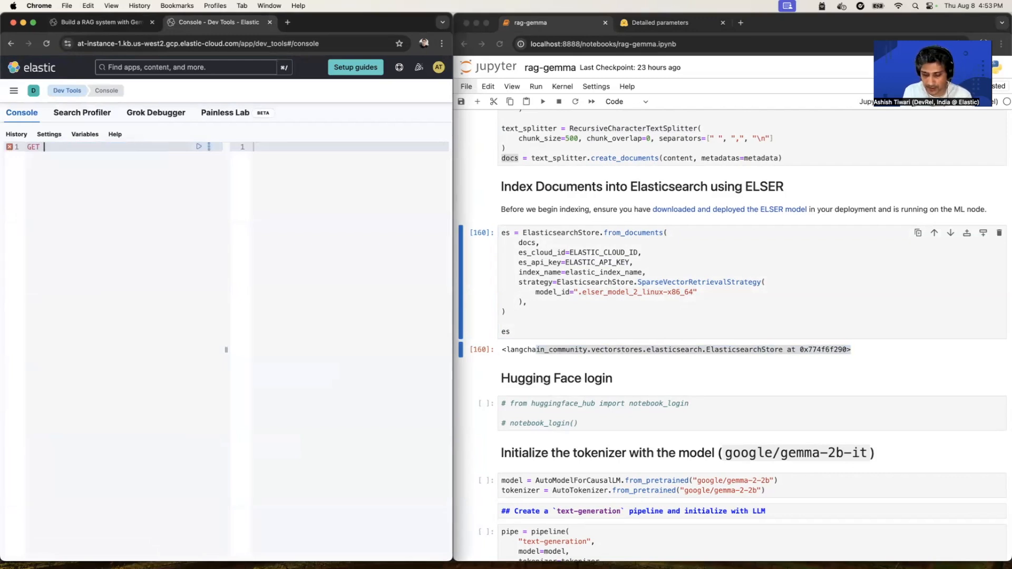
type("gemma-rag")
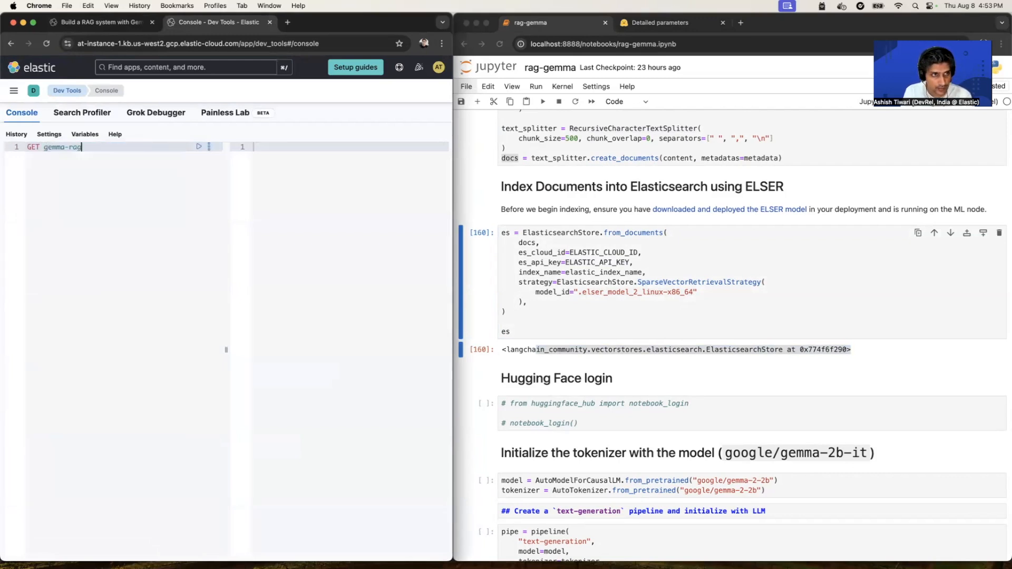
type("/_search")
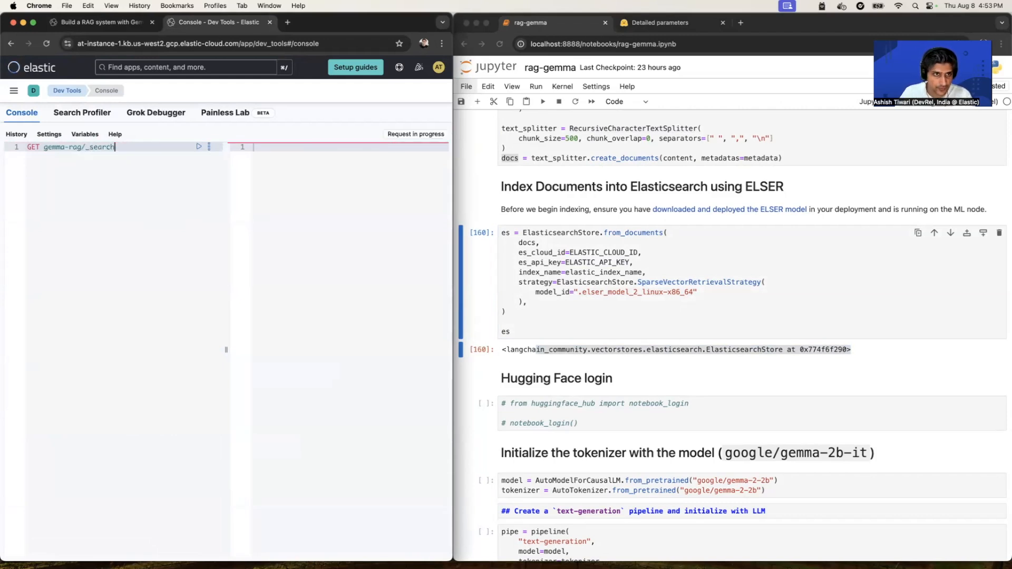
left_click(200, 146)
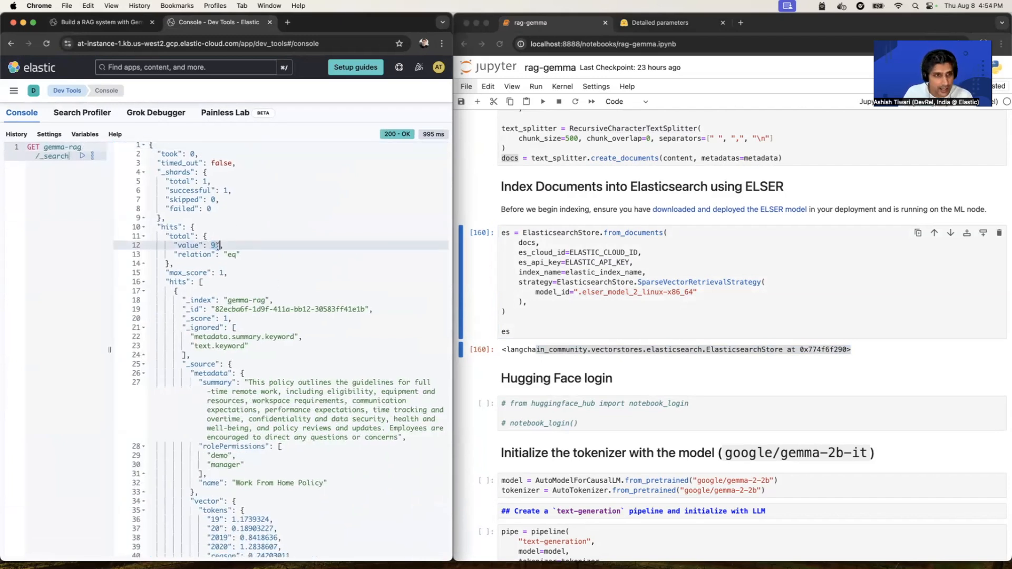
- Inspect the response's 93 hits carrying policy metadata and ELSER vector tokens
scroll("down", 3)
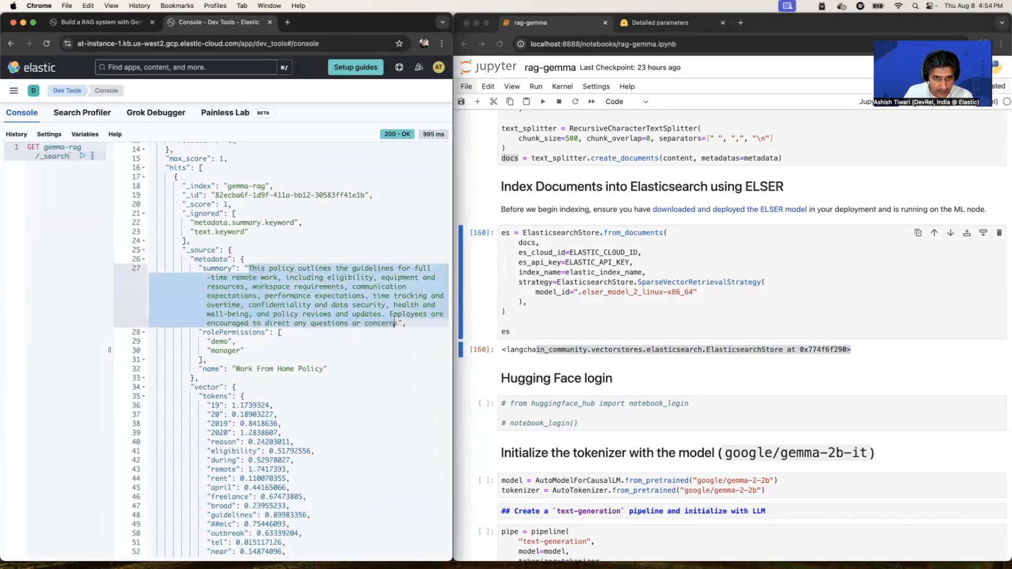
scroll("down", 3)
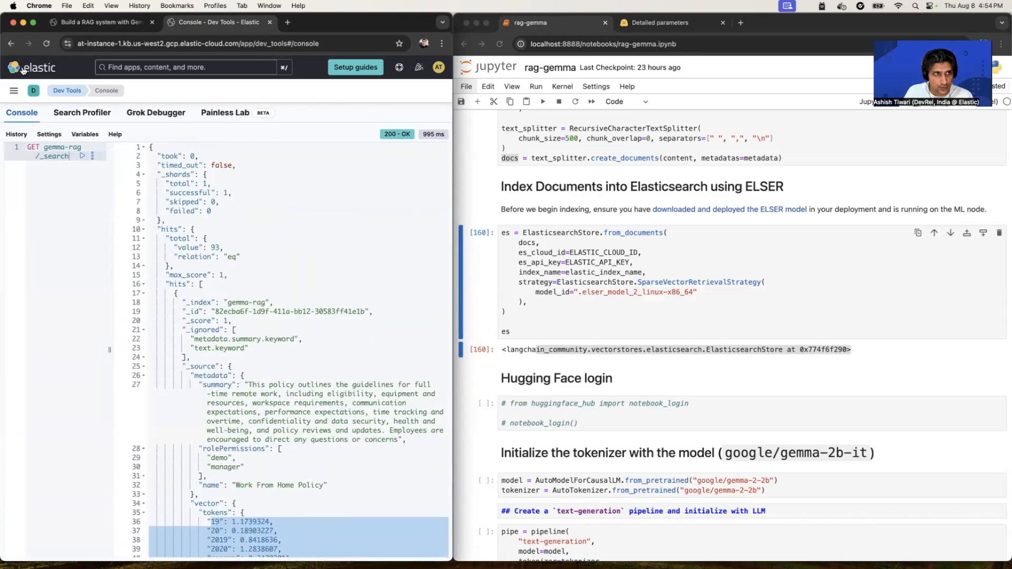
scroll("down", 3)
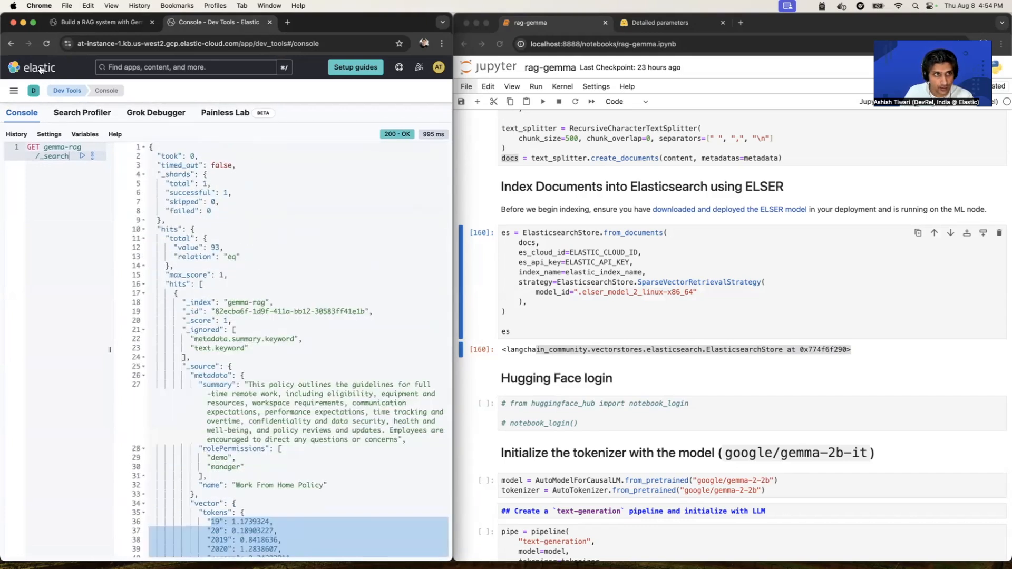
- Review the blog tutorial's Hugging Face login step from the deployment home page
left_click(37, 67)
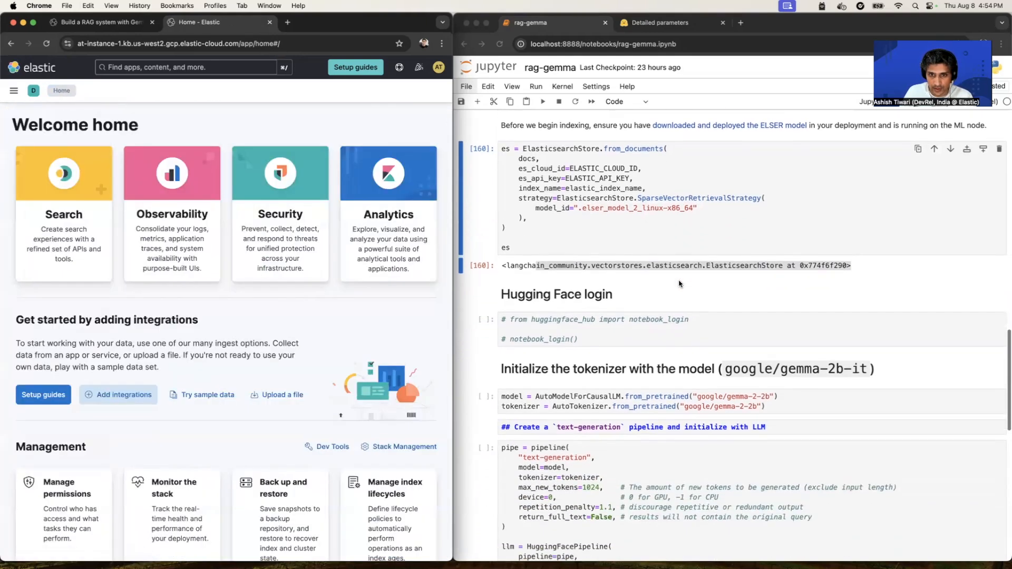
scroll("down", 3)
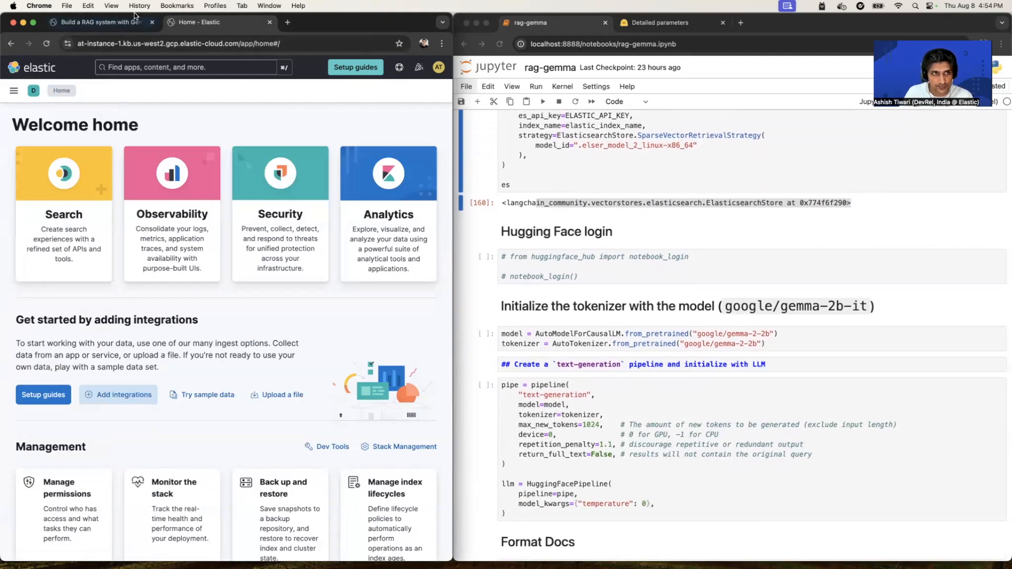
left_click(97, 22)
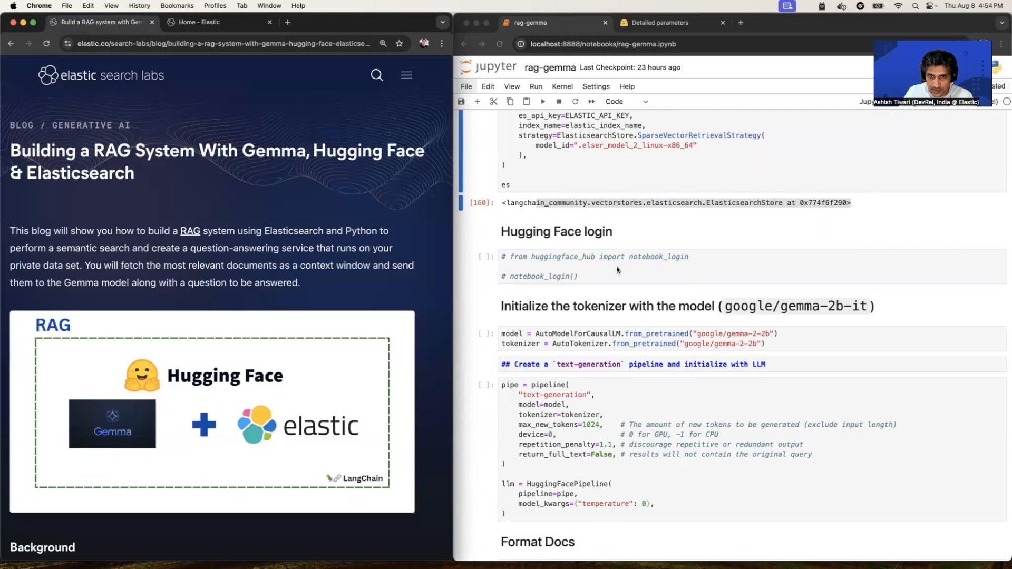
- Run the commented-out notebook_login cell and move on to the Gemma tokenizer and model cell
left_click(563, 277)
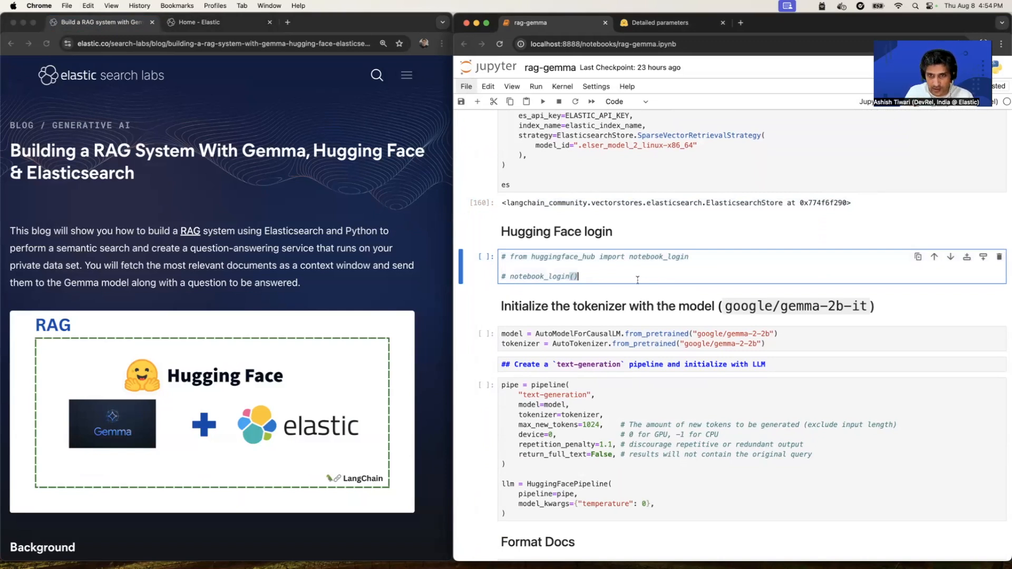
scroll("down", 3)
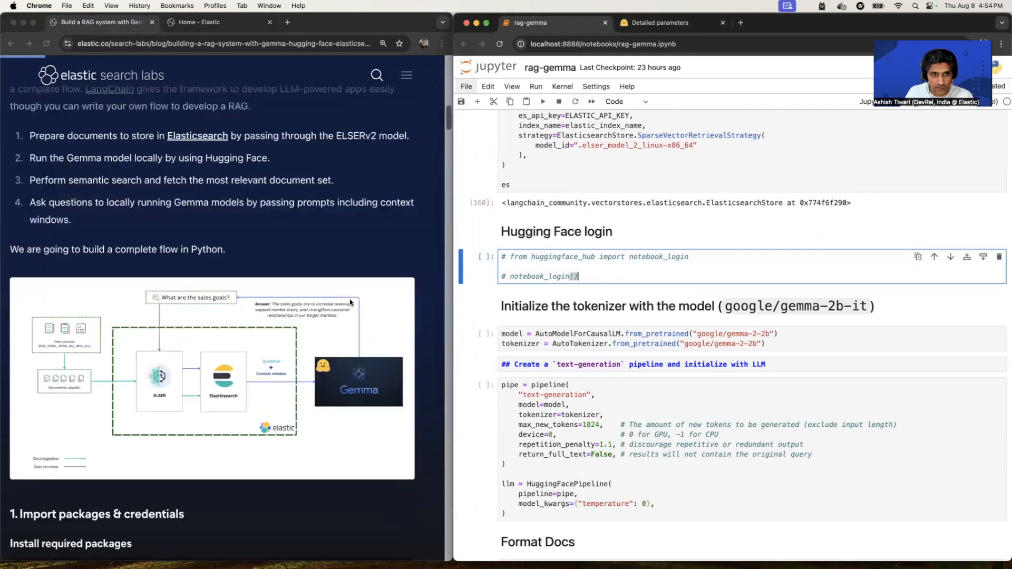
scroll("down", 3)
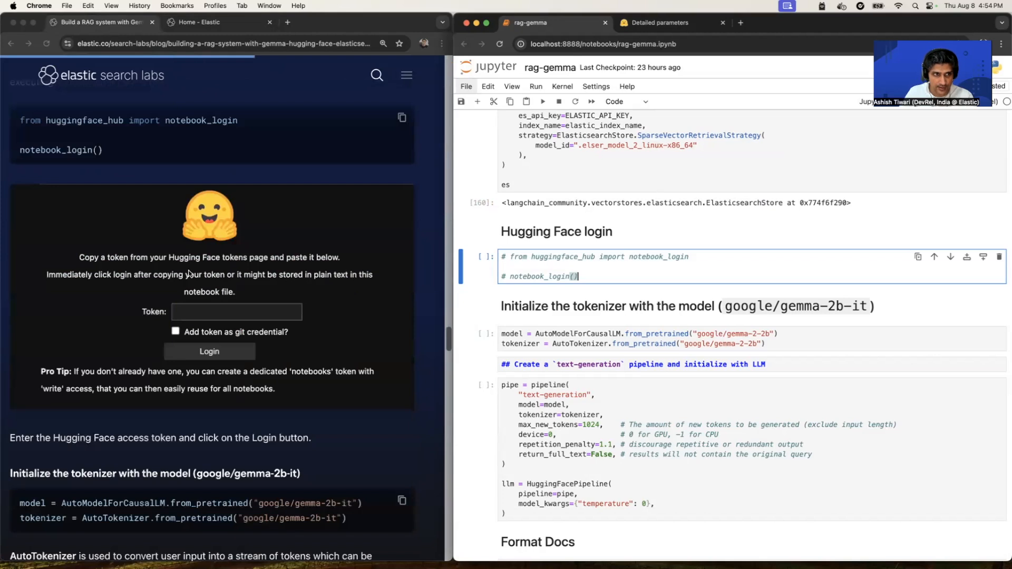
scroll("down", 3)
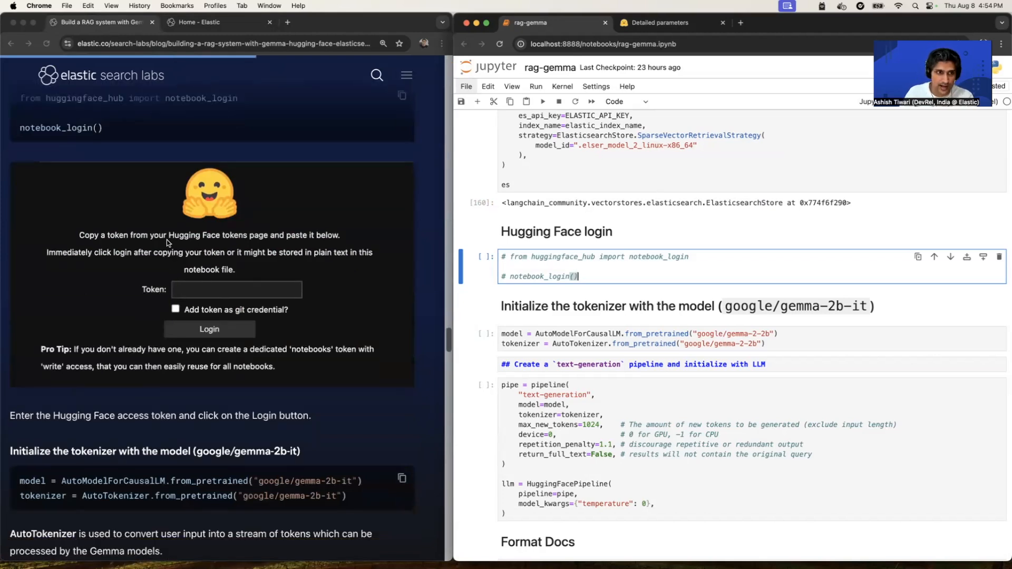
mouse_move(240, 346)
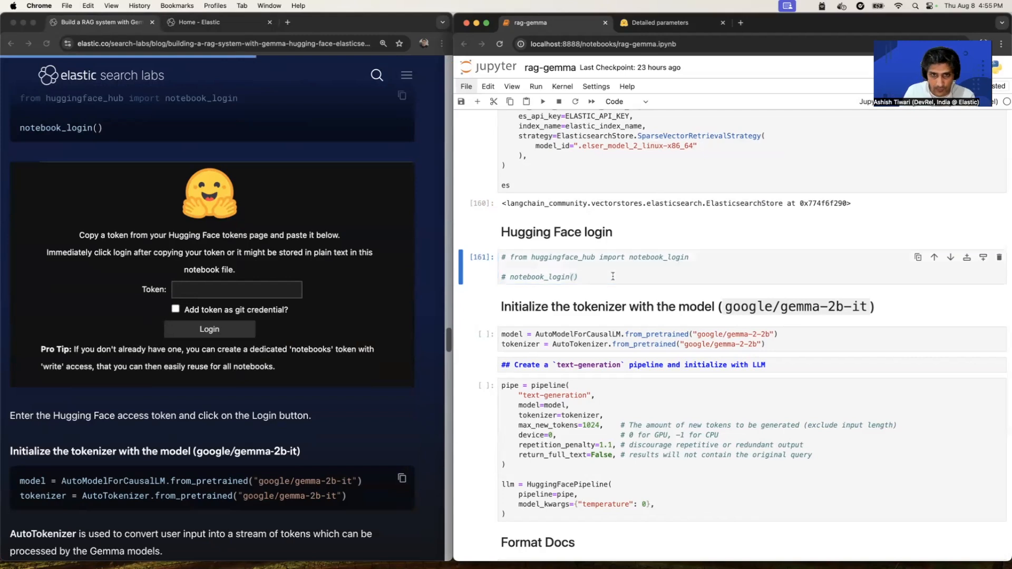
scroll("down", 3)
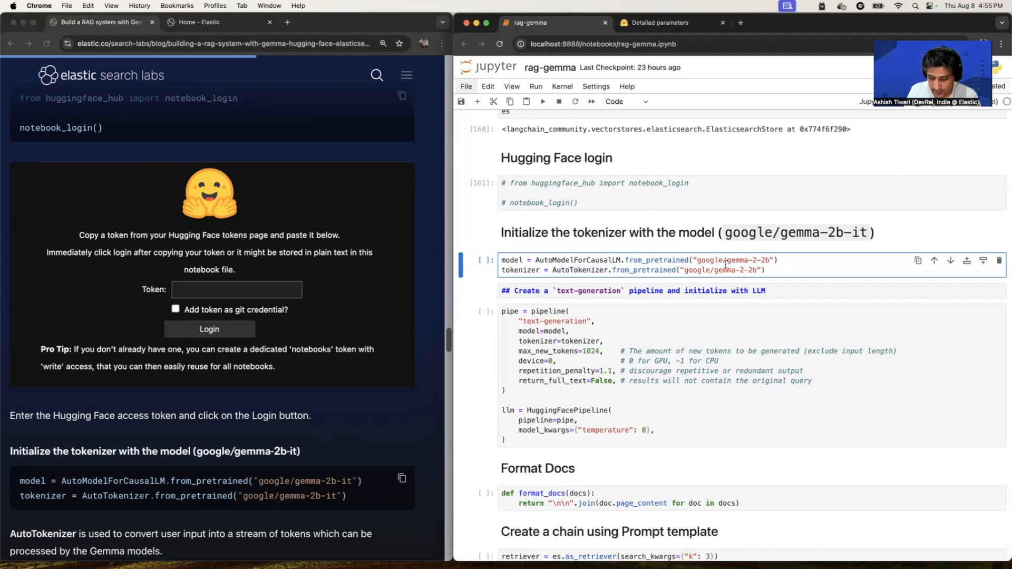
- Run the cell loading the Gemma 2B tokenizer and model, loading all 3 checkpoint shards
left_click(542, 101)
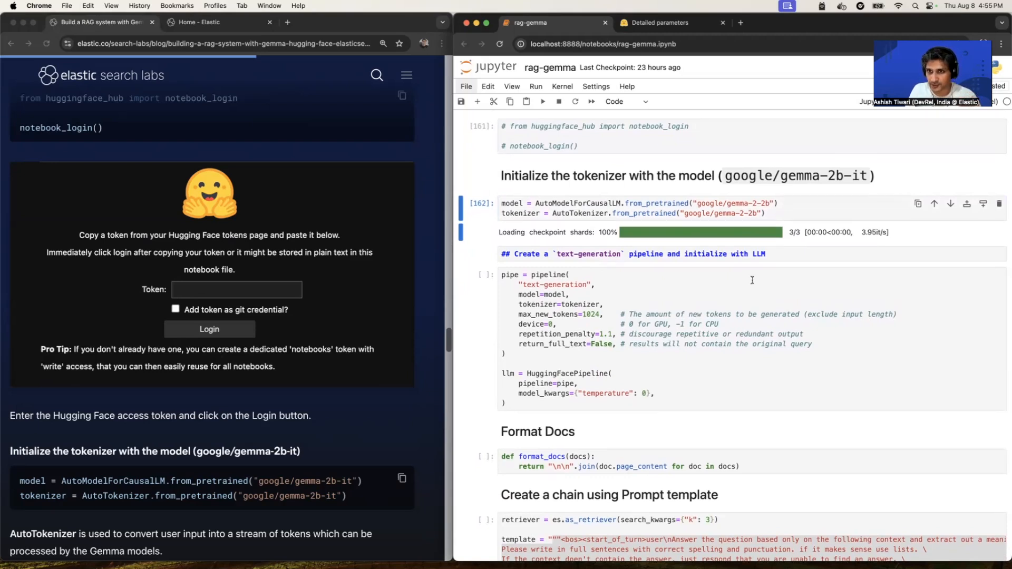
mouse_move(637, 229)
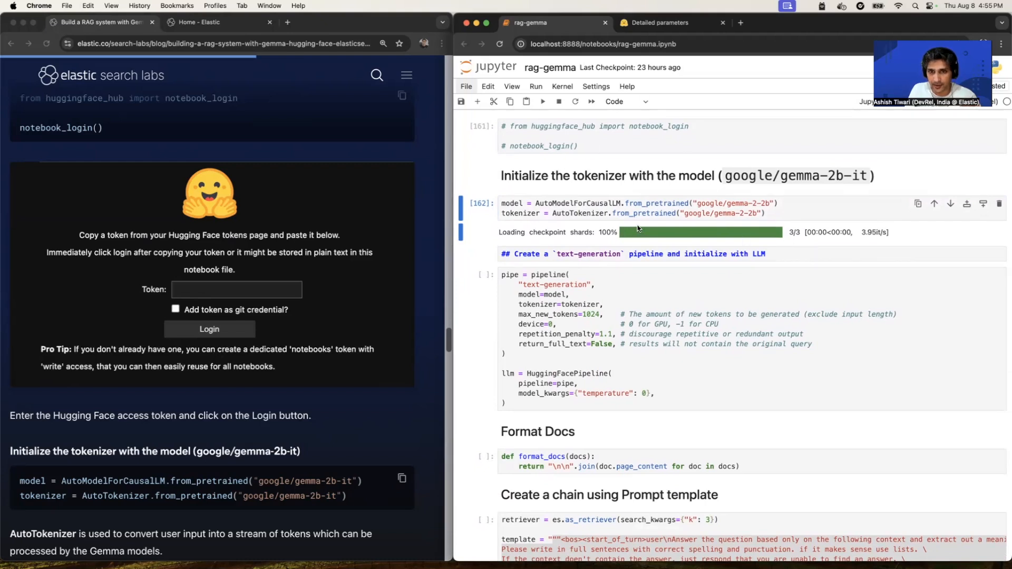
mouse_move(528, 229)
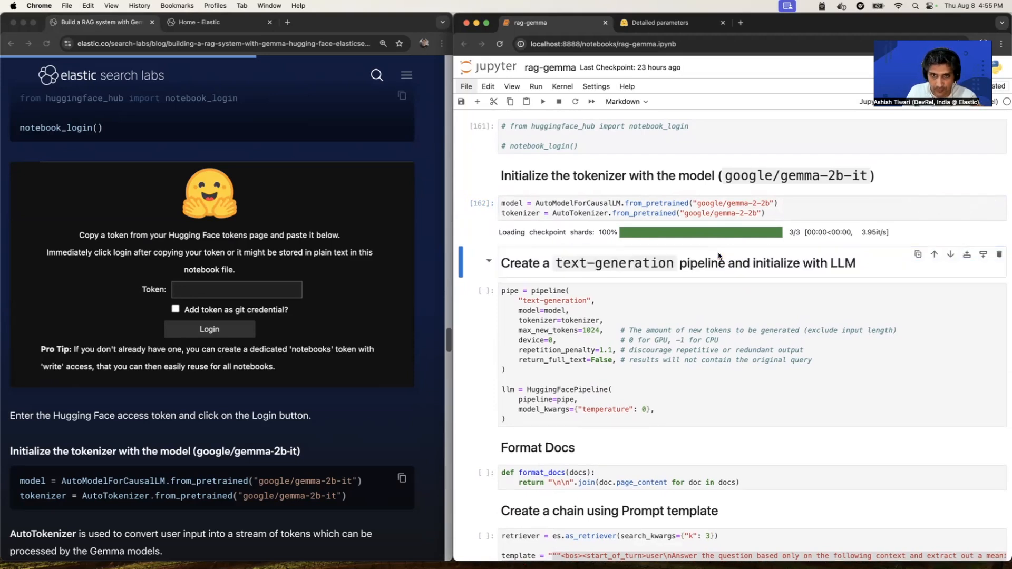
scroll("down", 3)
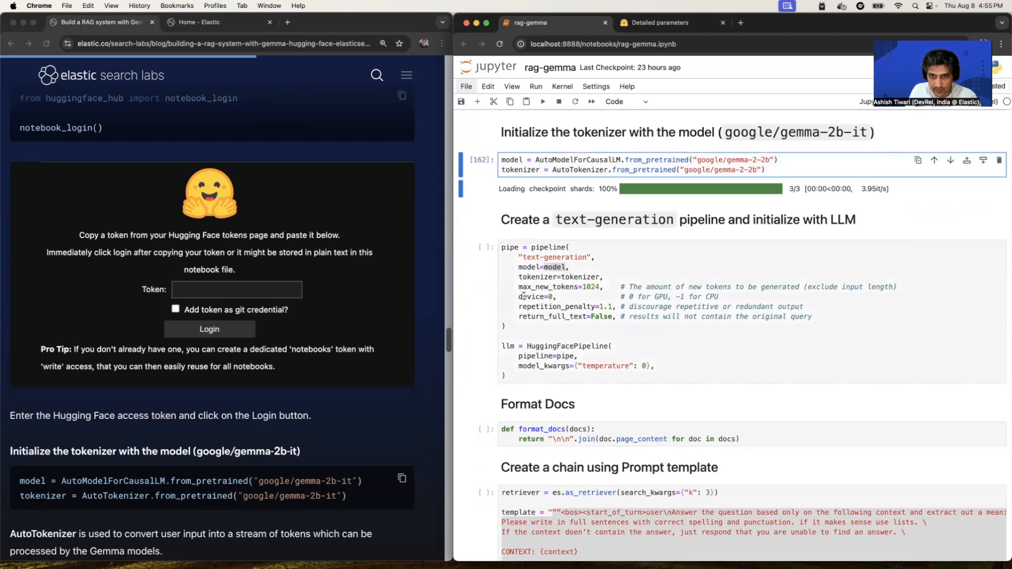
left_click(581, 287)
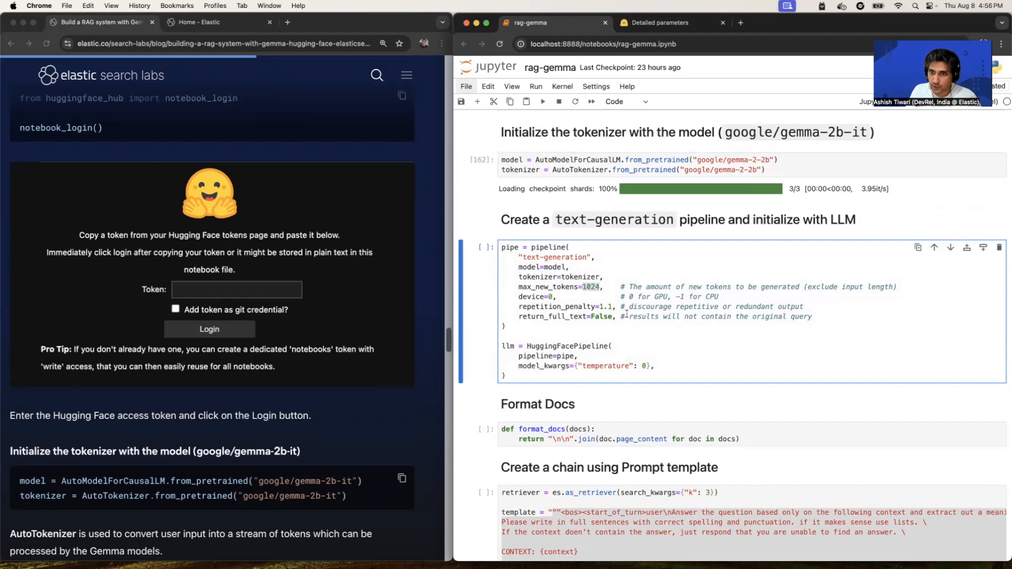
mouse_move(472, 307)
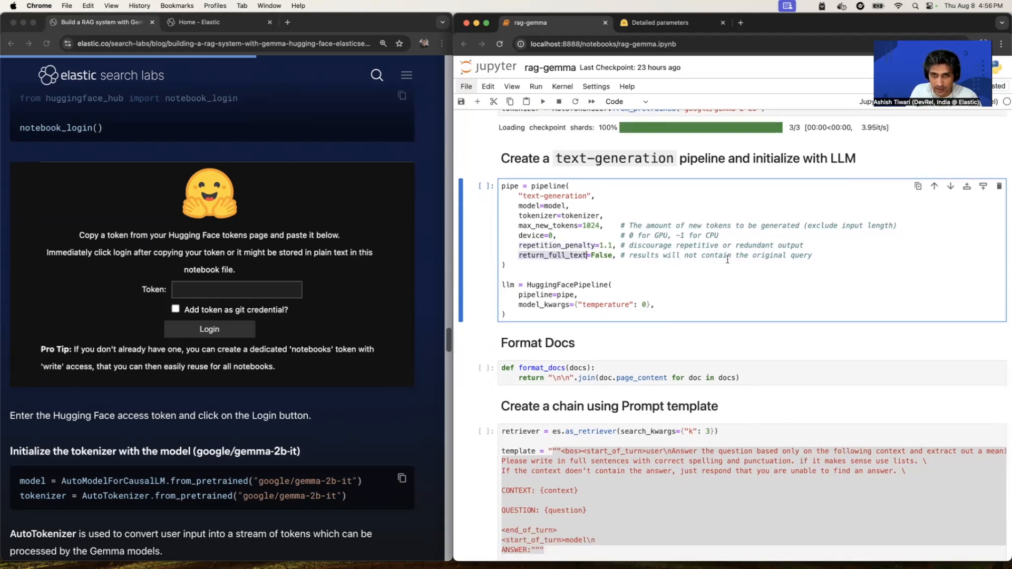
mouse_move(585, 259)
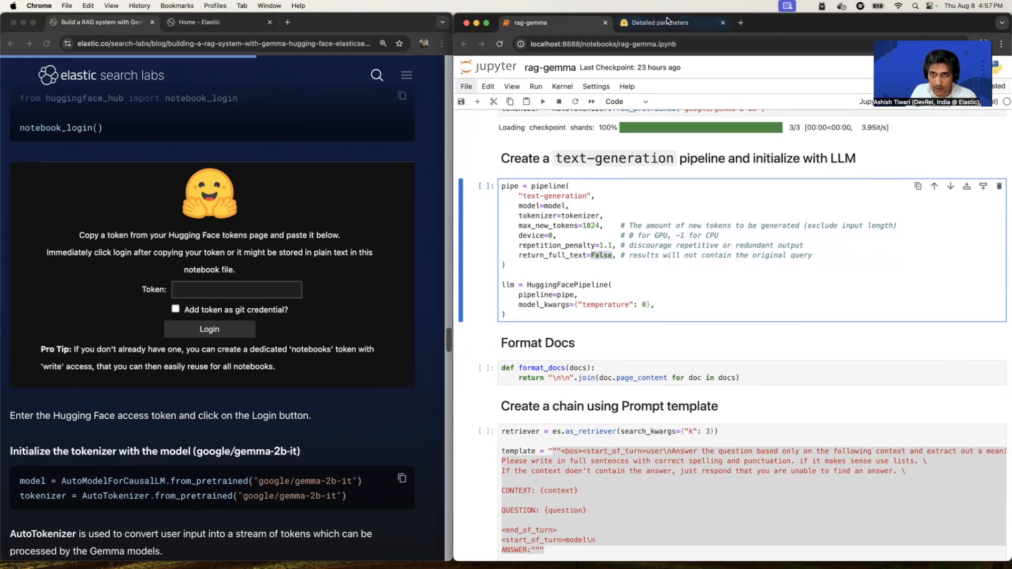
left_click(658, 22)
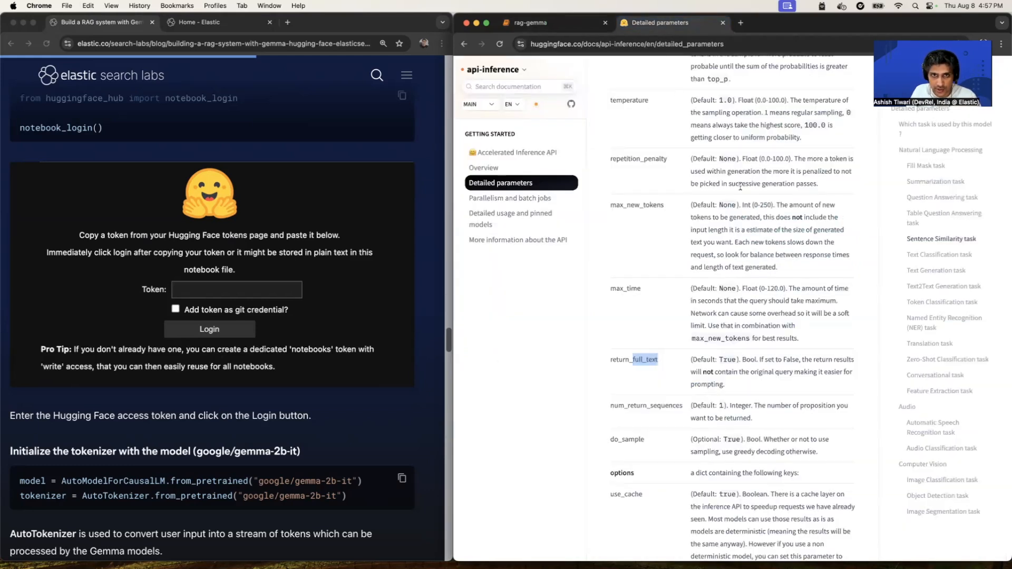
scroll("up", 3)
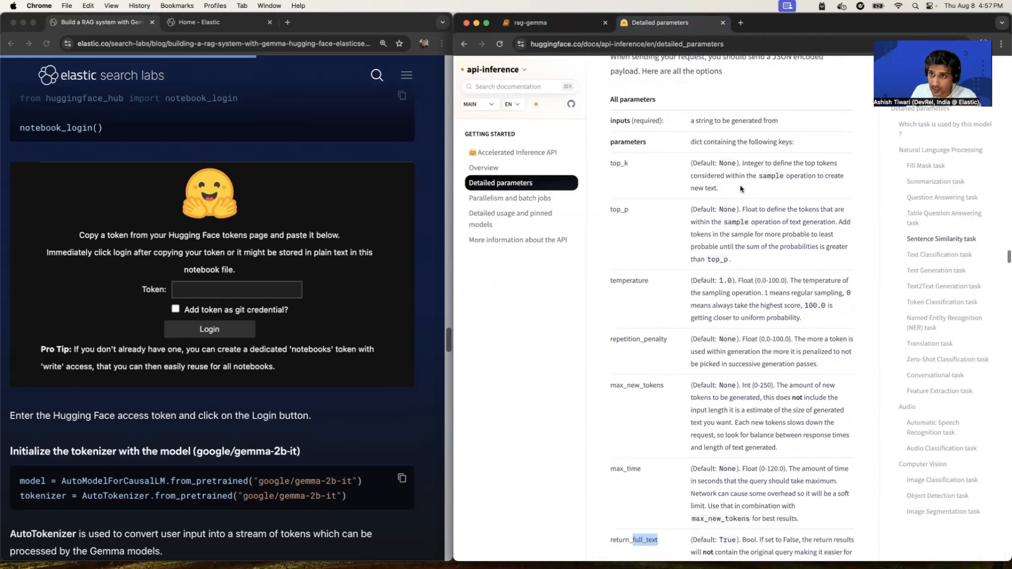
scroll("down", 3)
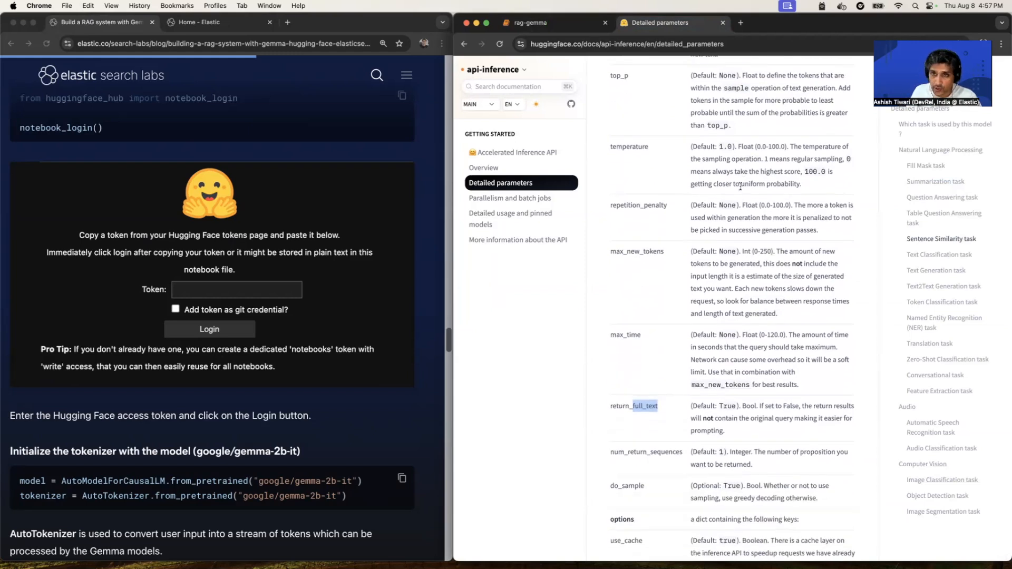
scroll("down", 3)
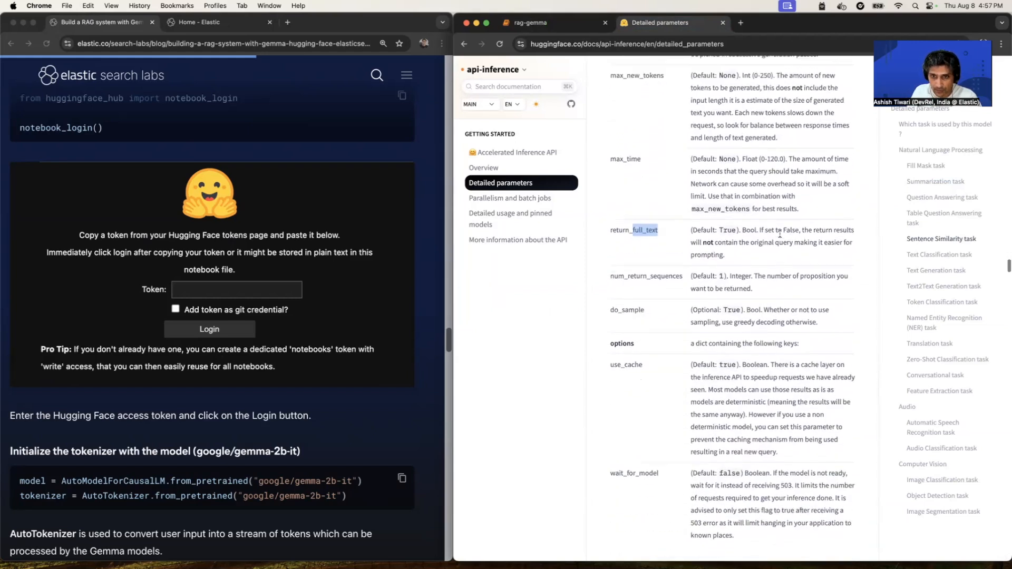
left_click(551, 22)
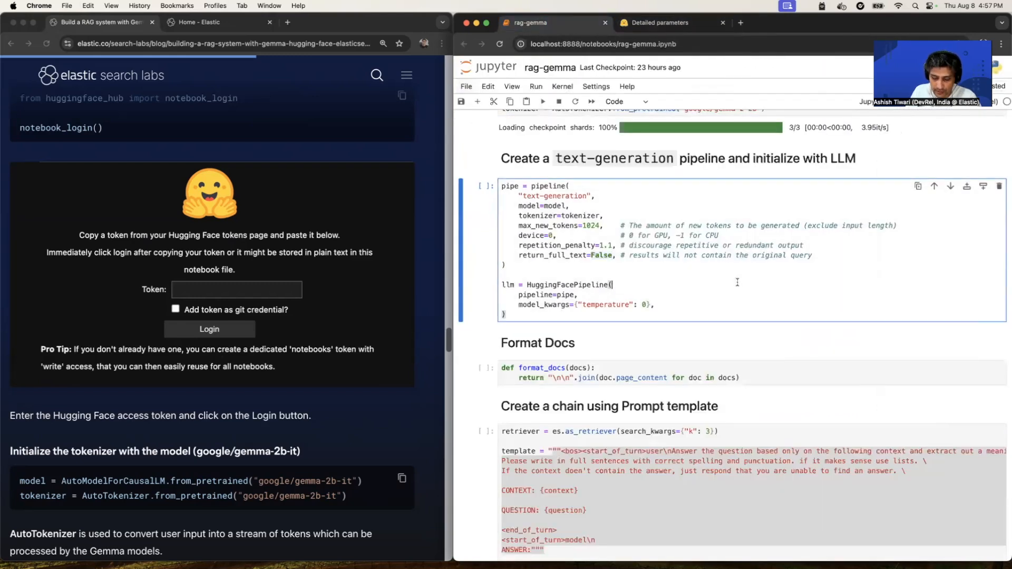
- Run the text-generation pipeline cell defining the Gemma LLM
left_click(543, 101)
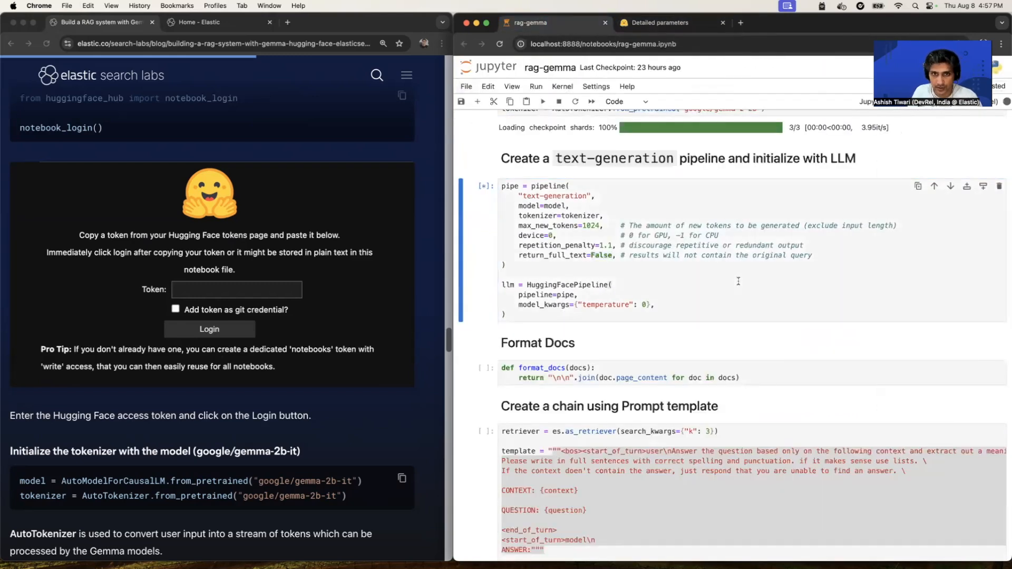
scroll("down", 3)
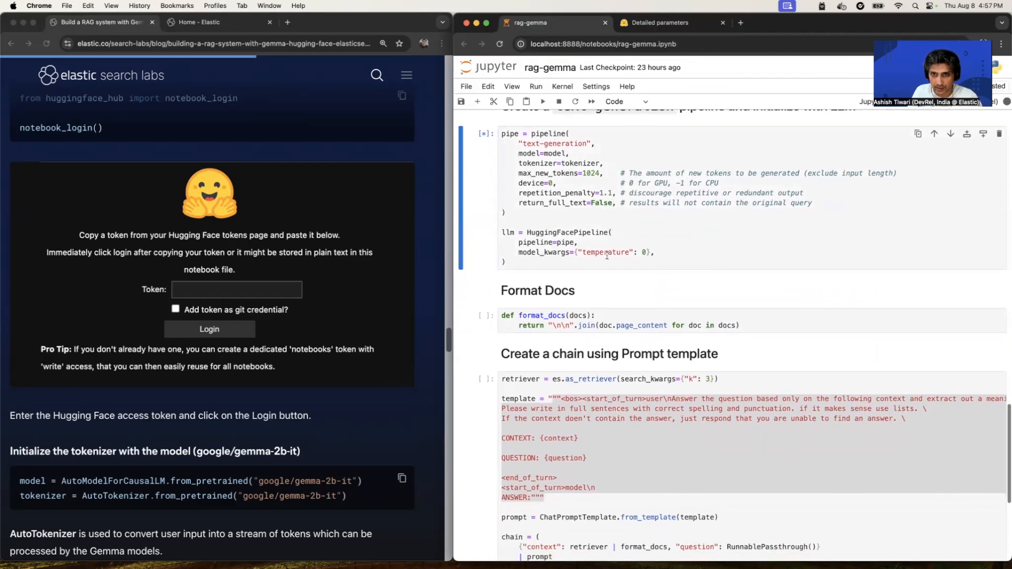
scroll("up", 3)
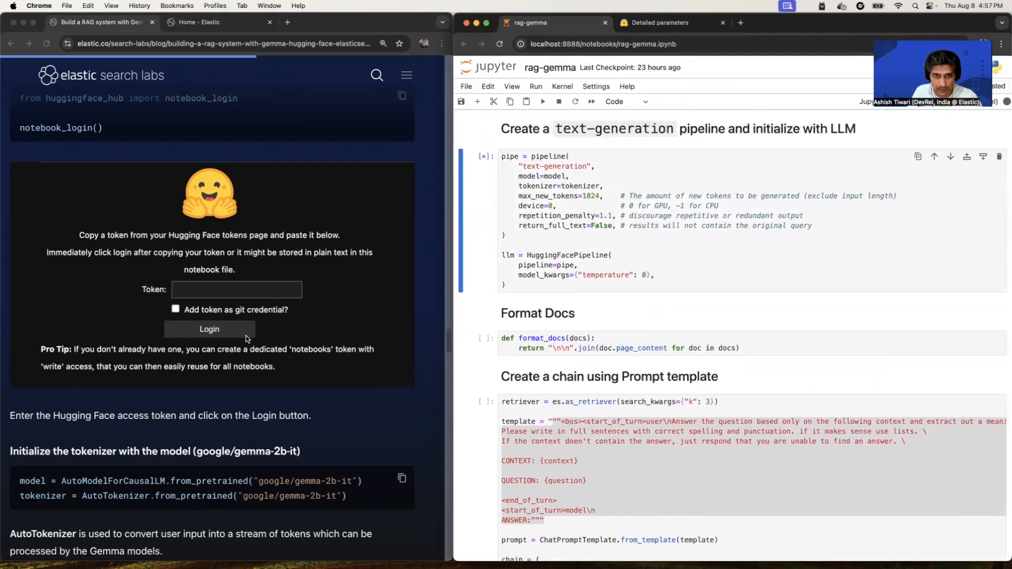
scroll("down", 3)
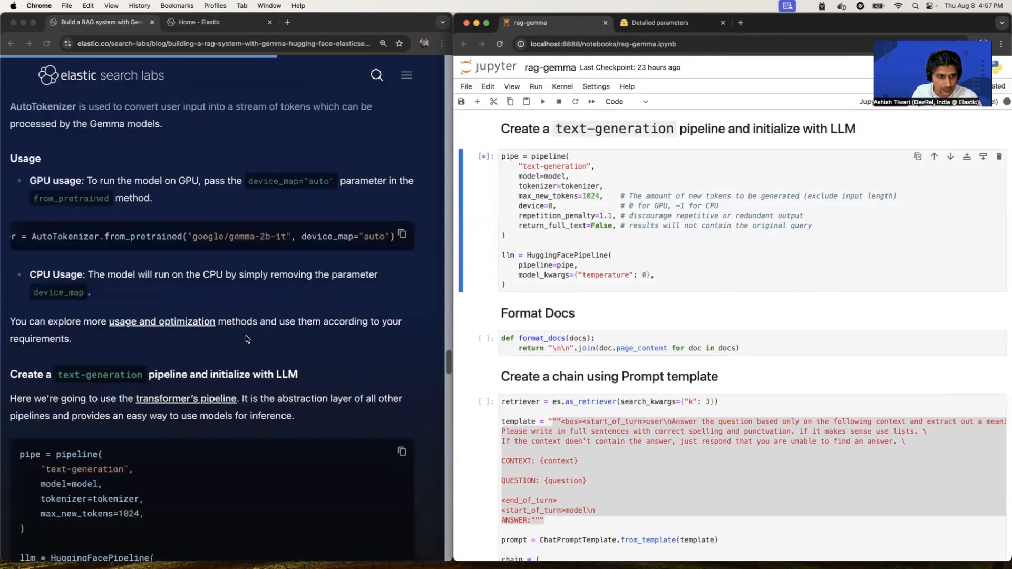
scroll("down", 3)
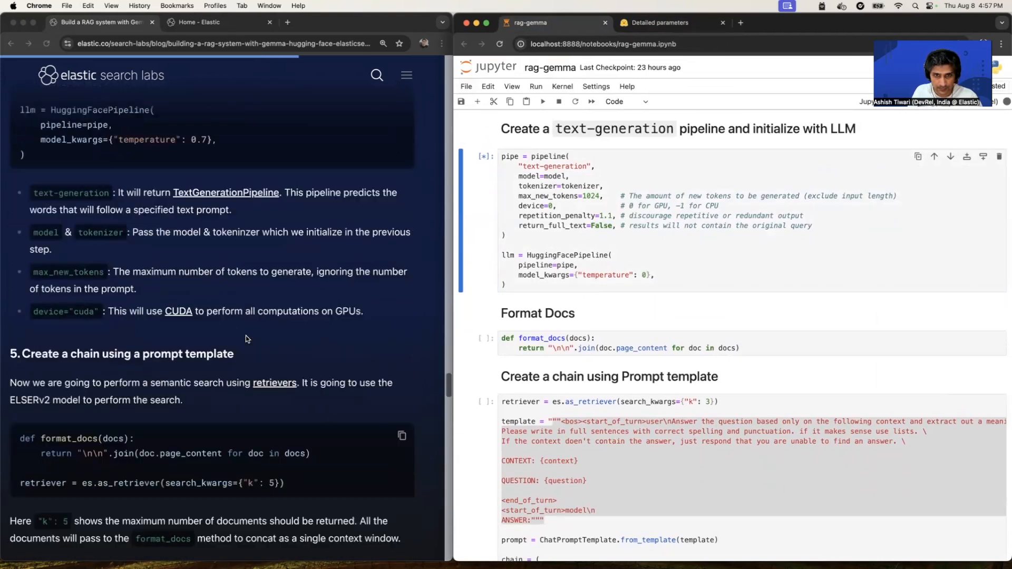
scroll("down", 3)
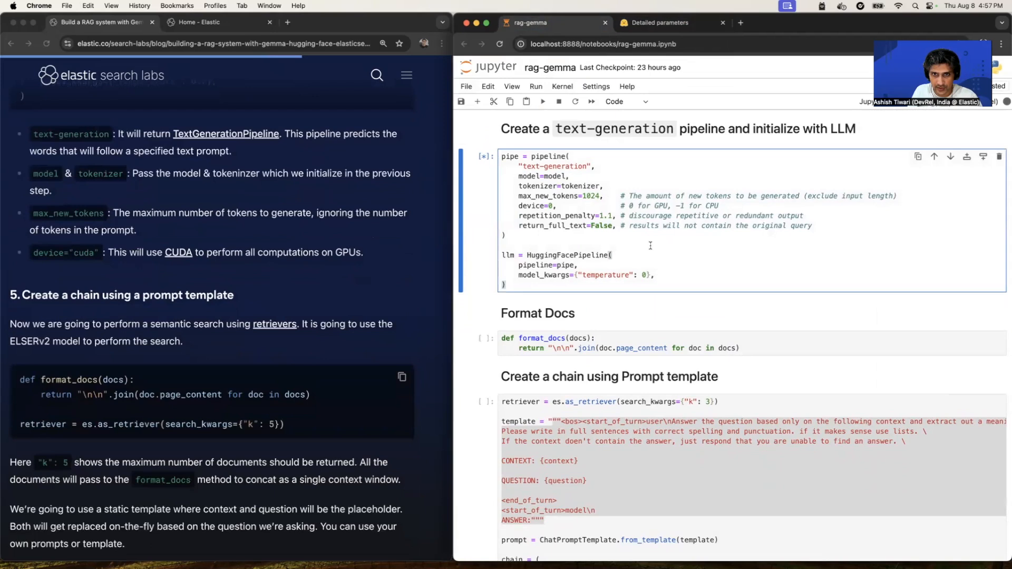
scroll("down", 3)
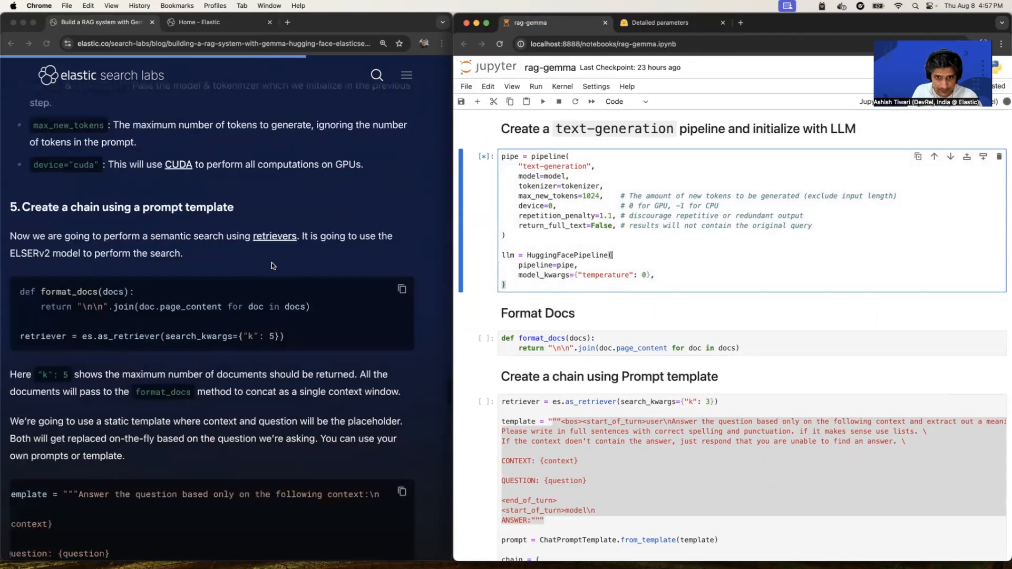
scroll("down", 3)
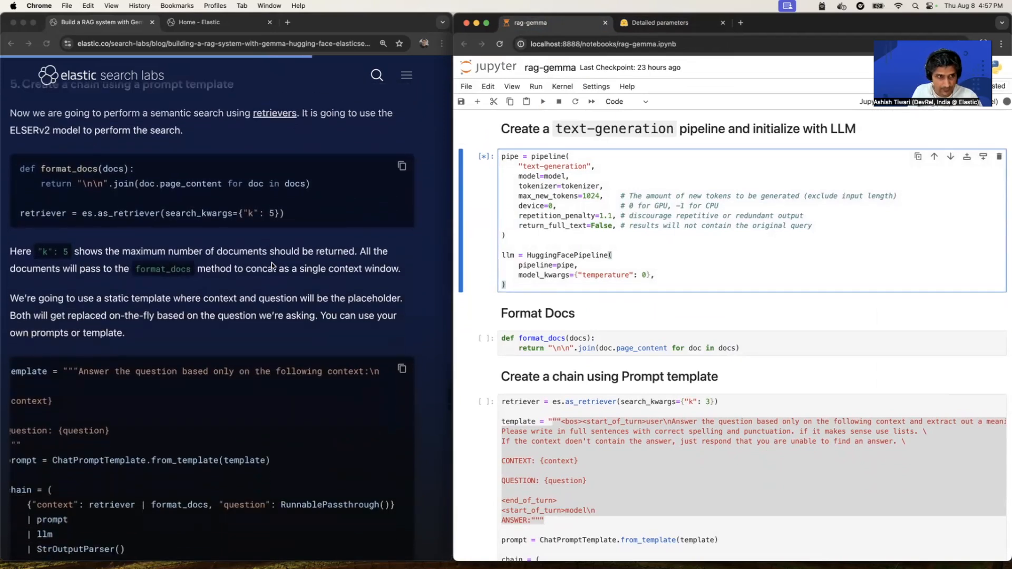
scroll("up", 3)
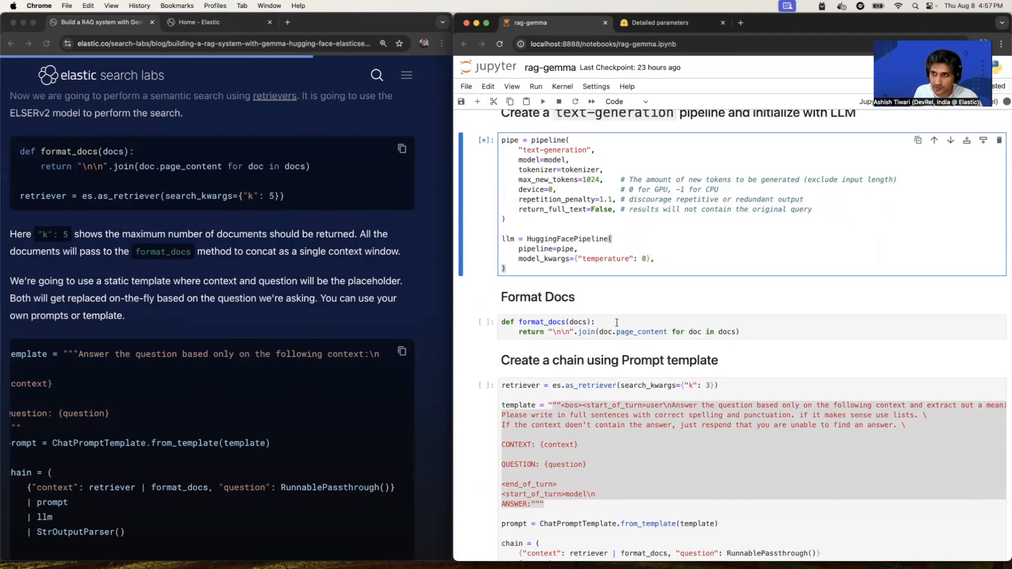
- Run the format_docs and prompt-template chain cells to build the retrieval chain
left_click(613, 322)
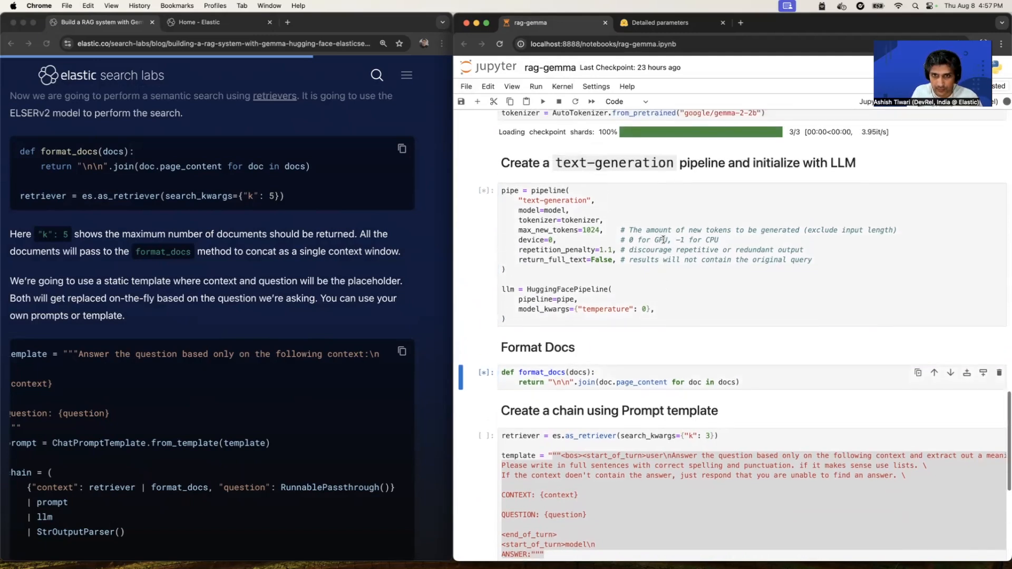
scroll("down", 3)
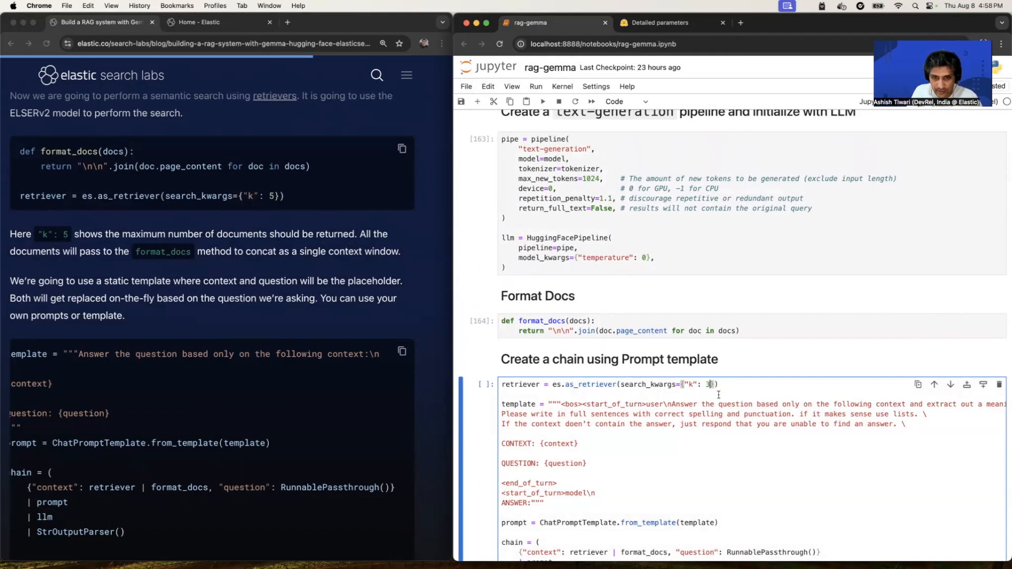
scroll("down", 3)
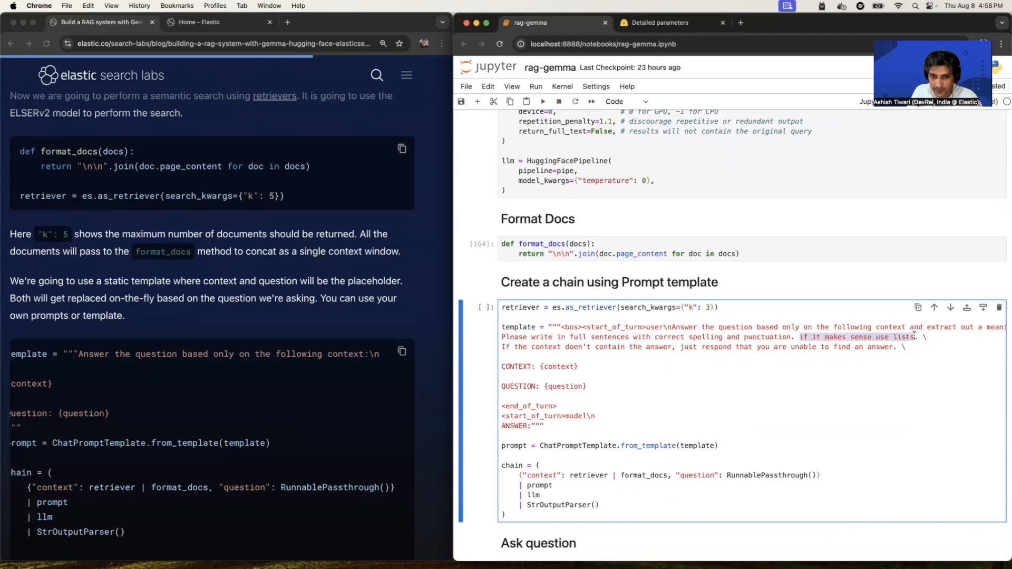
scroll("down", 3)
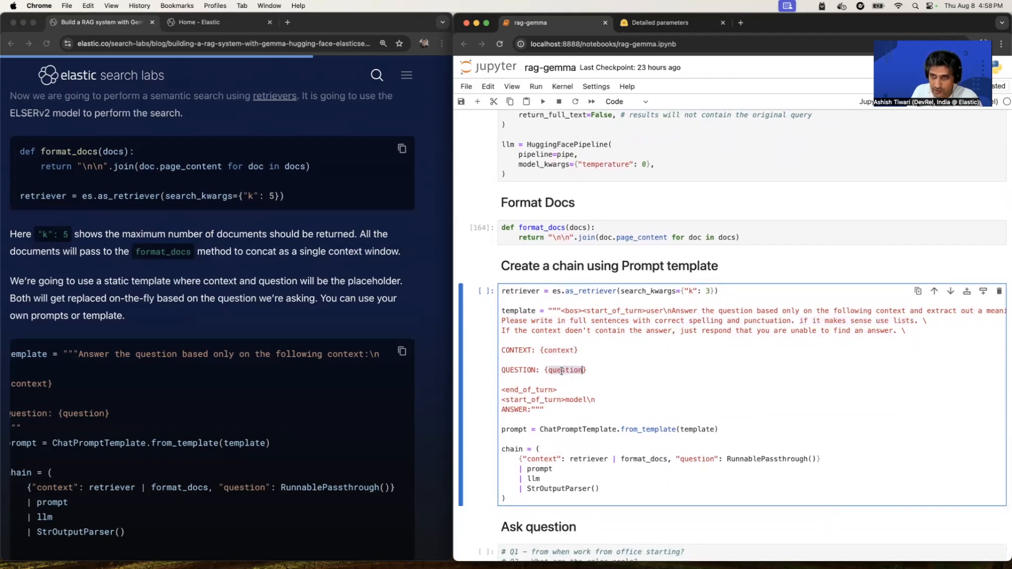
scroll("down", 3)
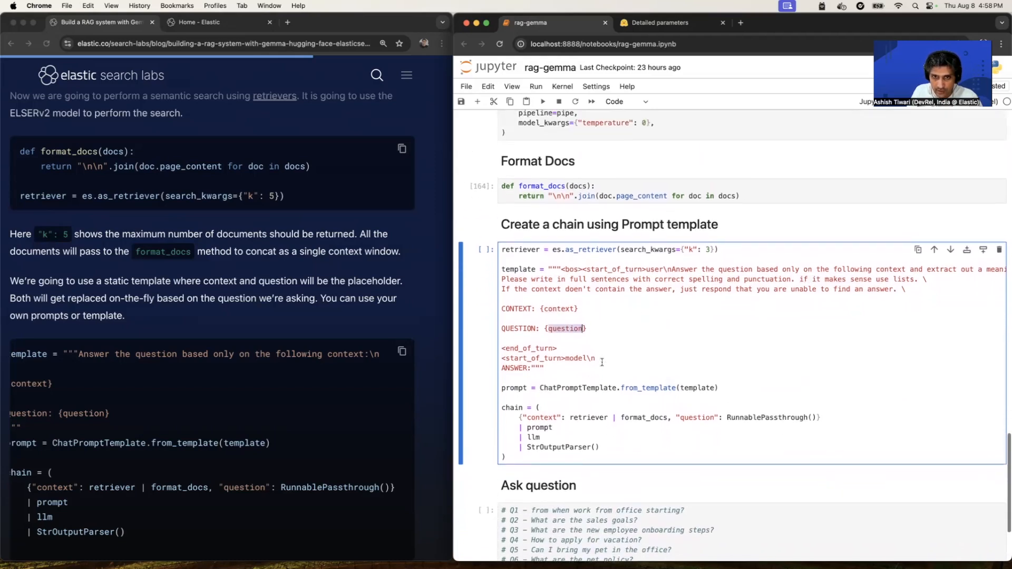
scroll("up", 3)
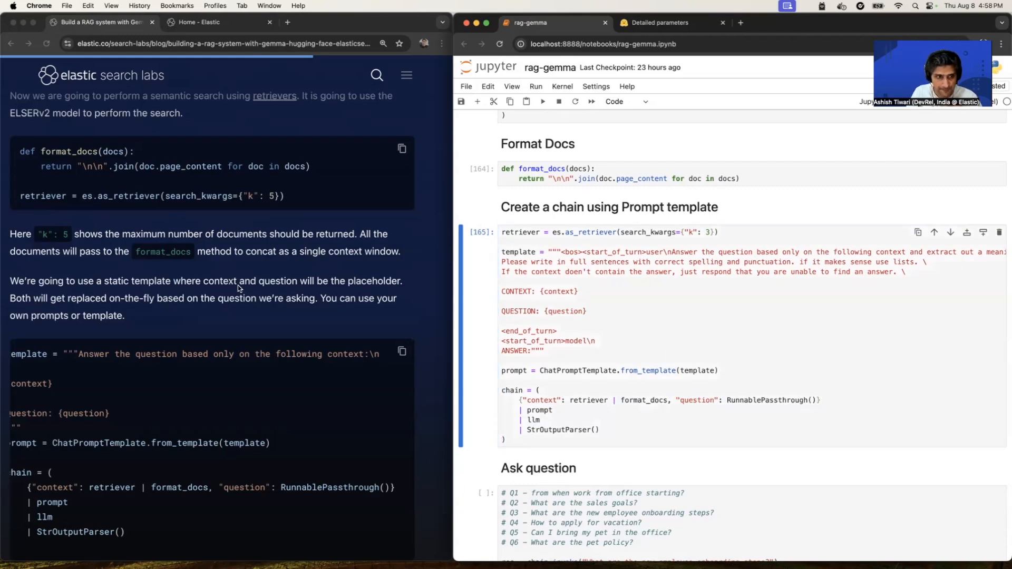
- Run chain.invoke("What are the new employee onboarding steps?") and get the onboarding-steps answer
scroll("down", 3)
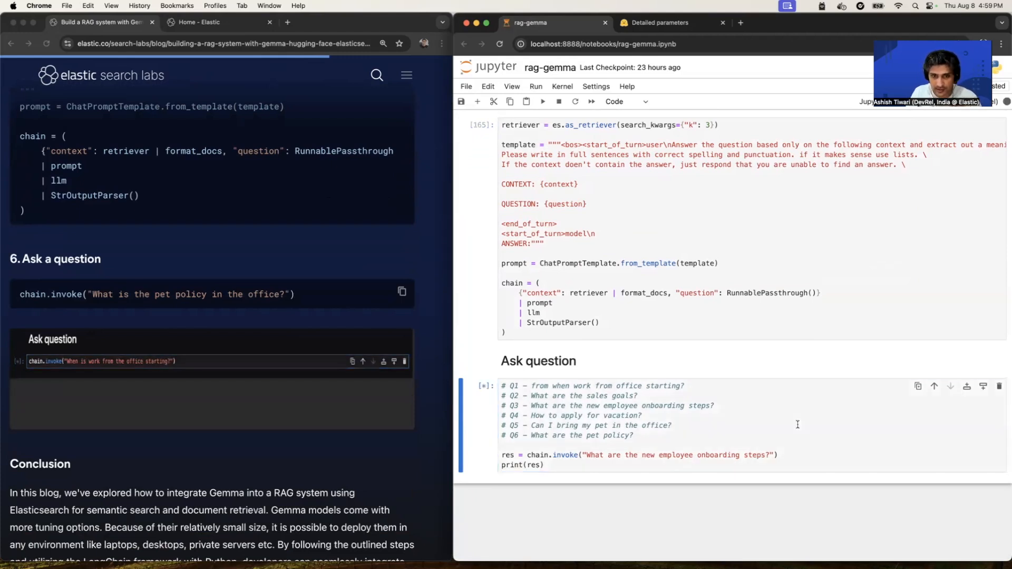
left_click(362, 361)
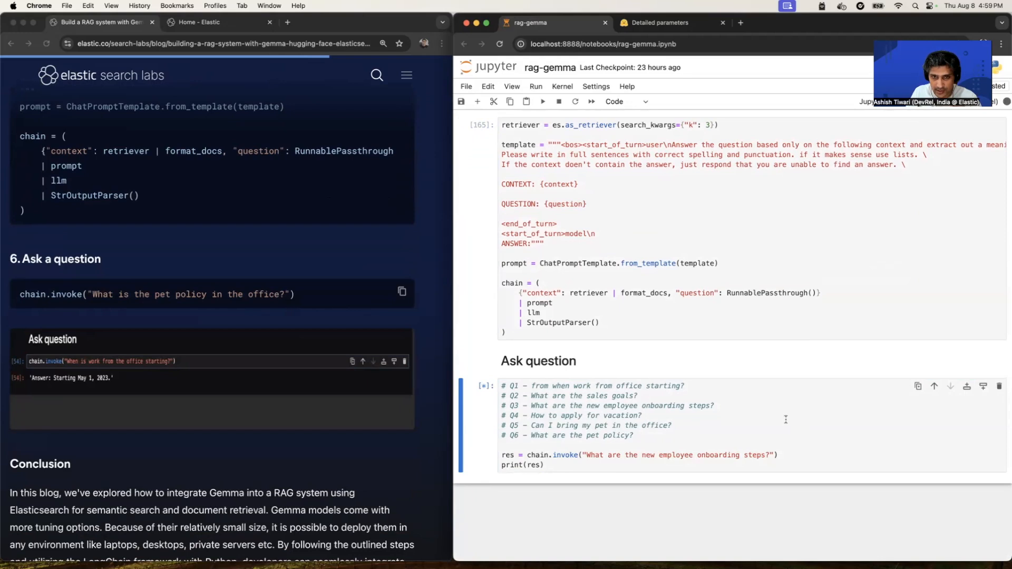
scroll("down", 3)
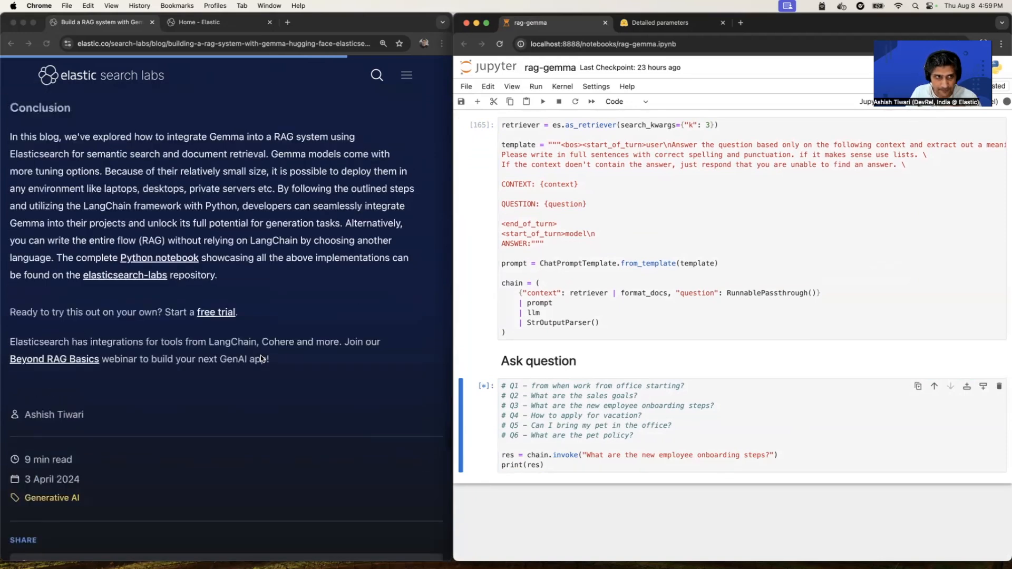
scroll("down", 3)
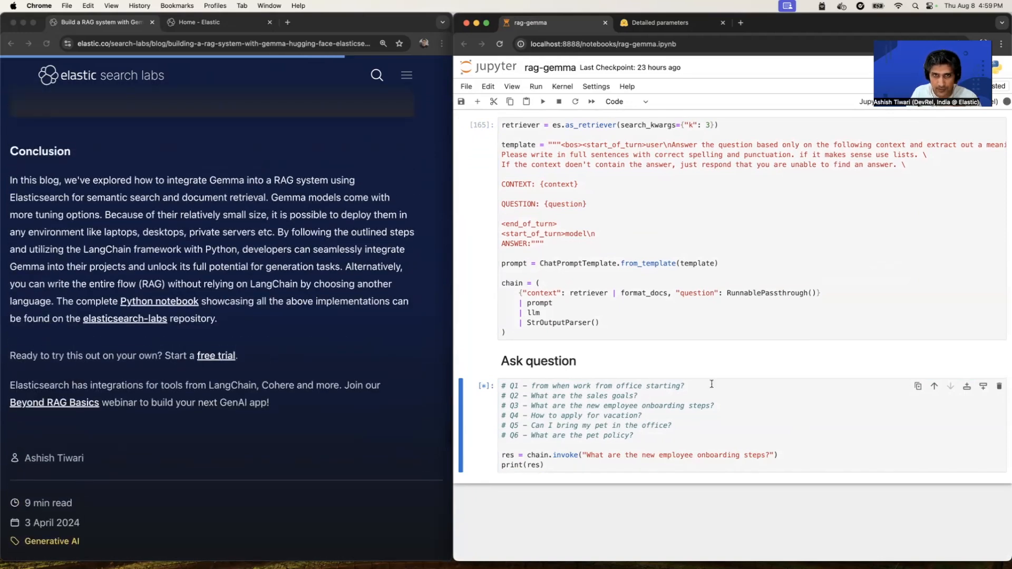
left_click(542, 101)
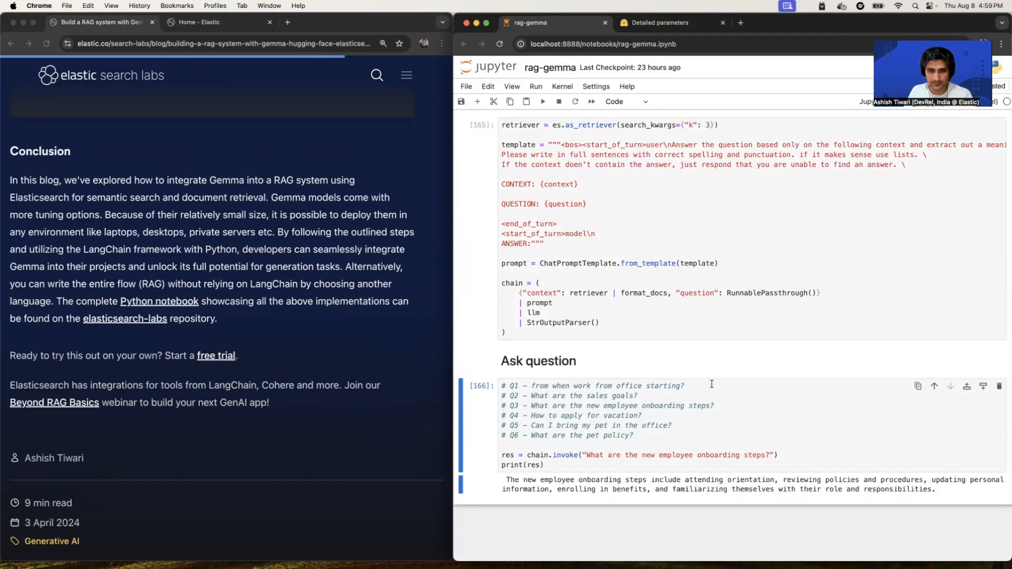
mouse_move(614, 480)
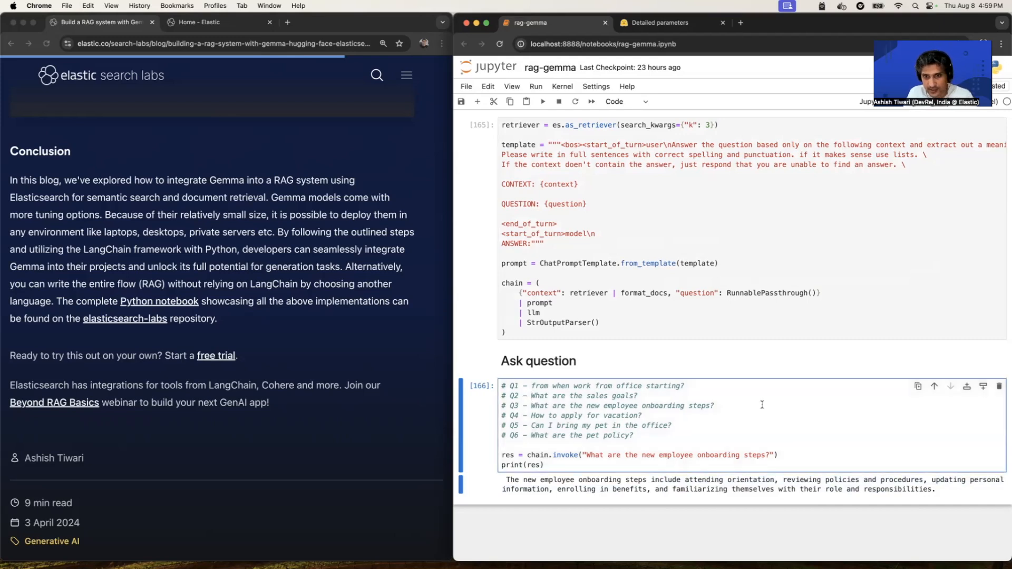
mouse_move(762, 405)
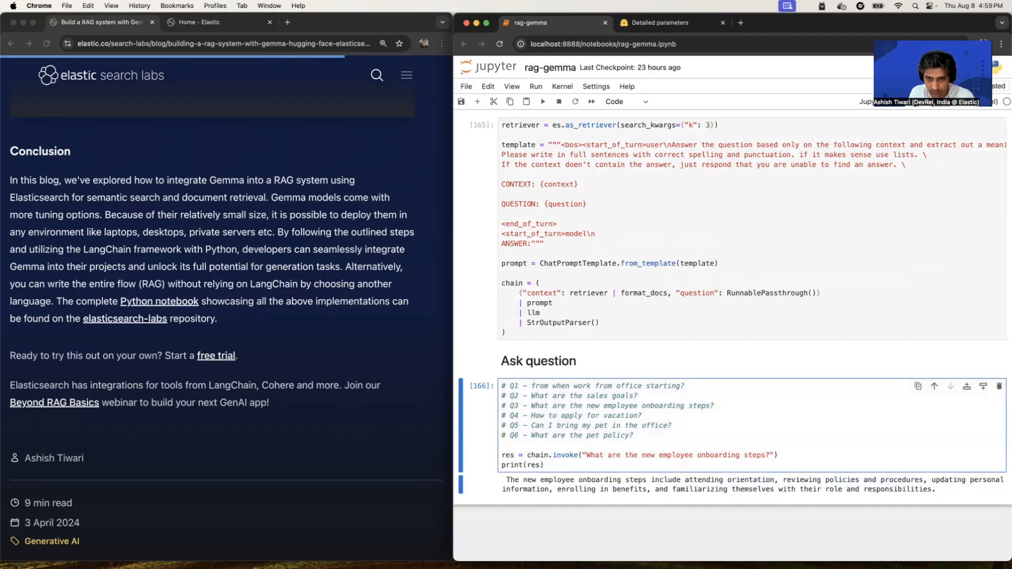
- Replace the question with "What are the sales goals?" and run it for the fiscal 2024 targets answer
double_click(584, 395)
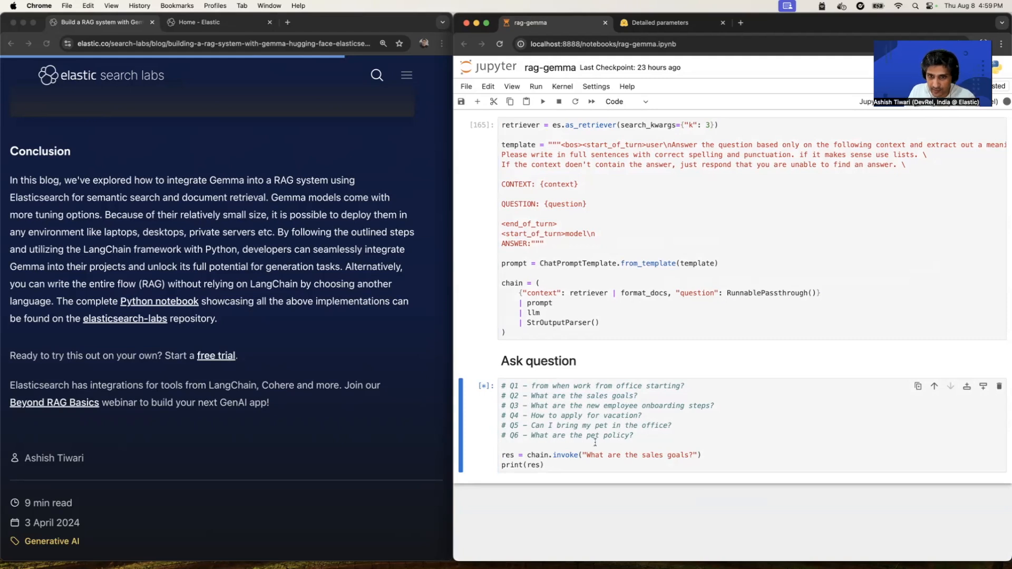
scroll("up", 3)
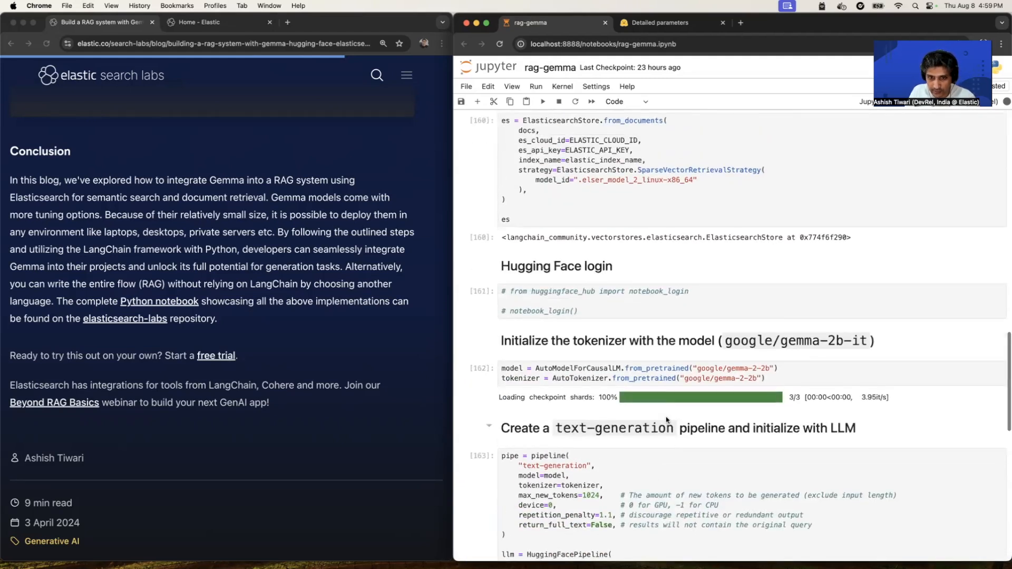
scroll("down", 3)
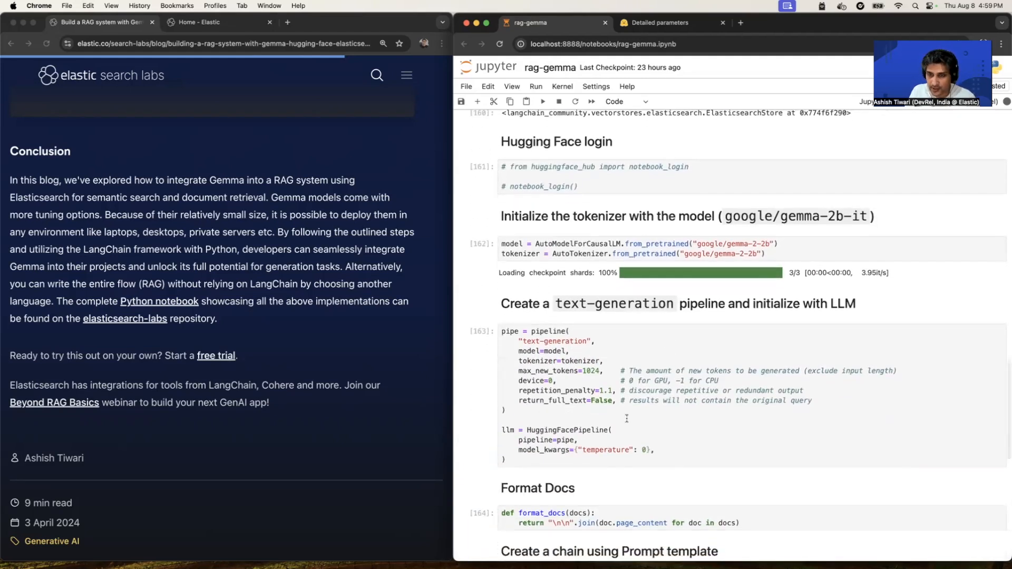
scroll("down", 3)
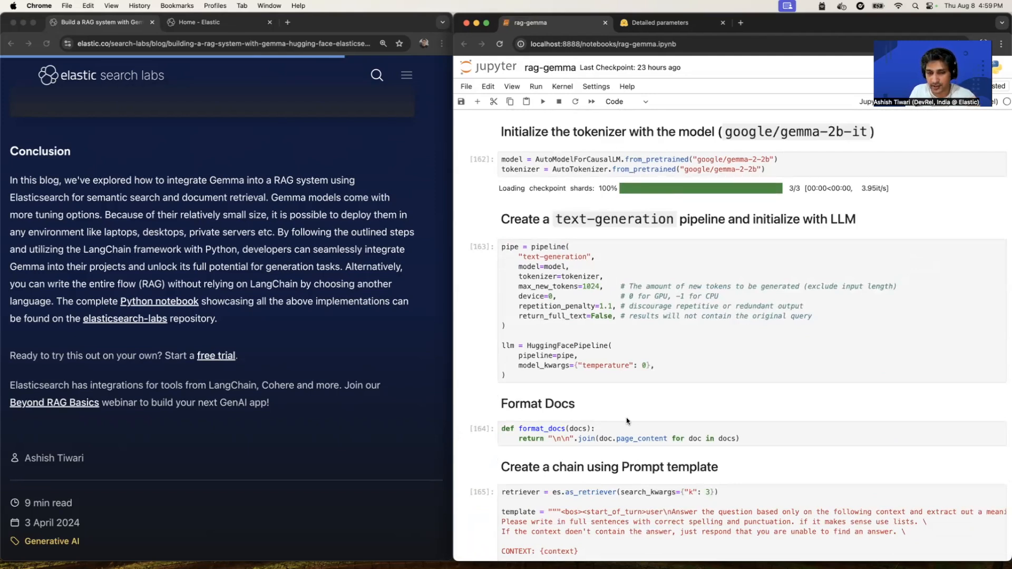
scroll("down", 3)
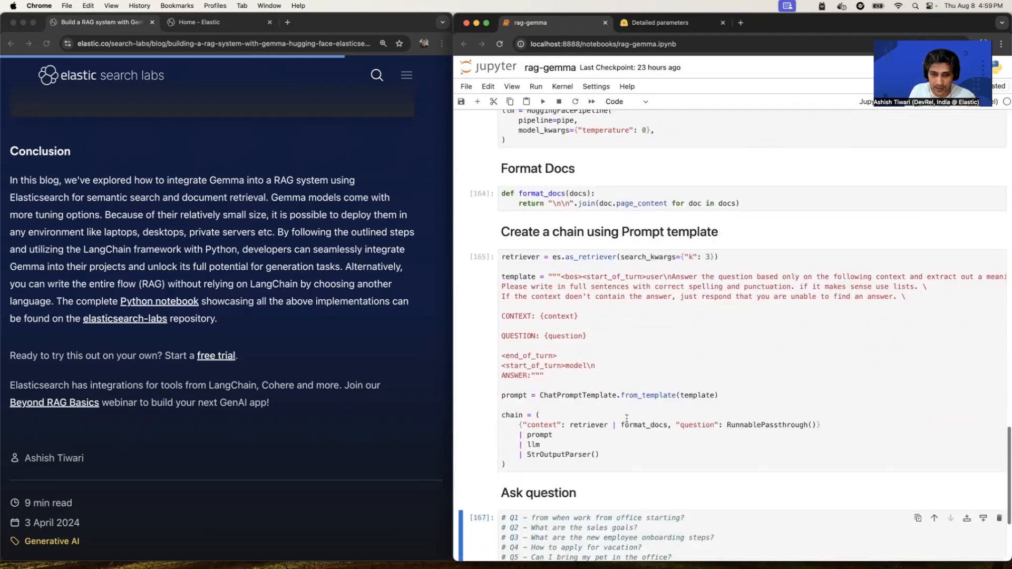
- Review the sales-goals answer and scroll back up to the dataset URL cell
scroll("up", 3)
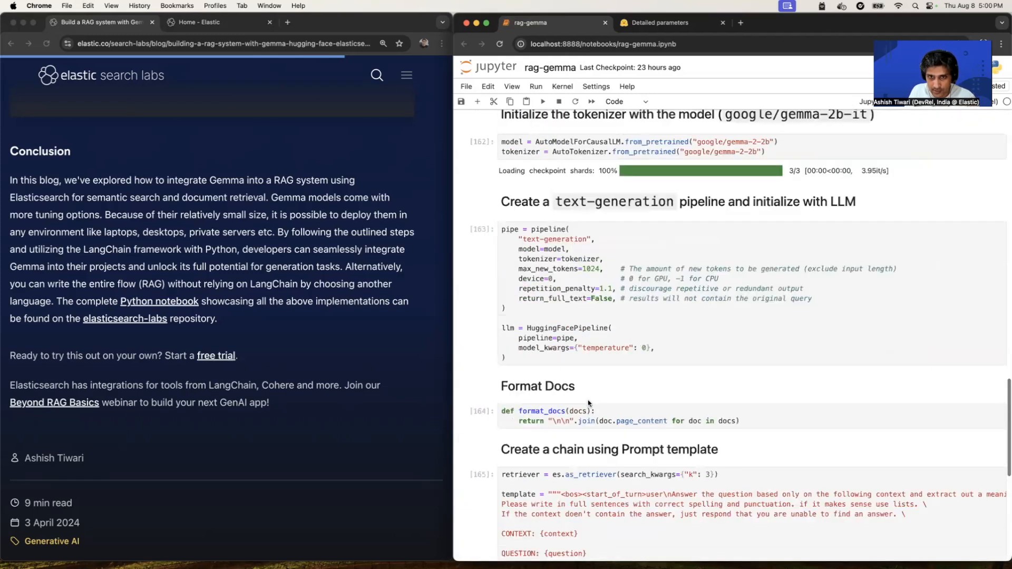
scroll("down", 3)
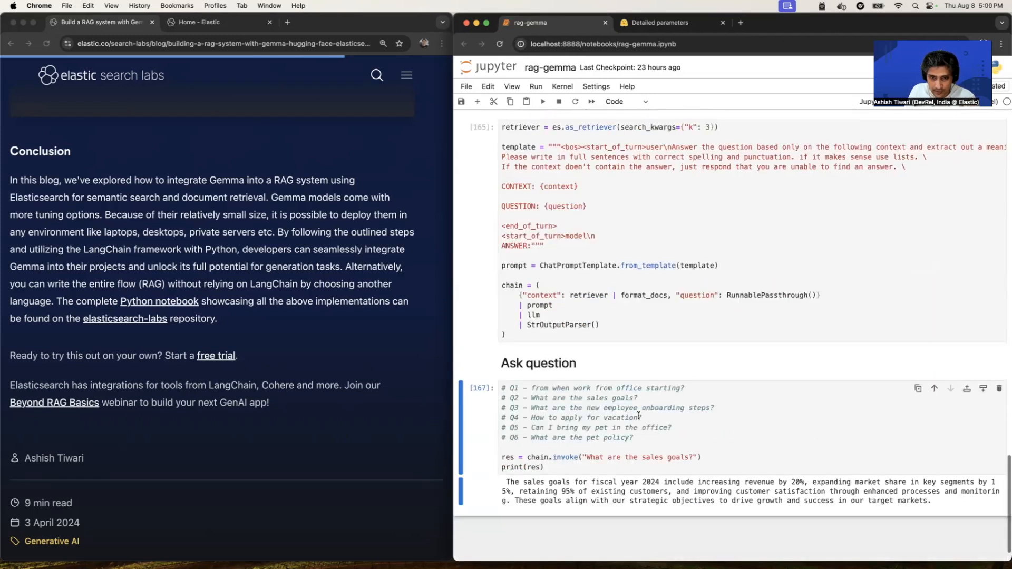
scroll("down", 3)
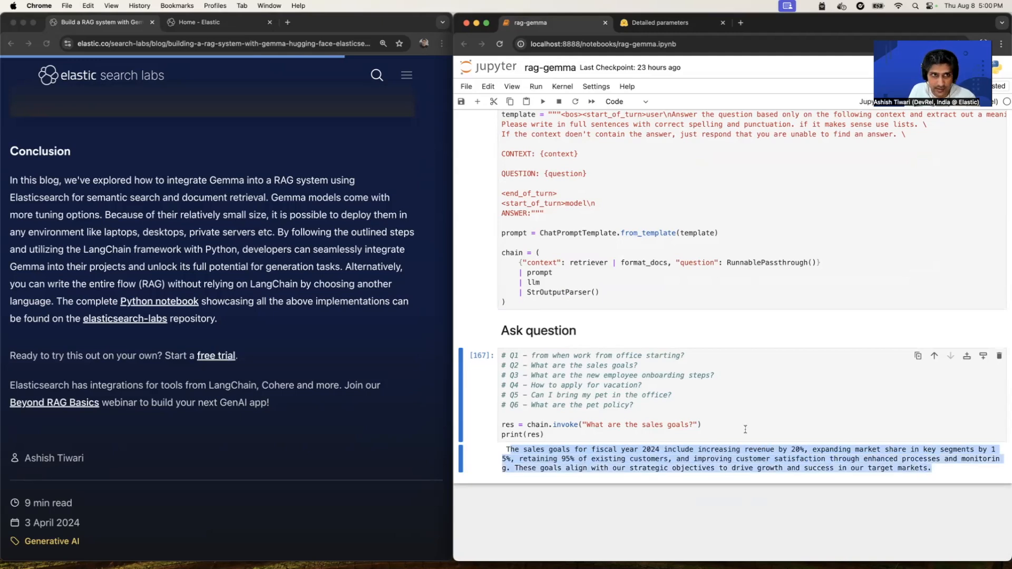
scroll("up", 3)
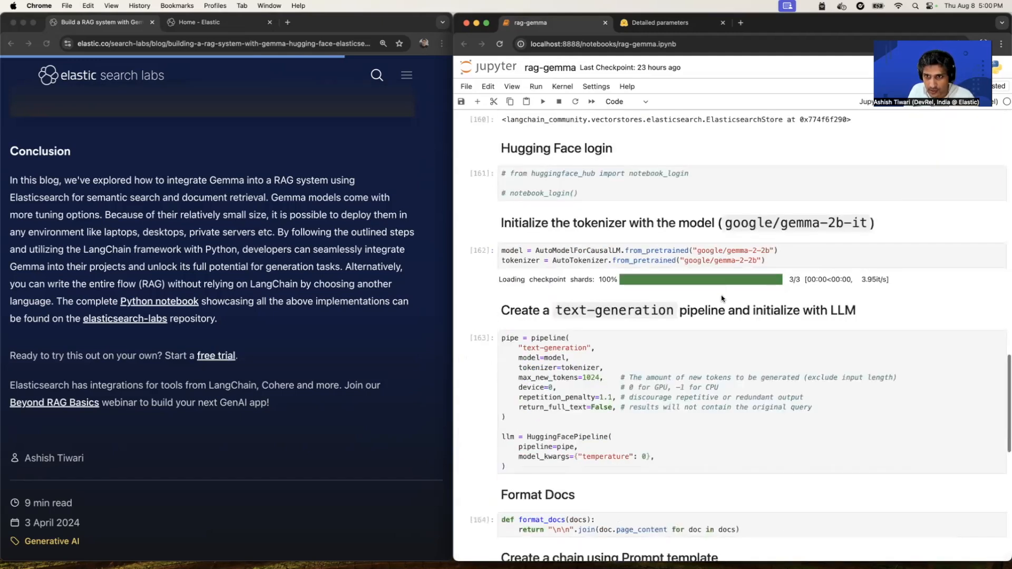
scroll("up", 3)
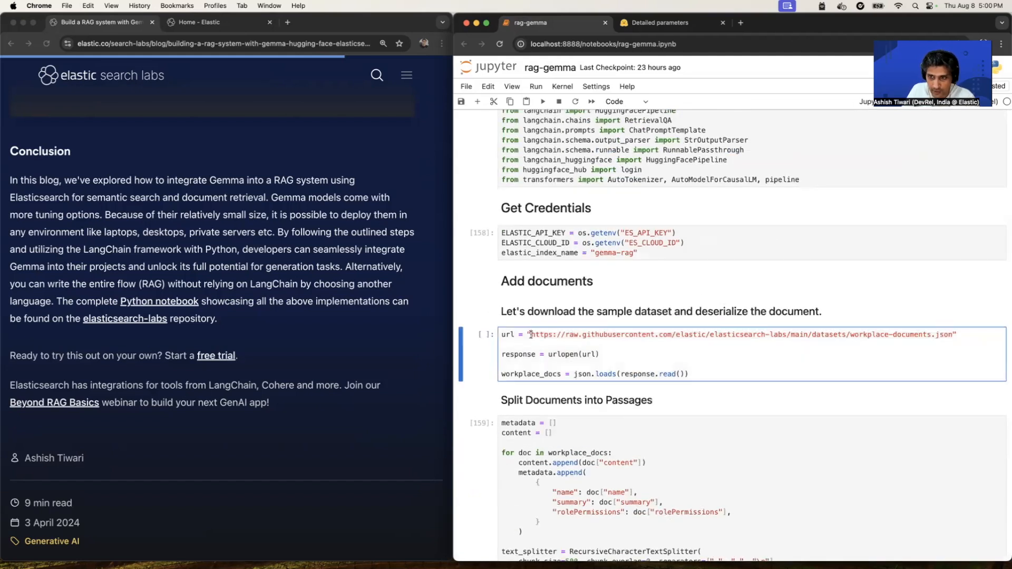
- Check workplace-documents.json's FY2024 sales strategy 20% revenue goal against the notebook's answer
left_click(858, 22)
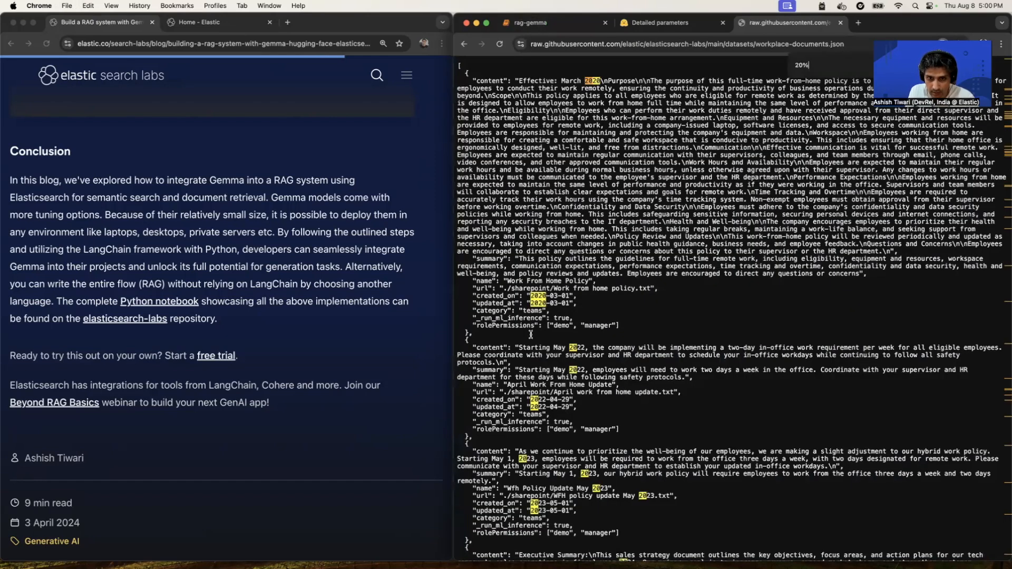
scroll("down", 3)
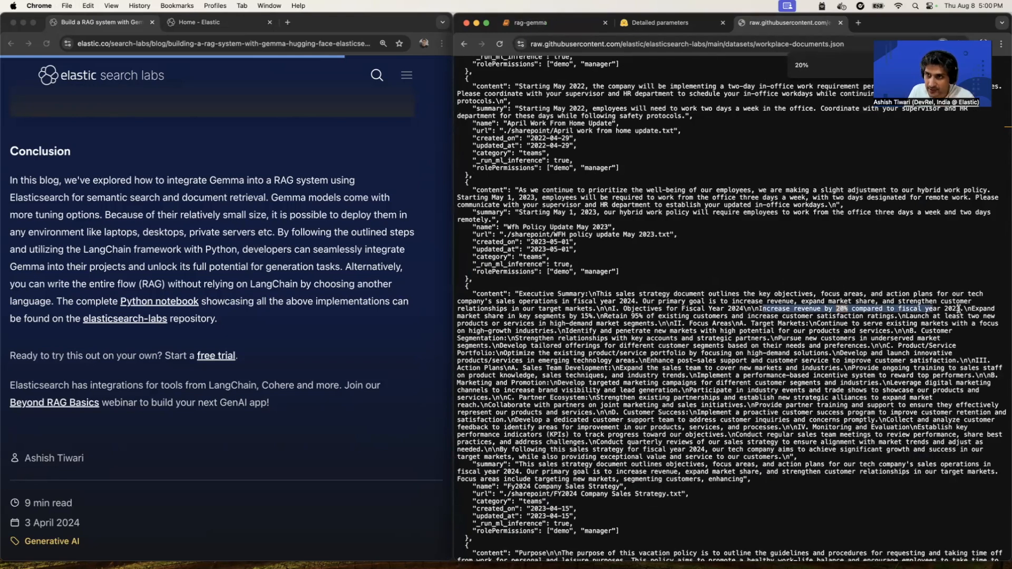
left_click(547, 22)
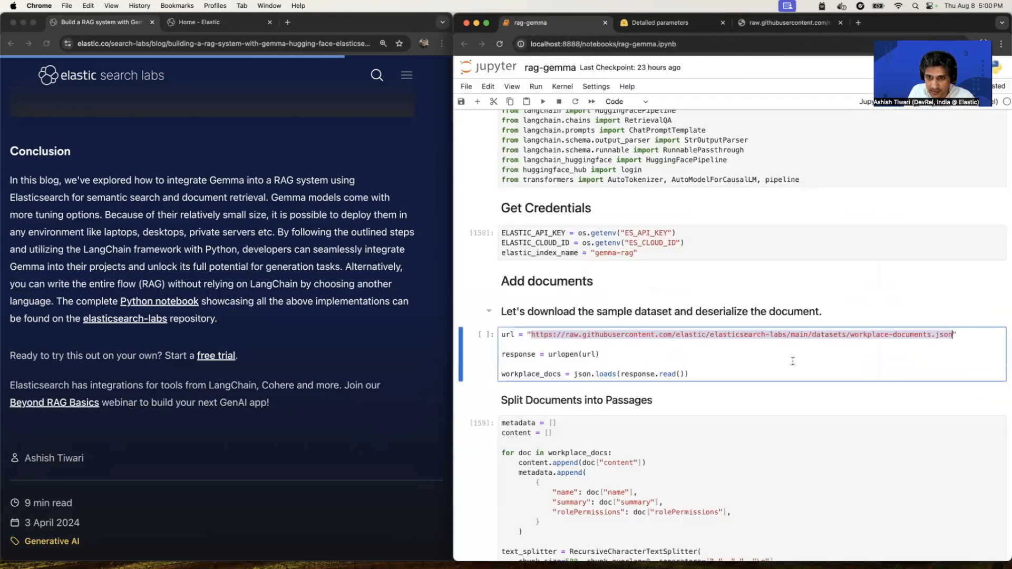
scroll("down", 3)
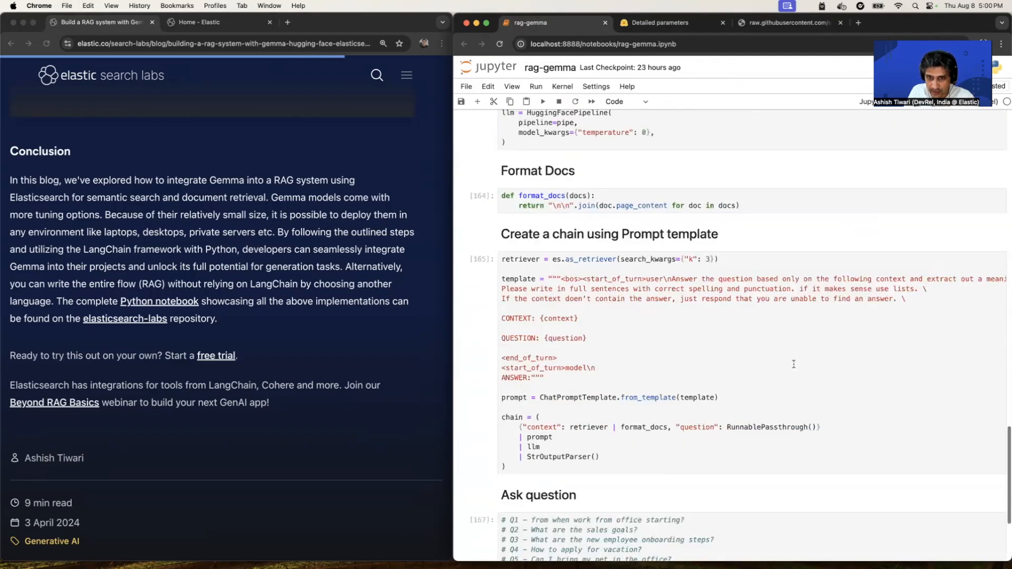
scroll("down", 3)
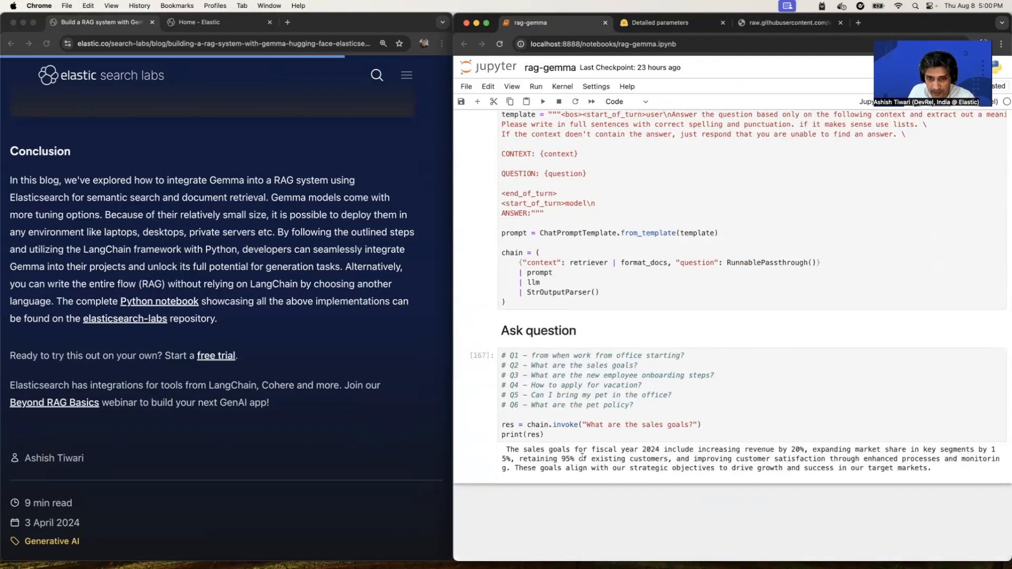
- Change the question to "How to apply for vacation?" and run it for the four-step answer
left_click(581, 384)
type("How to apply for vacation")
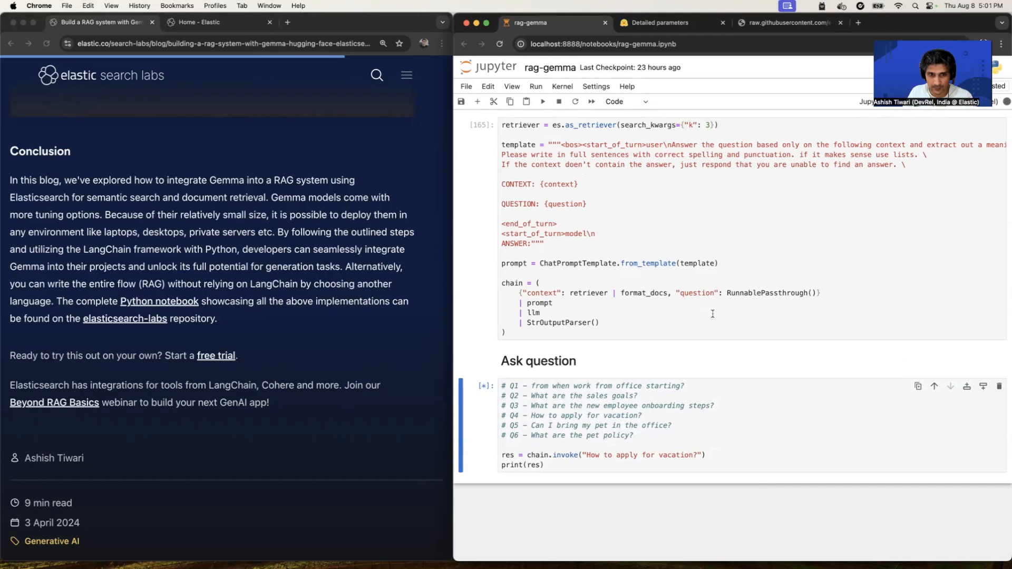
scroll("up", 3)
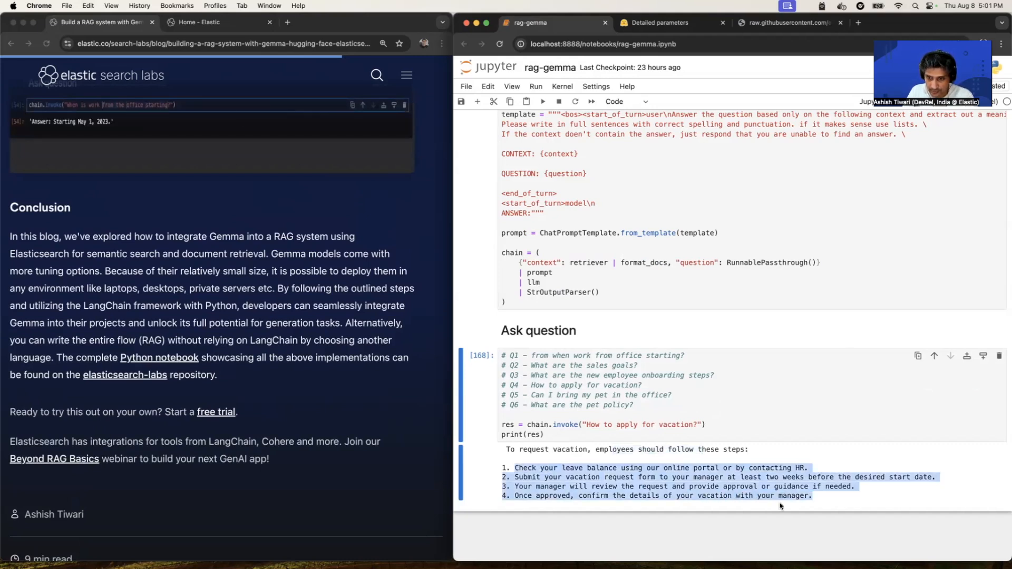
scroll("up", 3)
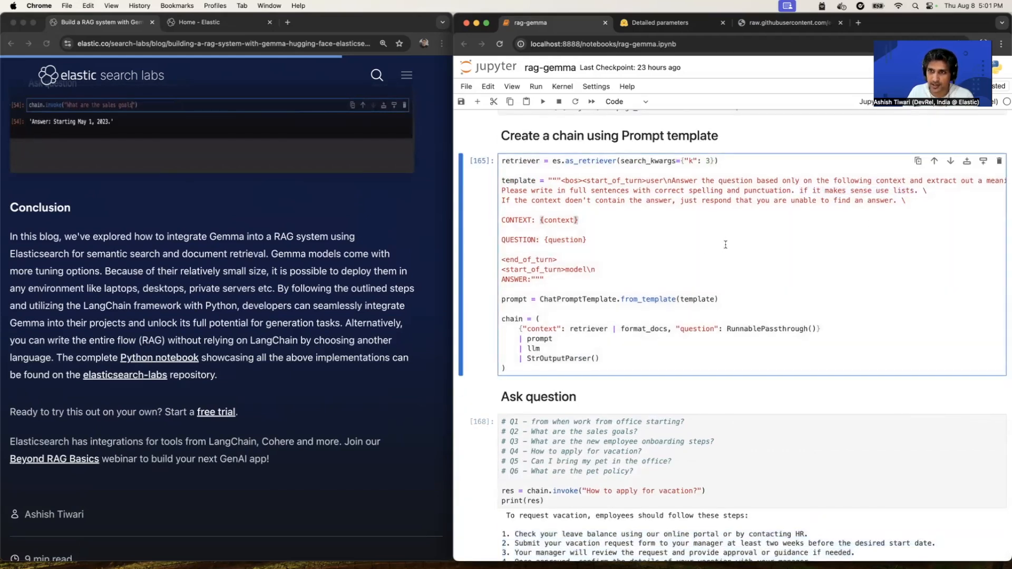
scroll("down", 3)
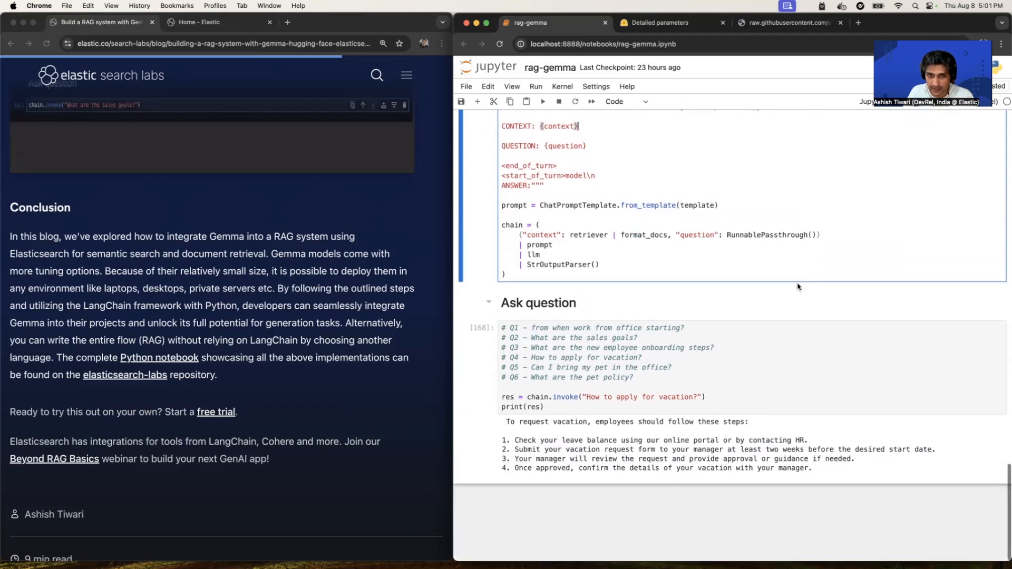
scroll("up", 3)
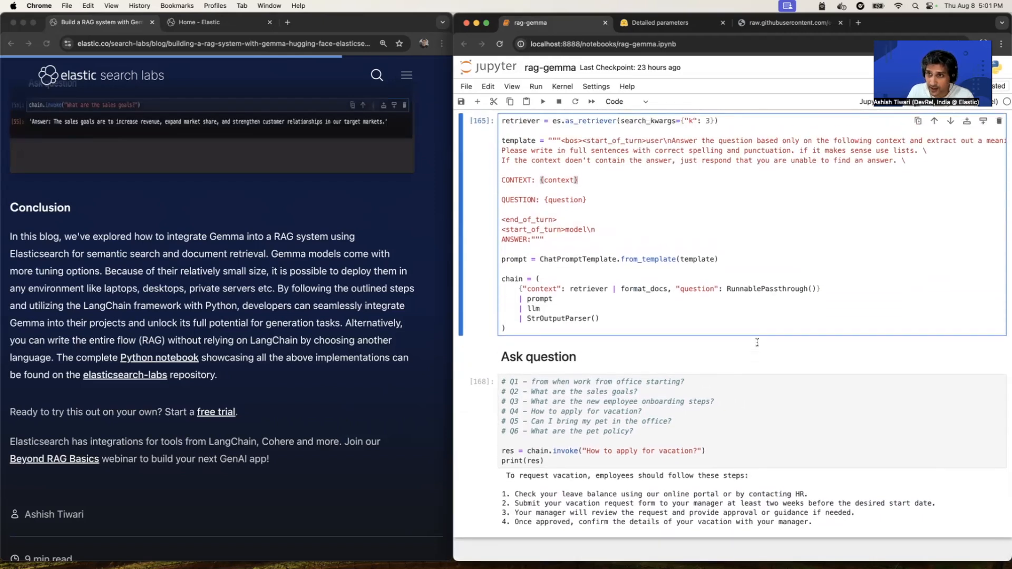
scroll("down", 3)
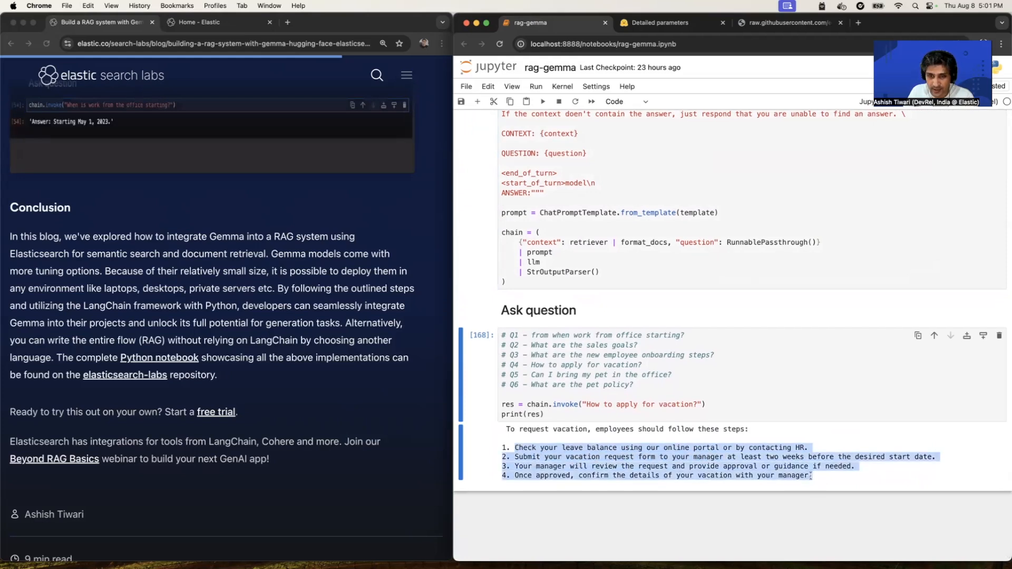
mouse_move(833, 398)
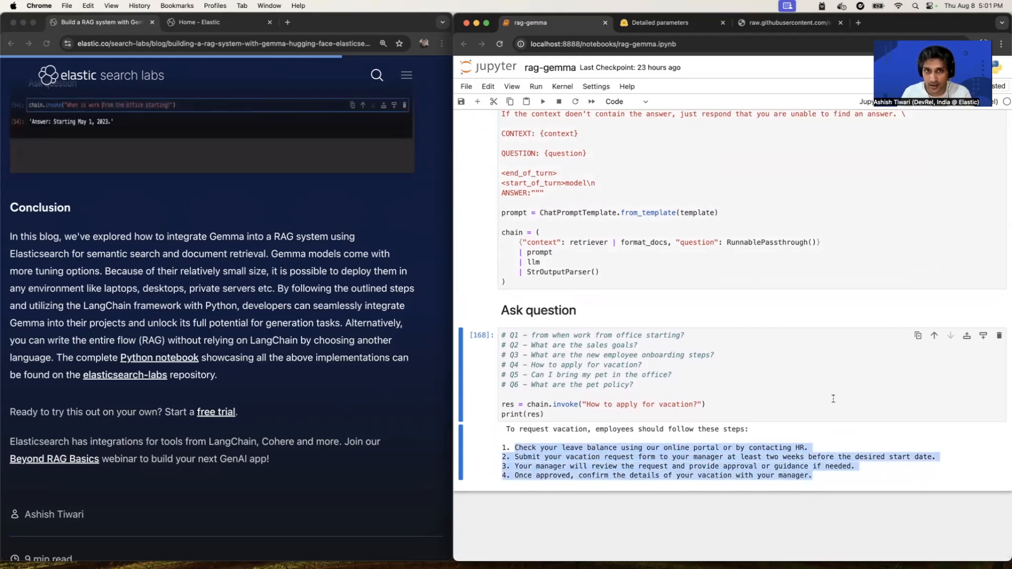